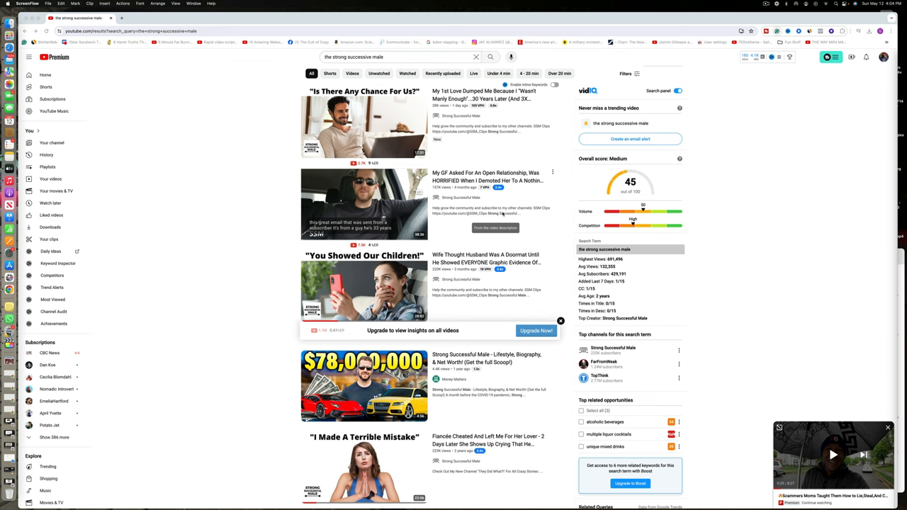
pyautogui.moveTo(363, 204)
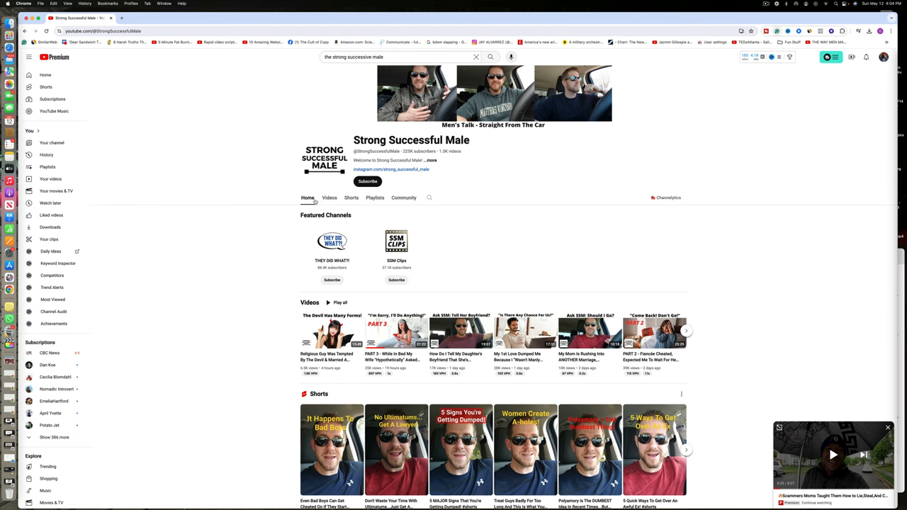
# From the channel's Videos list, play the 'Religious Guy Was Tempted By The Devil' video.
pyautogui.click(328, 198)
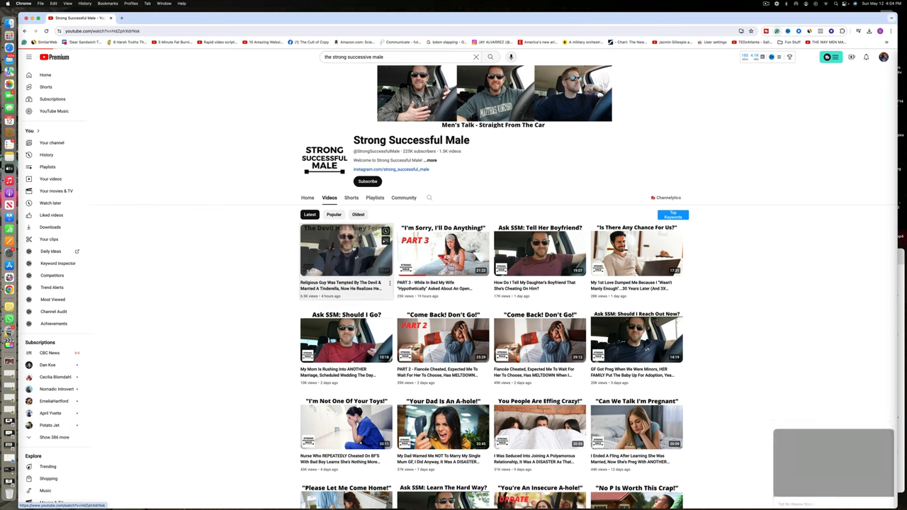
pyautogui.click(346, 249)
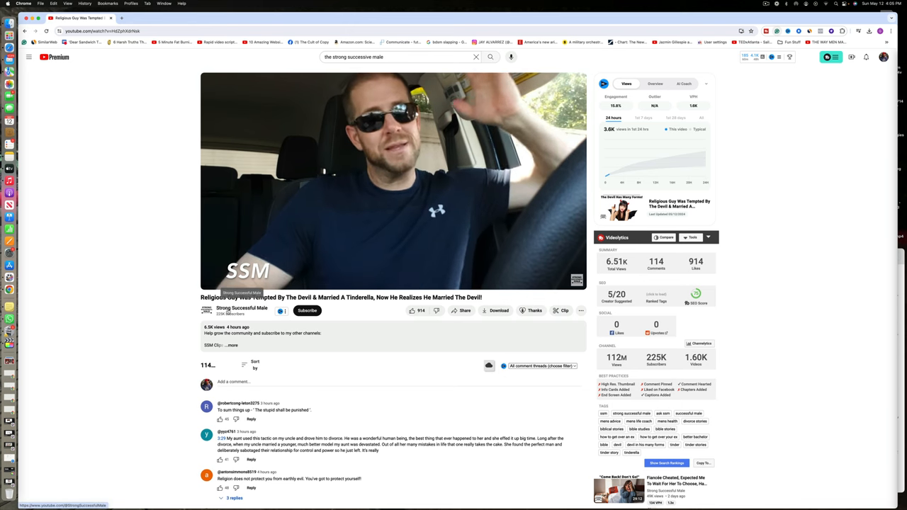
# Scroll down through the religious guy video's comments to read them.
pyautogui.scroll(-3)
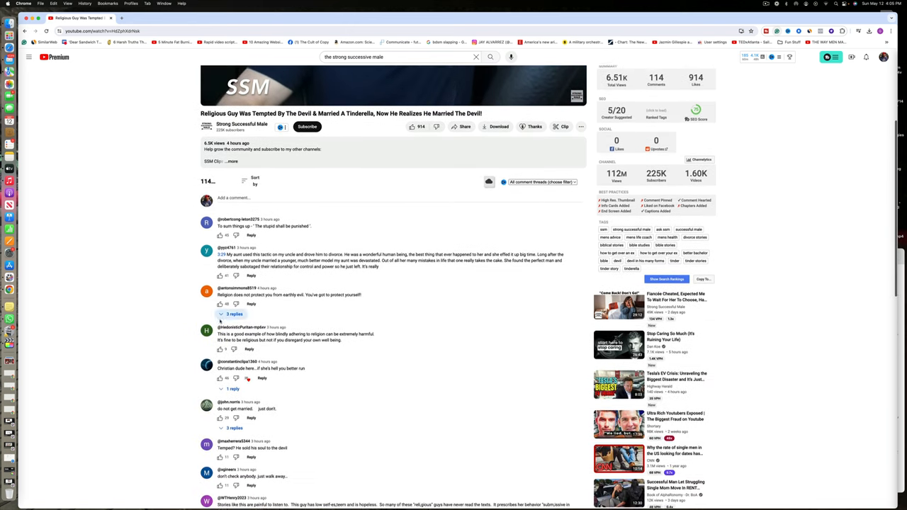
pyautogui.scroll(-3)
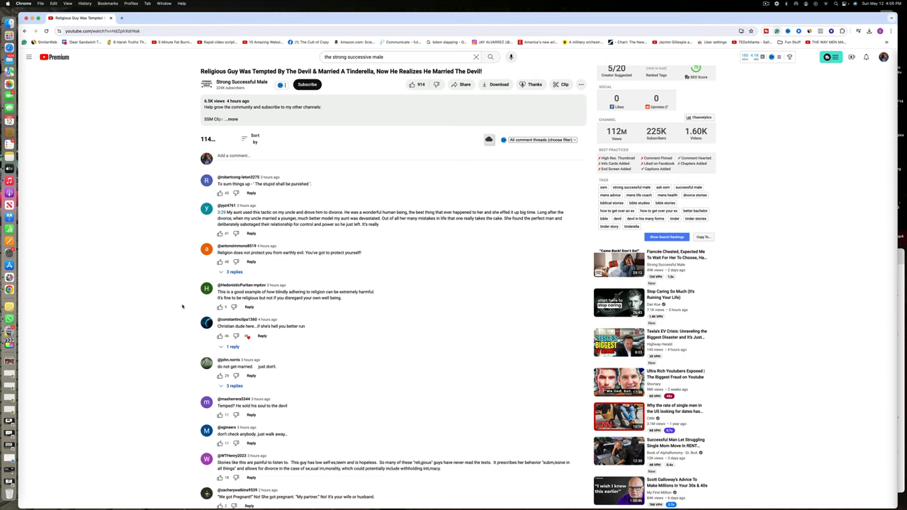
pyautogui.scroll(-3)
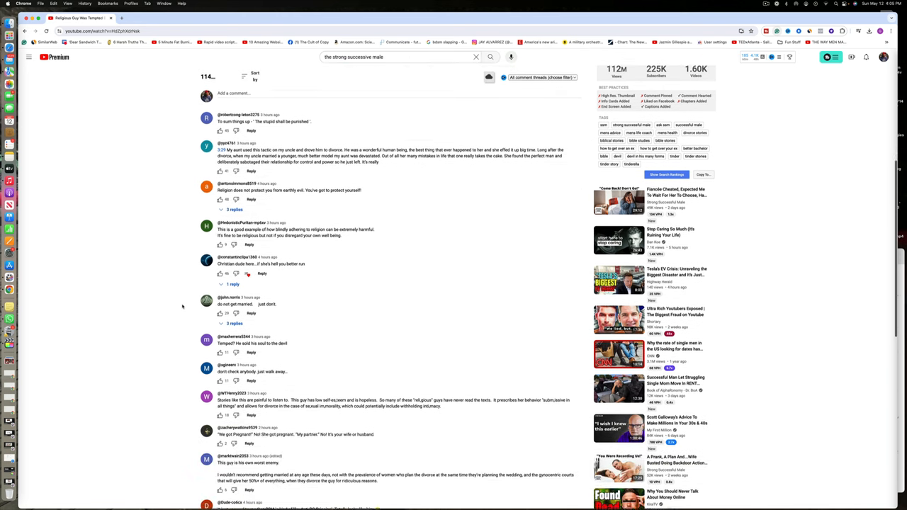
pyautogui.scroll(-3)
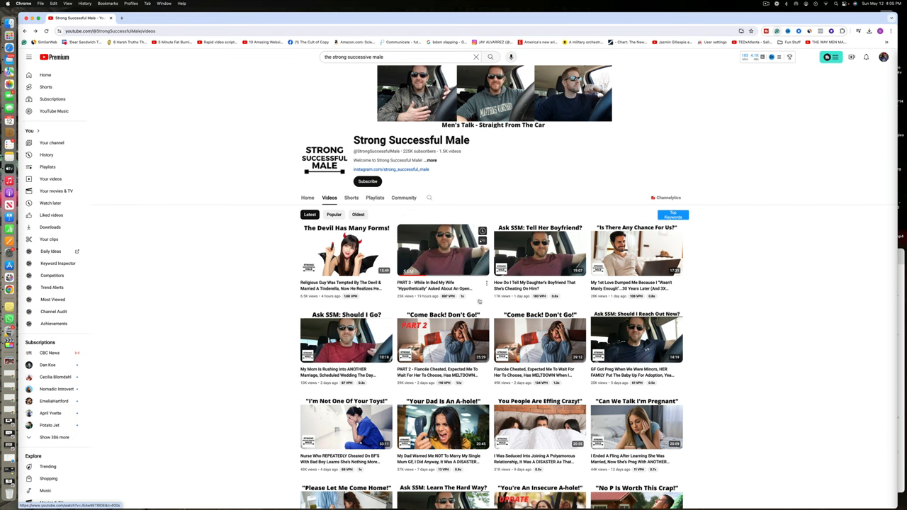
pyautogui.scroll(-3)
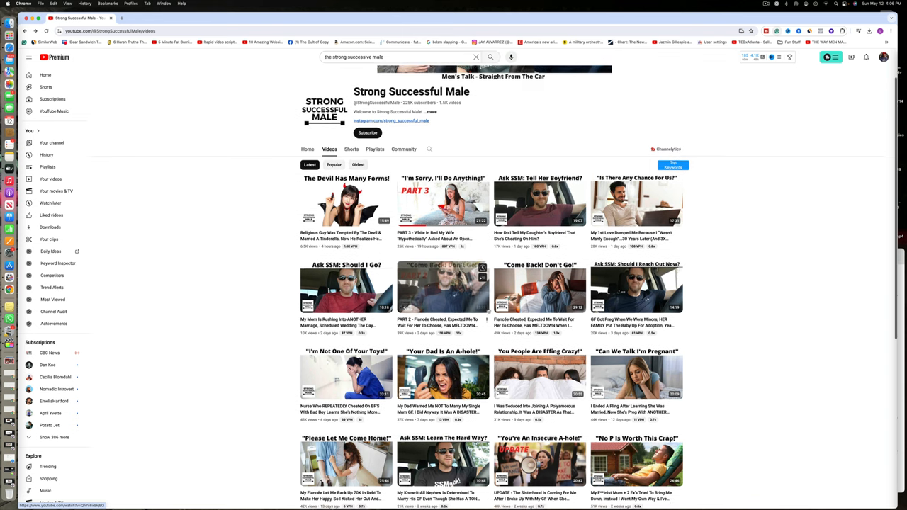
pyautogui.scroll(-3)
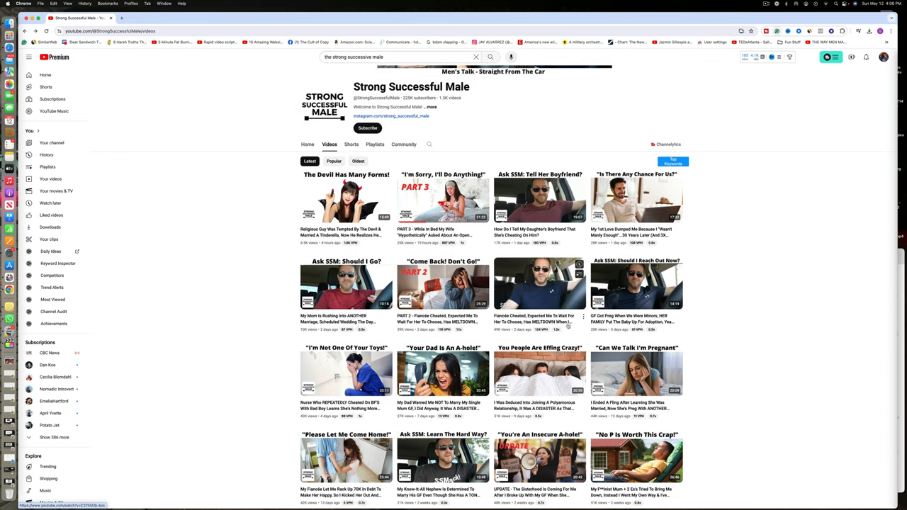
pyautogui.scroll(-3)
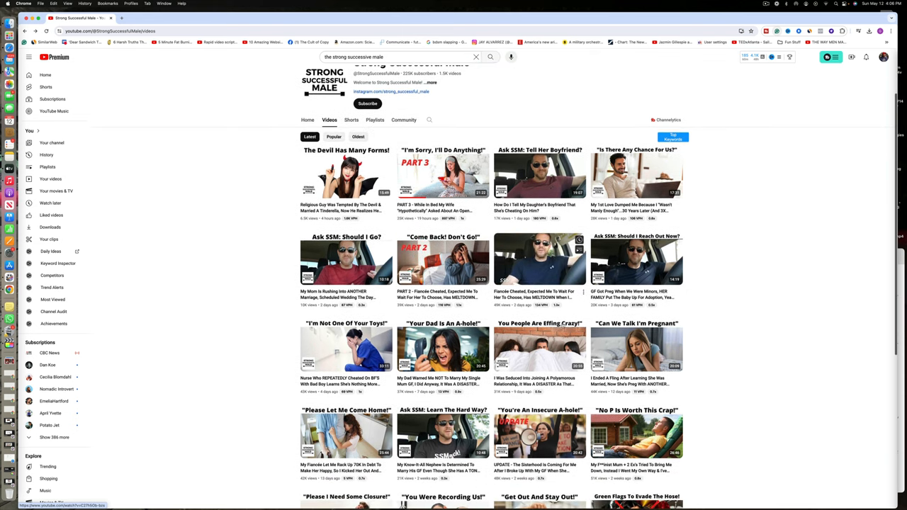
pyautogui.scroll(-3)
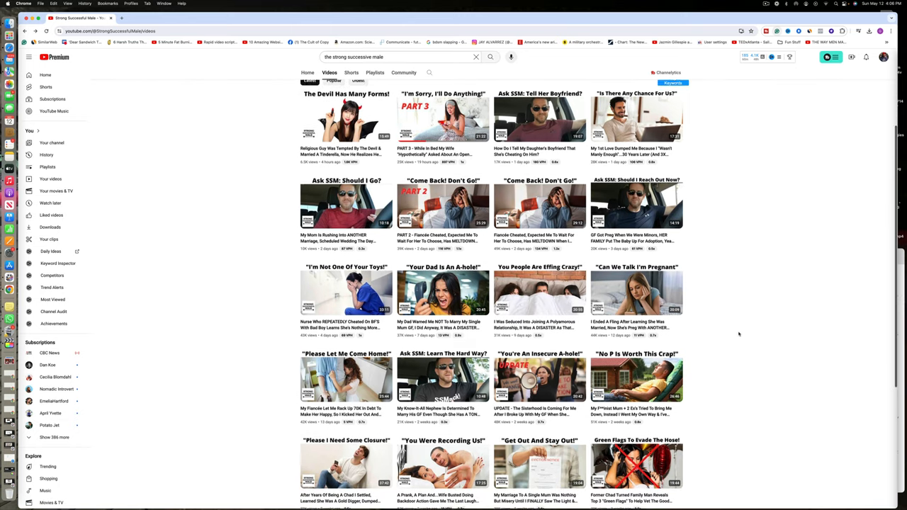
pyautogui.scroll(-3)
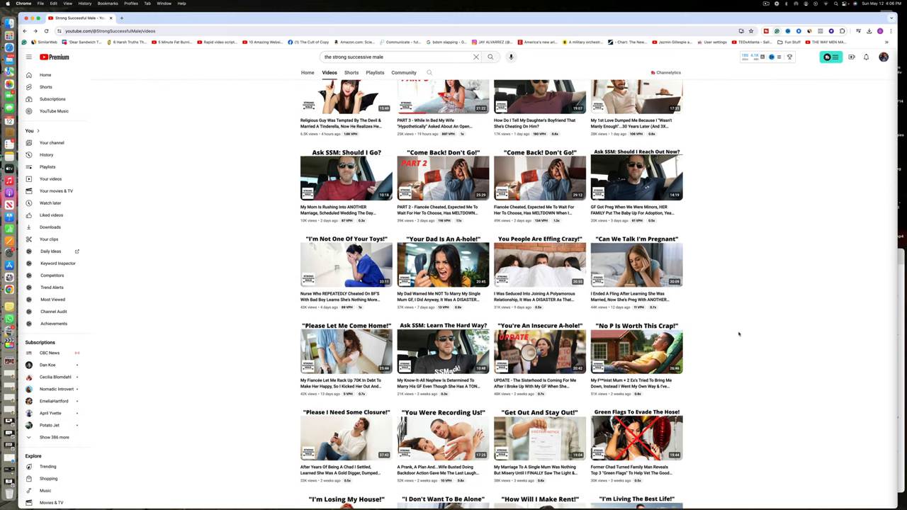
pyautogui.scroll(-3)
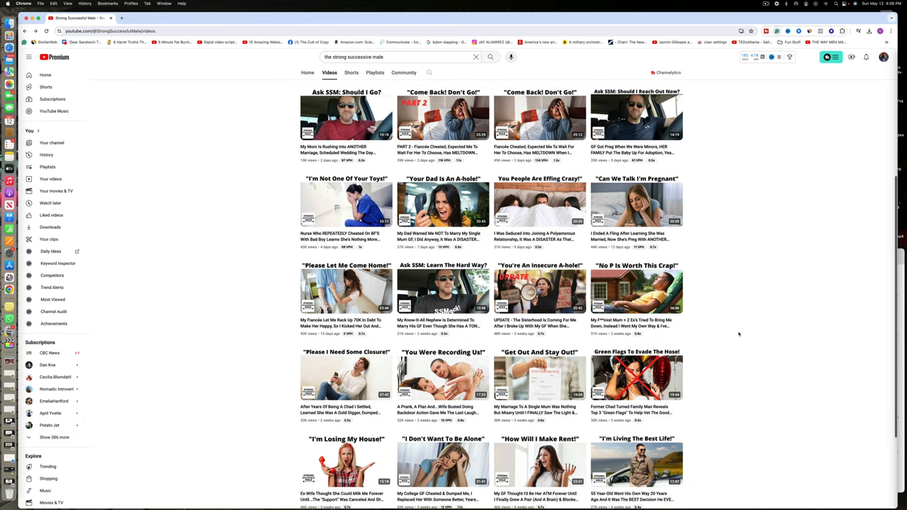
pyautogui.scroll(-3)
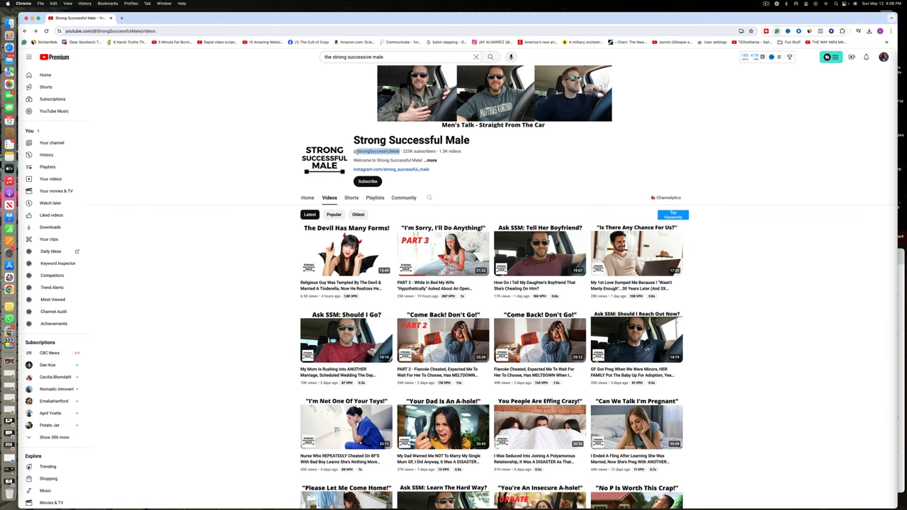
# In a new tab, Google 'socialblade' and load the Social Blade site, then return to the YouTube tab.
pyautogui.rightClick(377, 150)
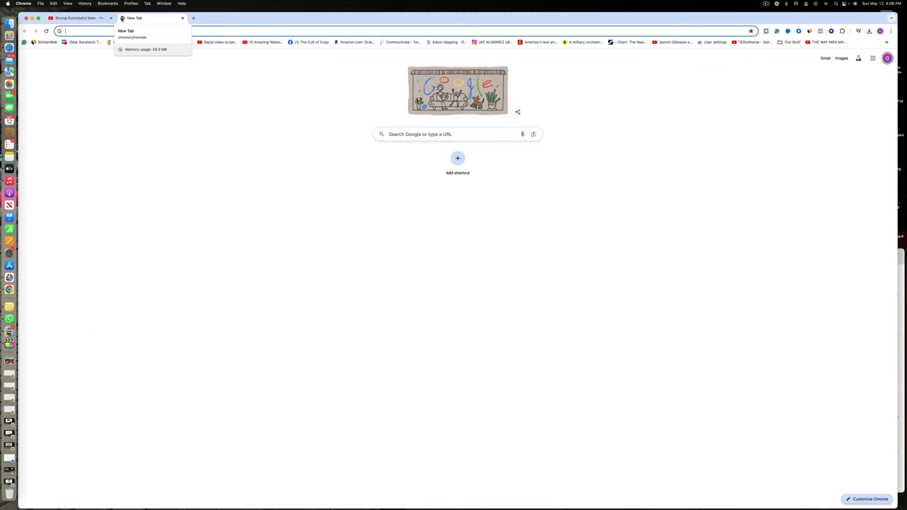
pyautogui.write('socialblade')
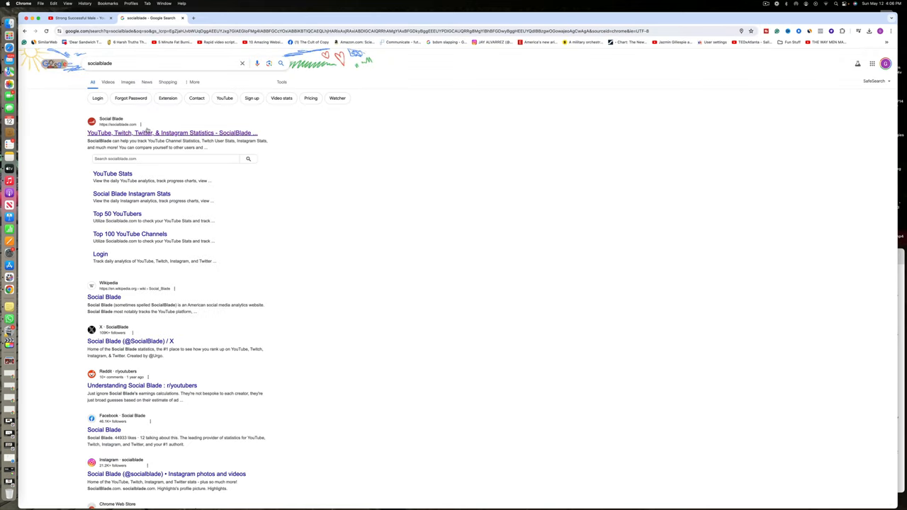
pyautogui.click(173, 133)
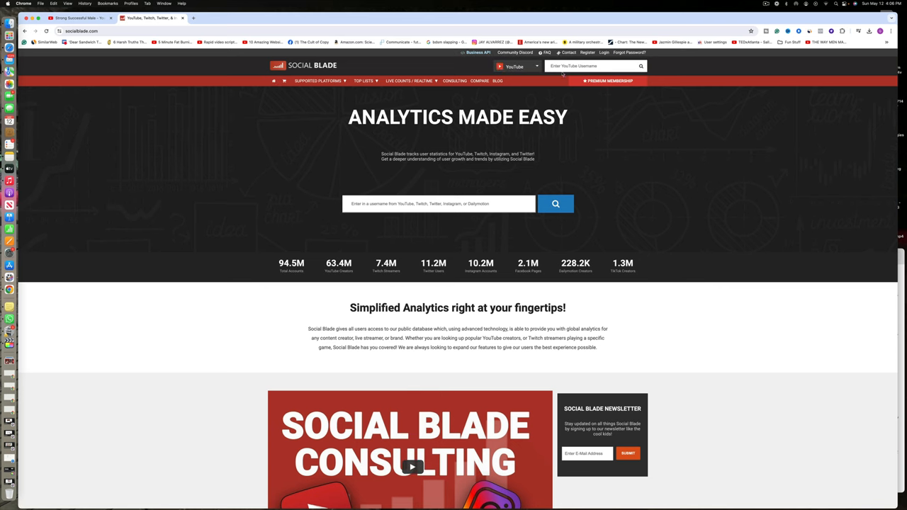
pyautogui.click(594, 67)
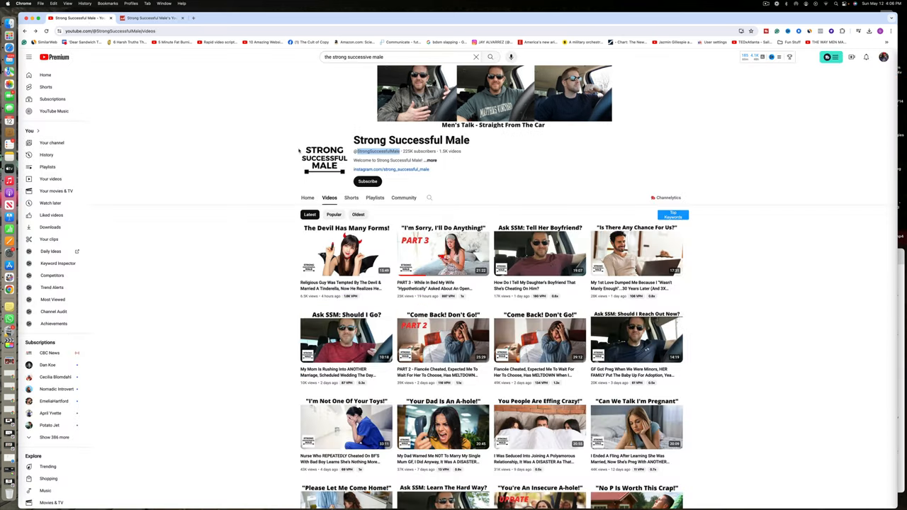
pyautogui.moveTo(345, 250)
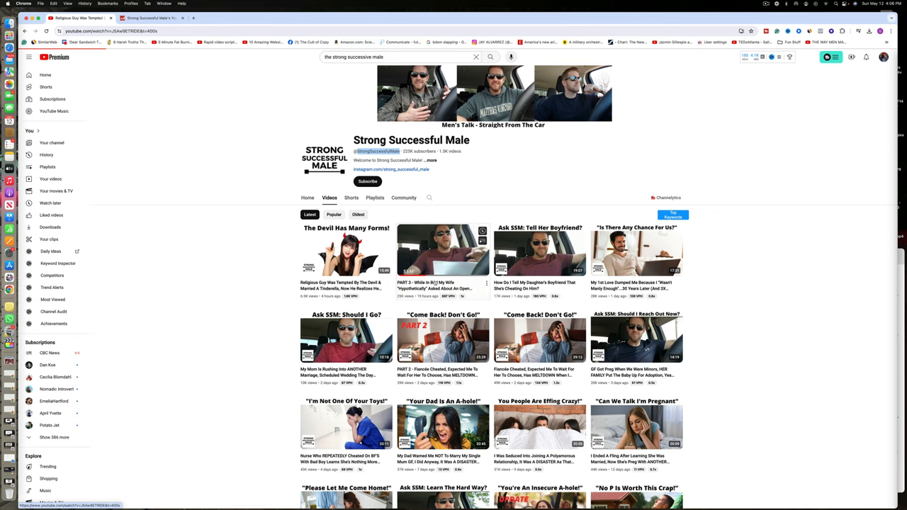
# Briefly open the PART 3 open-marriage video, then go back to the videos list.
pyautogui.click(442, 249)
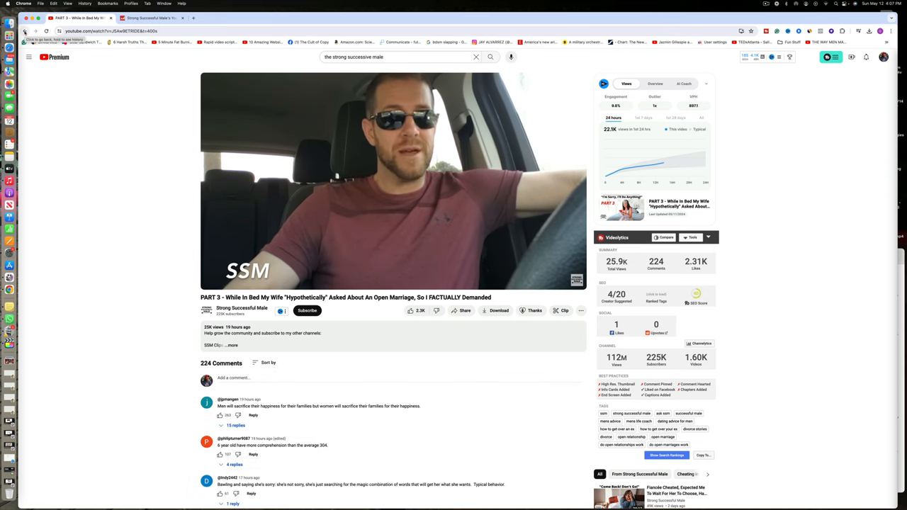
pyautogui.click(241, 310)
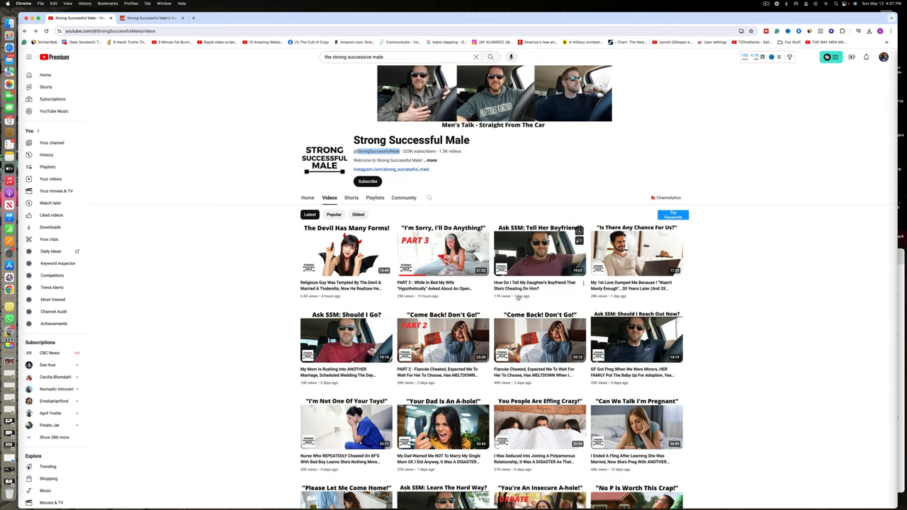
# Scroll down the Videos grid to reach the 'UPDATE - The Sisterhood' thumbnail.
pyautogui.scroll(-3)
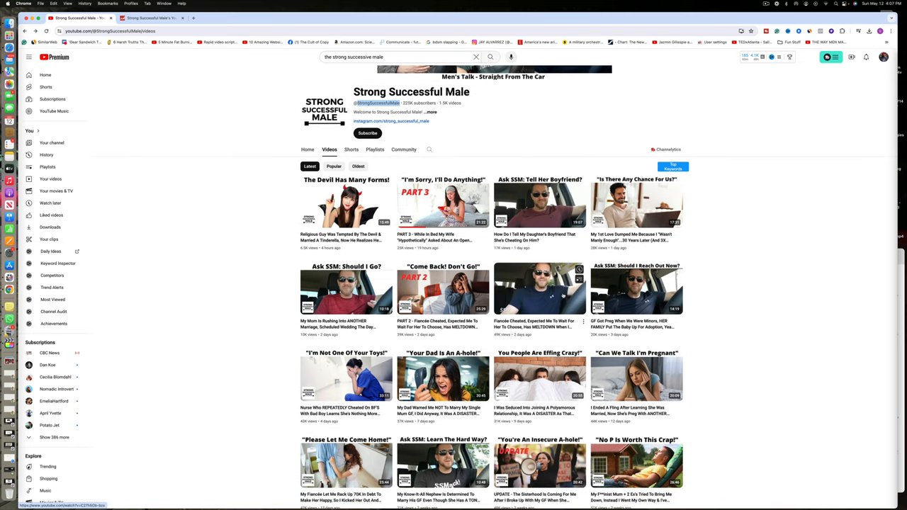
pyautogui.scroll(-3)
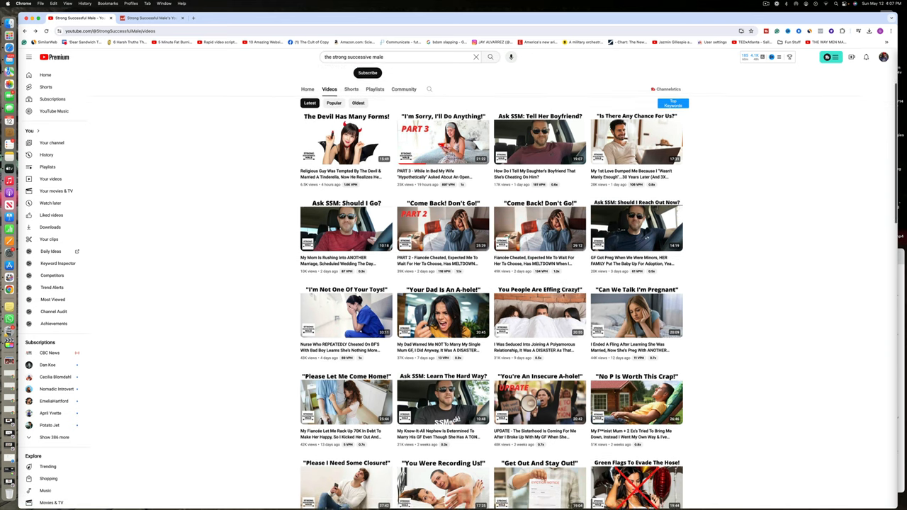
pyautogui.scroll(-3)
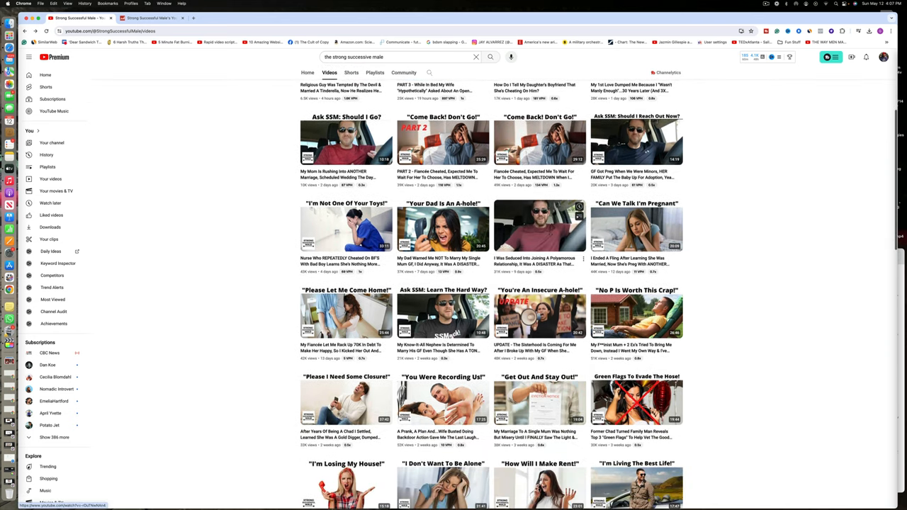
pyautogui.scroll(-3)
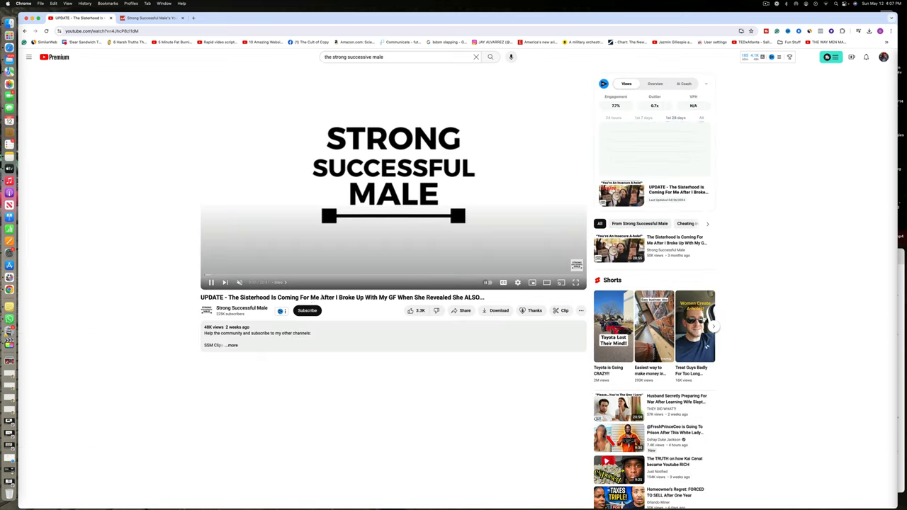
pyautogui.click(674, 118)
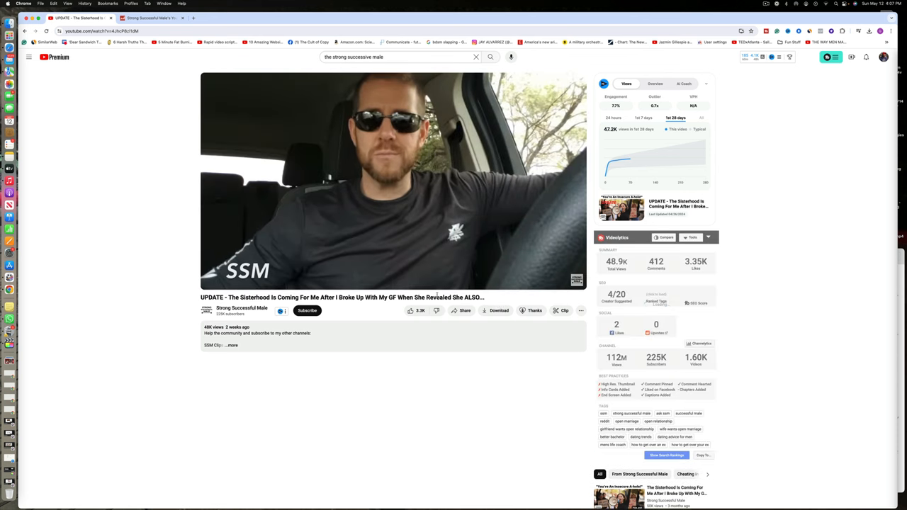
pyautogui.scroll(-3)
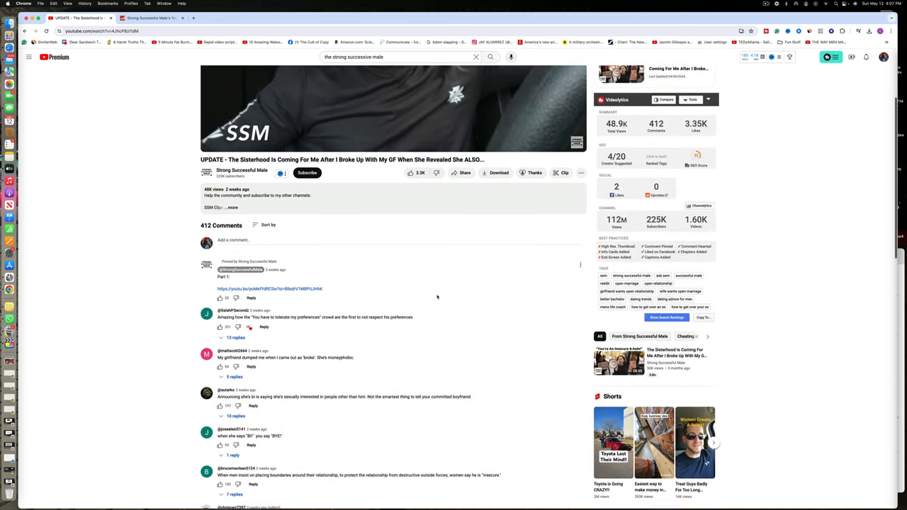
pyautogui.scroll(-3)
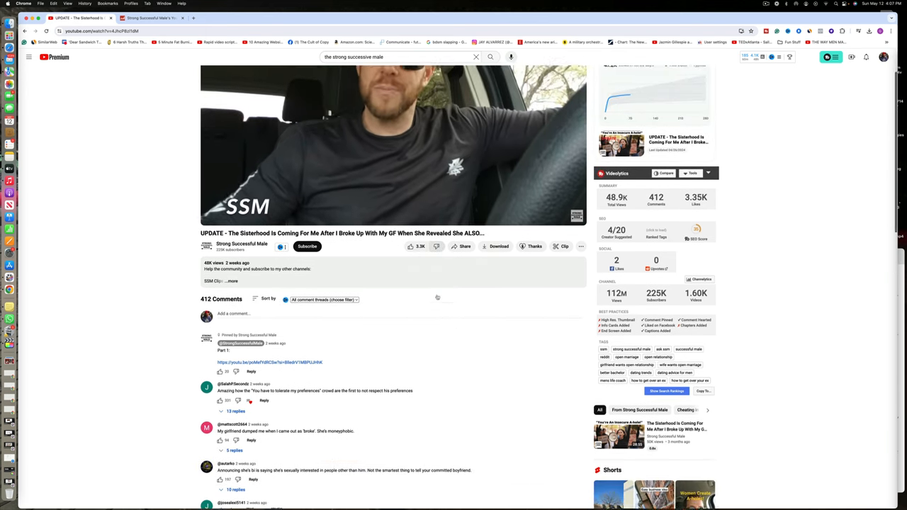
pyautogui.scroll(-3)
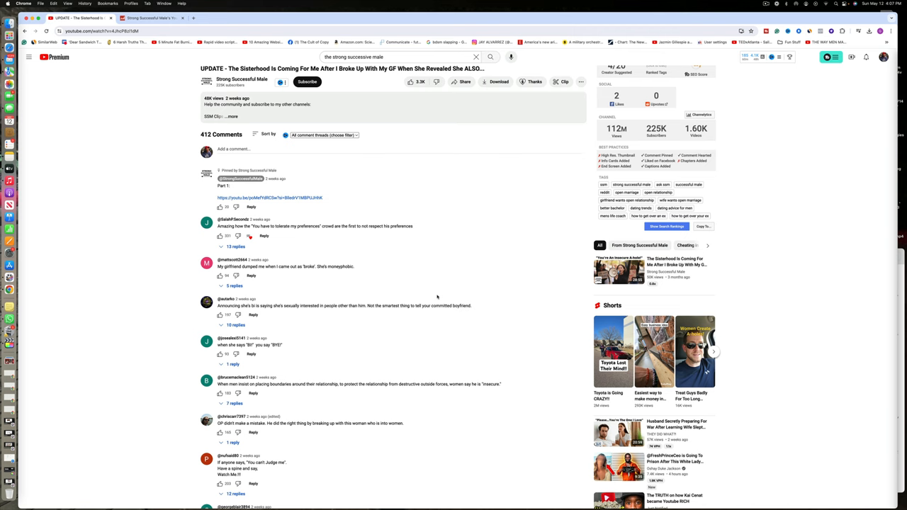
pyautogui.scroll(-3)
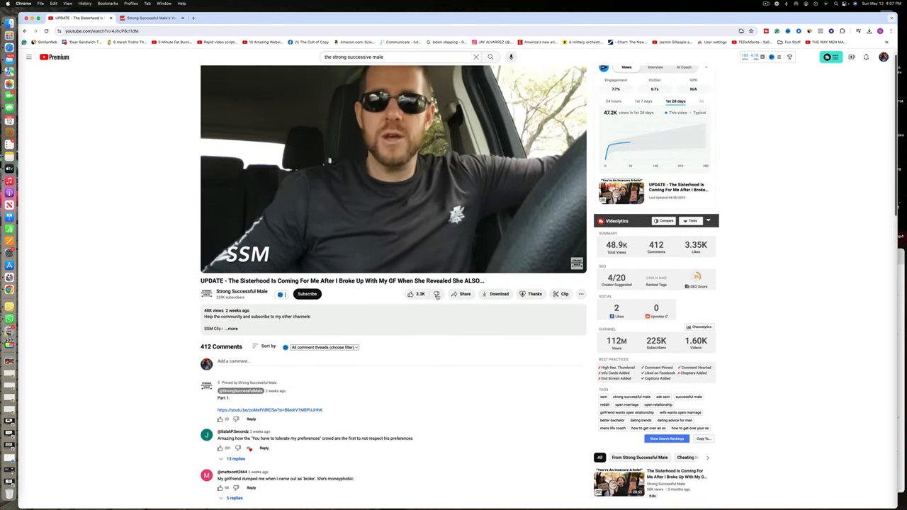
pyautogui.scroll(-3)
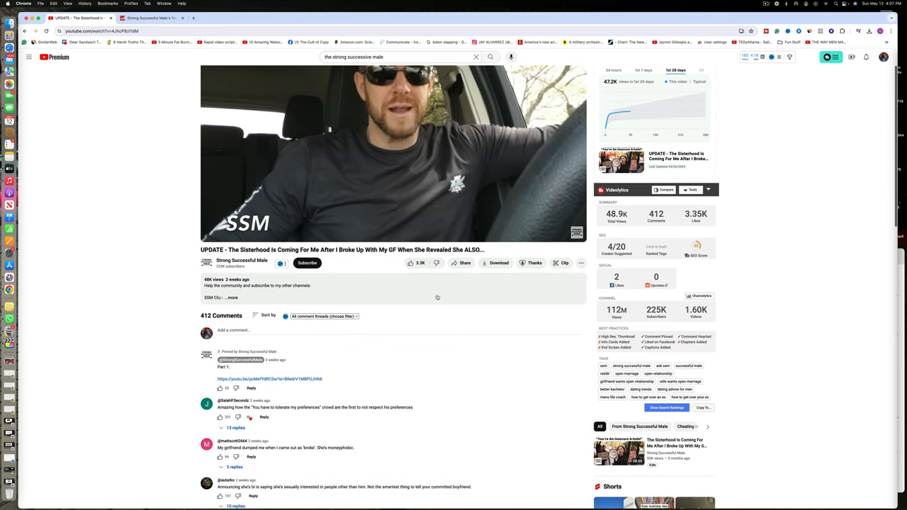
pyautogui.scroll(-3)
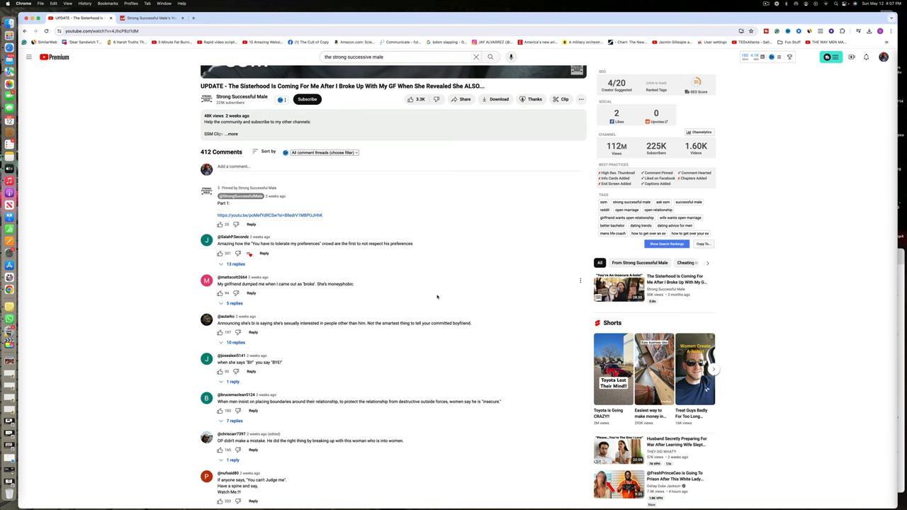
pyautogui.scroll(-3)
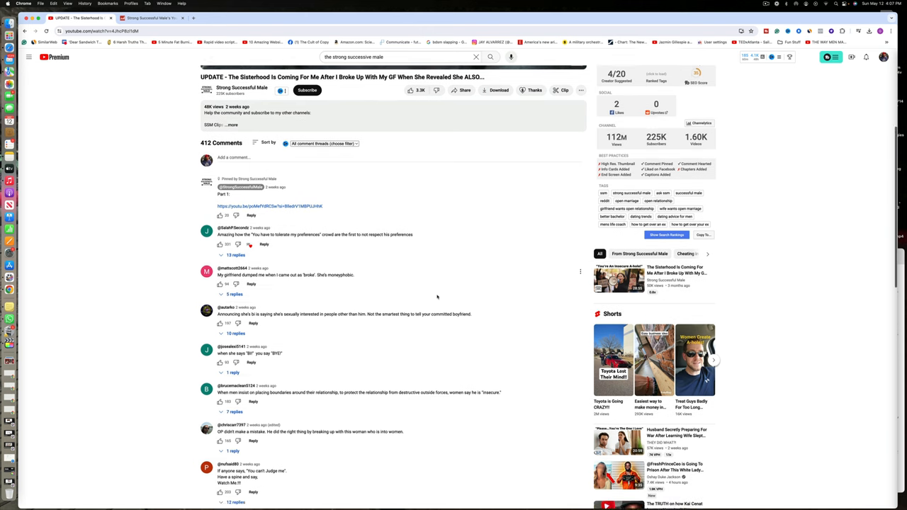
pyautogui.scroll(-3)
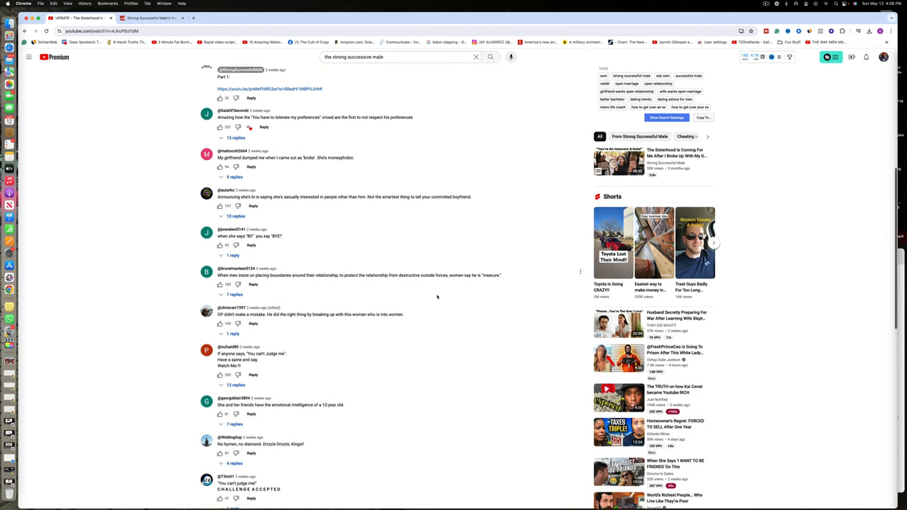
pyautogui.scroll(-3)
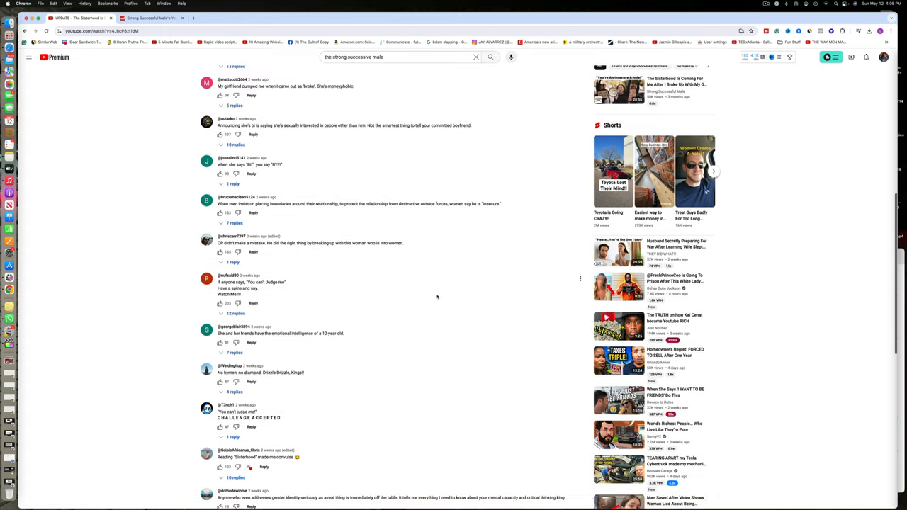
pyautogui.scroll(-3)
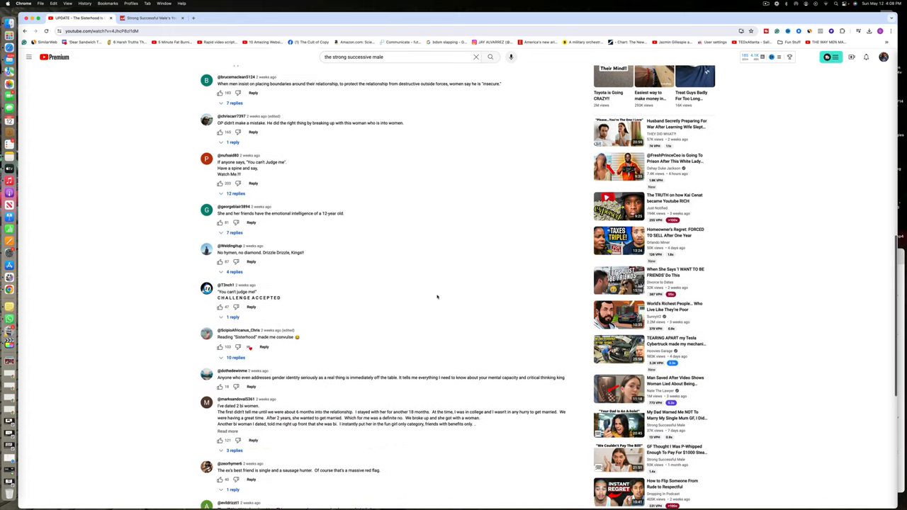
pyautogui.scroll(-3)
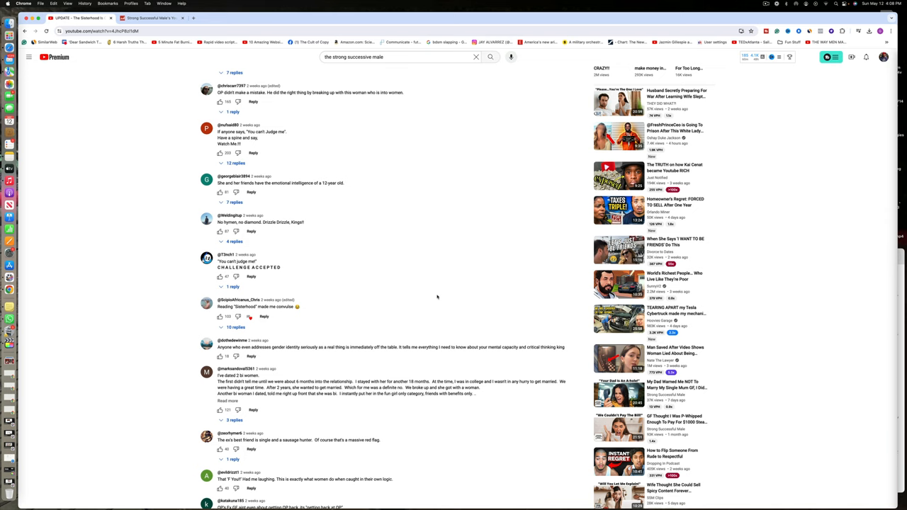
pyautogui.scroll(-3)
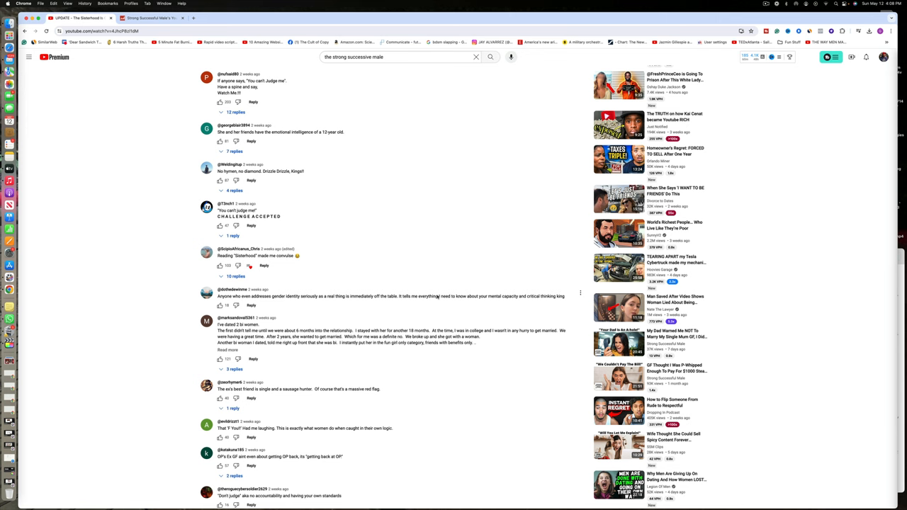
pyautogui.scroll(-3)
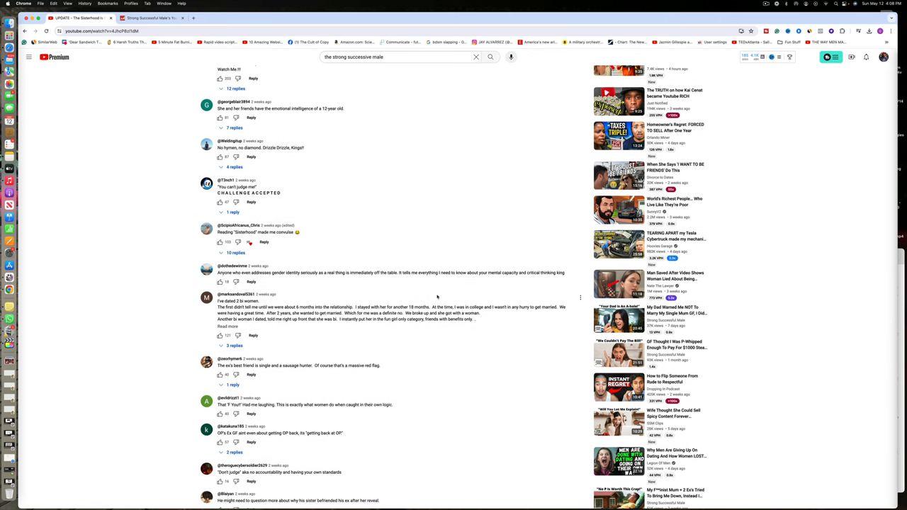
pyautogui.scroll(-3)
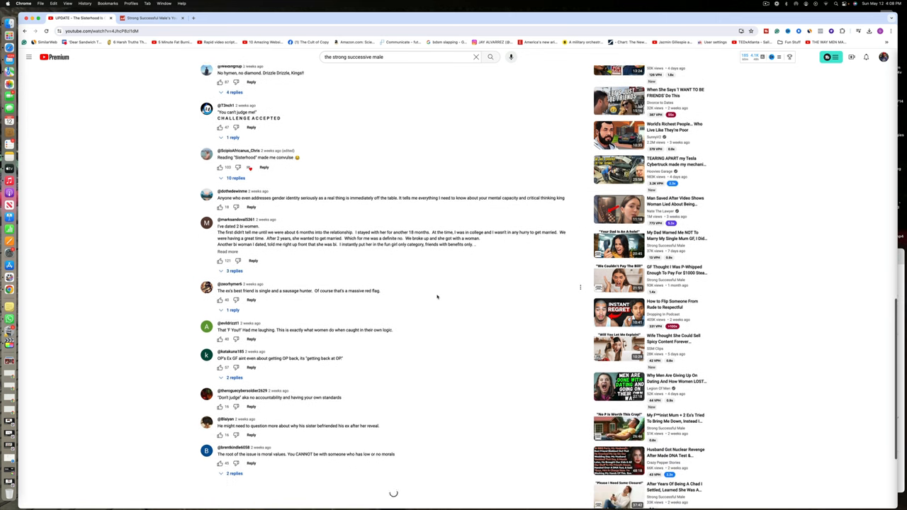
pyautogui.scroll(-3)
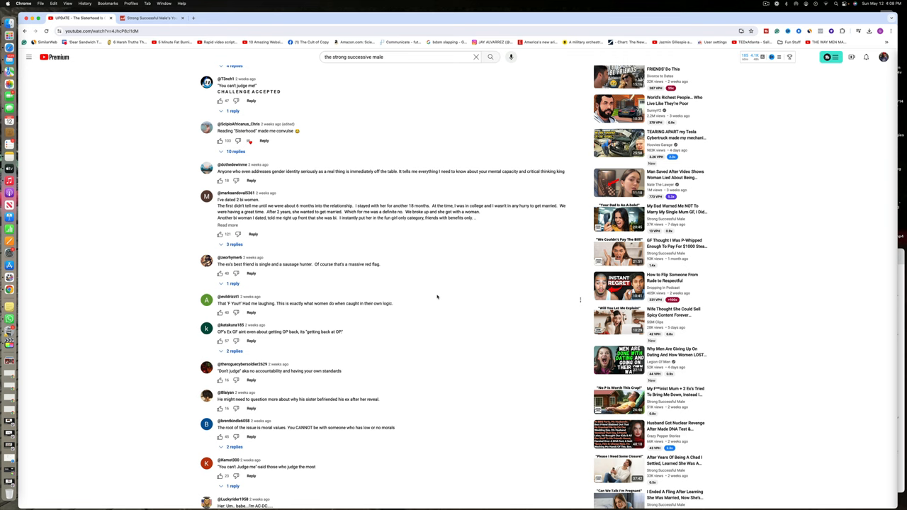
pyautogui.moveTo(429, 300)
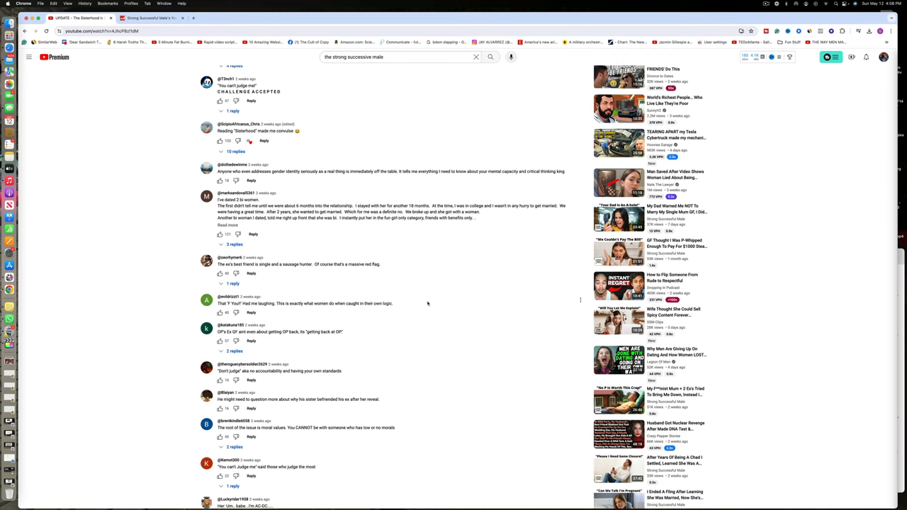
pyautogui.click(227, 223)
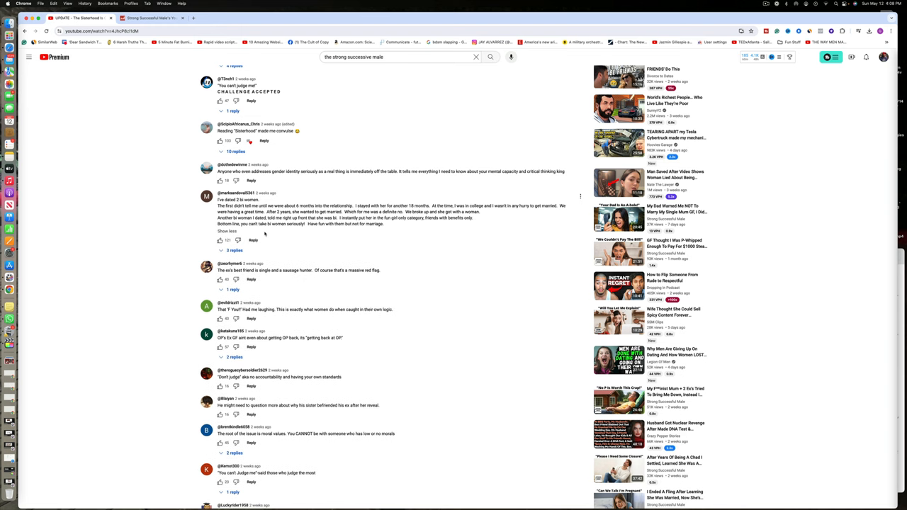
pyautogui.moveTo(329, 238)
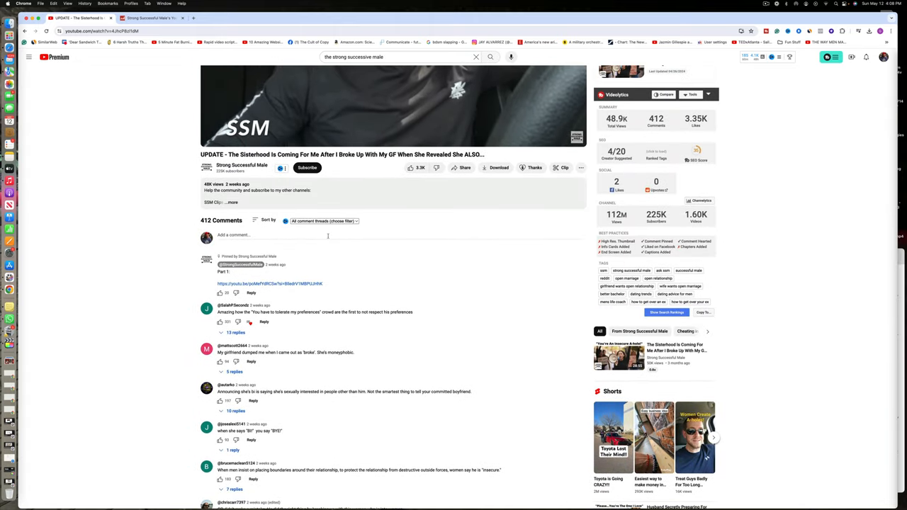
# Scroll the Videos grid down to the 'Husband Finds Cheating Wife's Lover's Condoms' video.
pyautogui.scroll(-3)
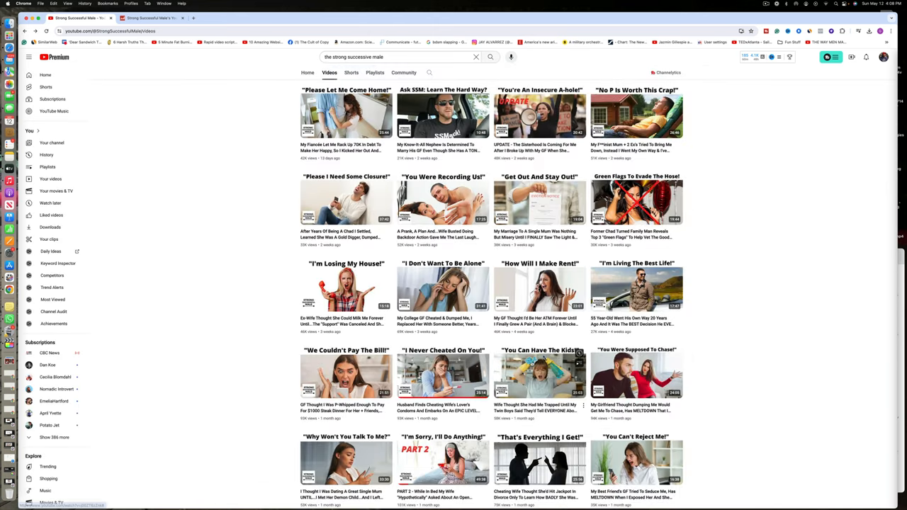
pyautogui.scroll(-3)
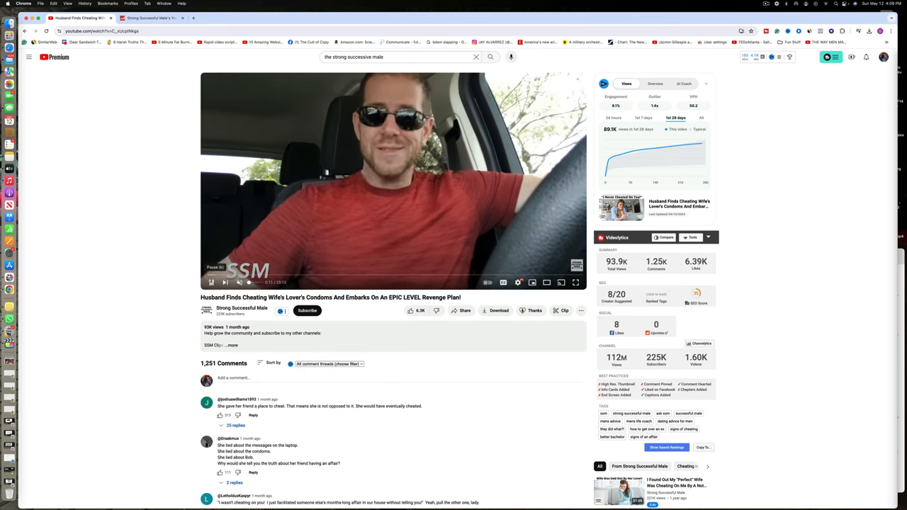
pyautogui.click(210, 282)
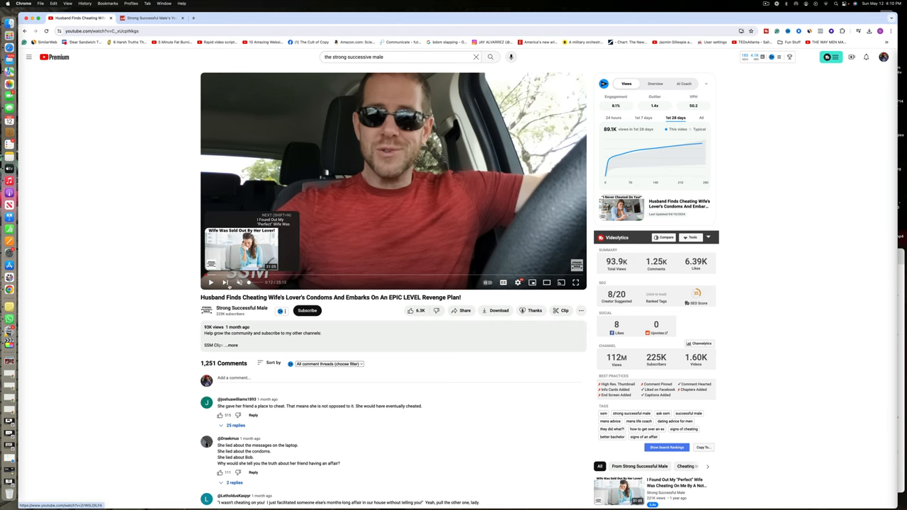
pyautogui.scroll(-3)
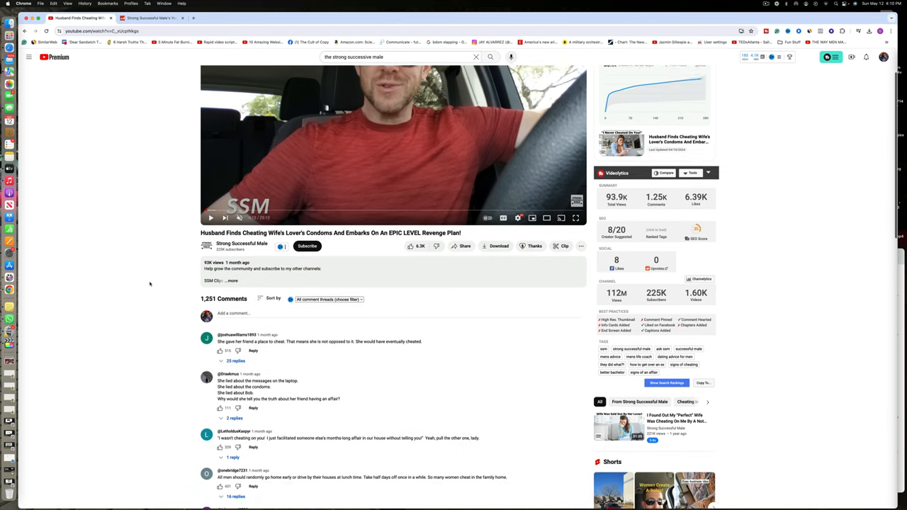
pyautogui.scroll(-3)
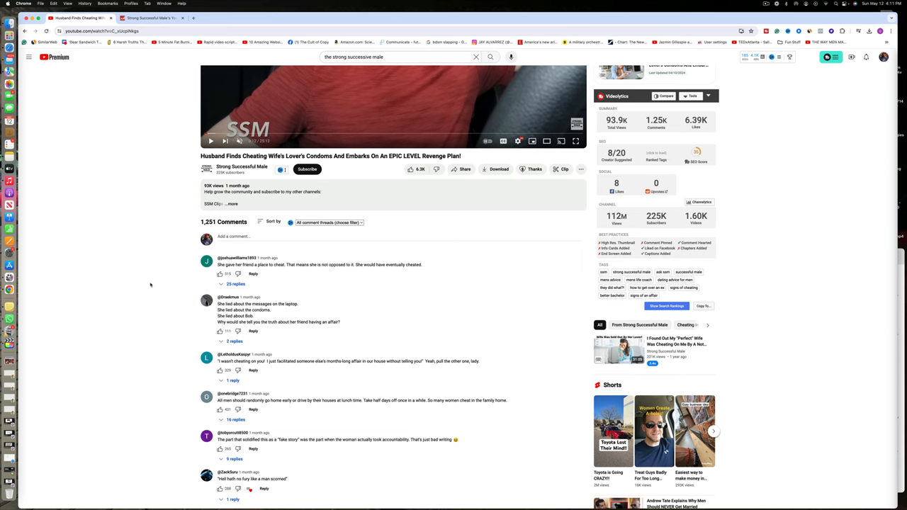
# Scroll down through the revenge video's comments to read them.
pyautogui.scroll(-3)
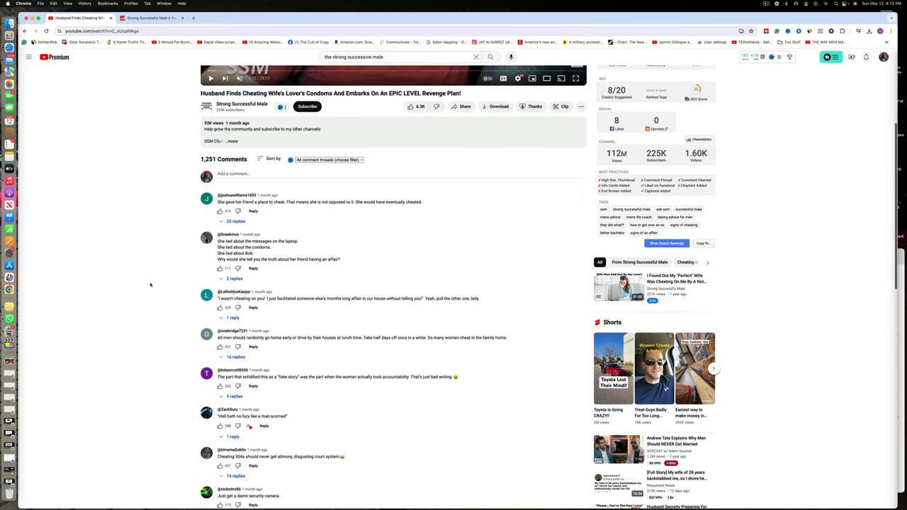
pyautogui.scroll(-3)
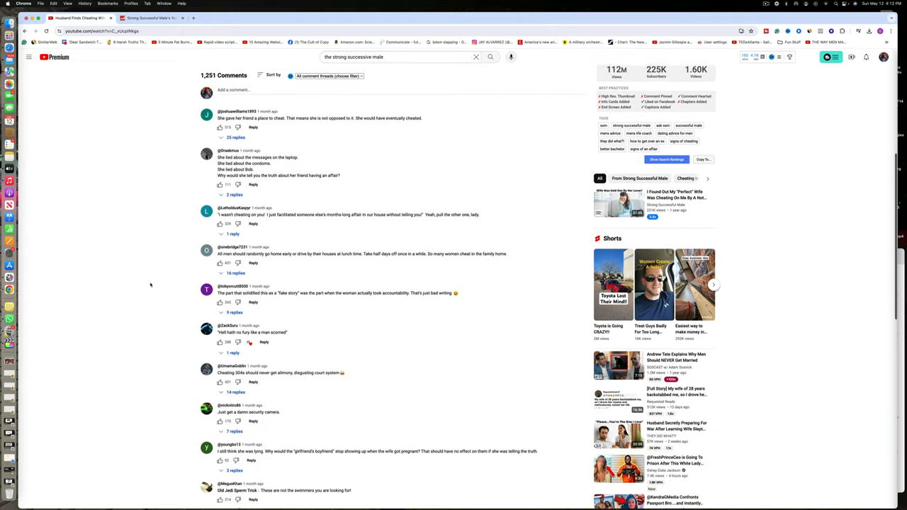
pyautogui.scroll(-3)
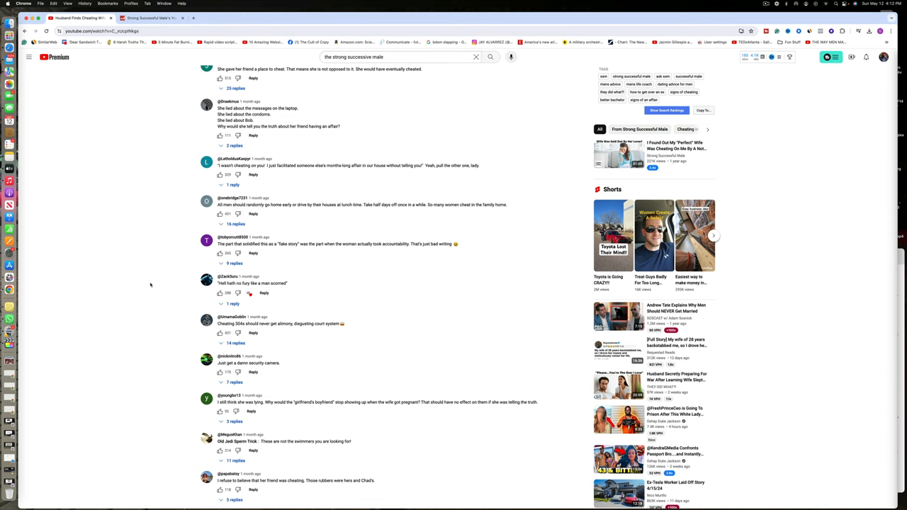
pyautogui.scroll(-3)
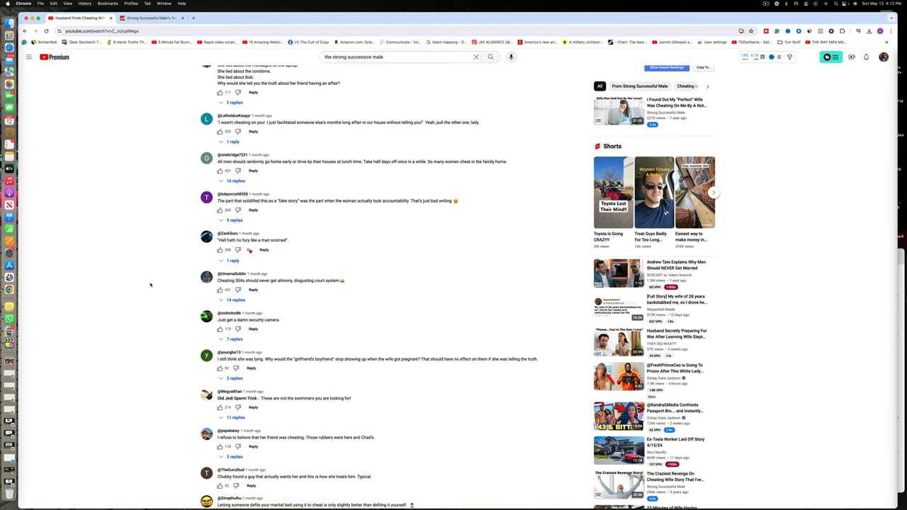
pyautogui.scroll(-3)
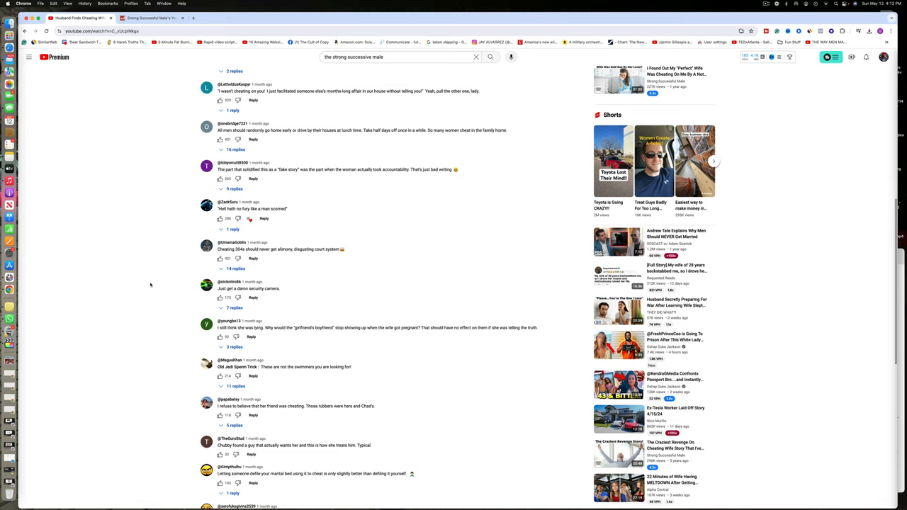
pyautogui.scroll(-3)
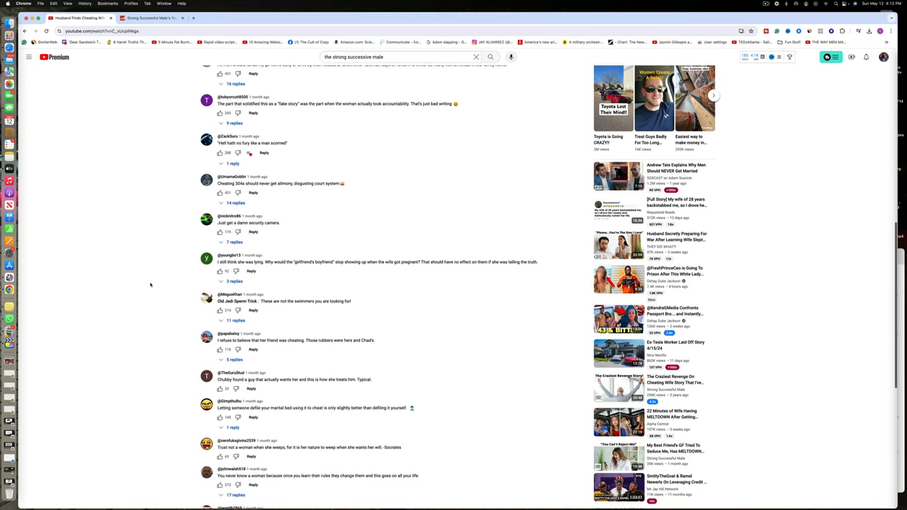
pyautogui.scroll(-3)
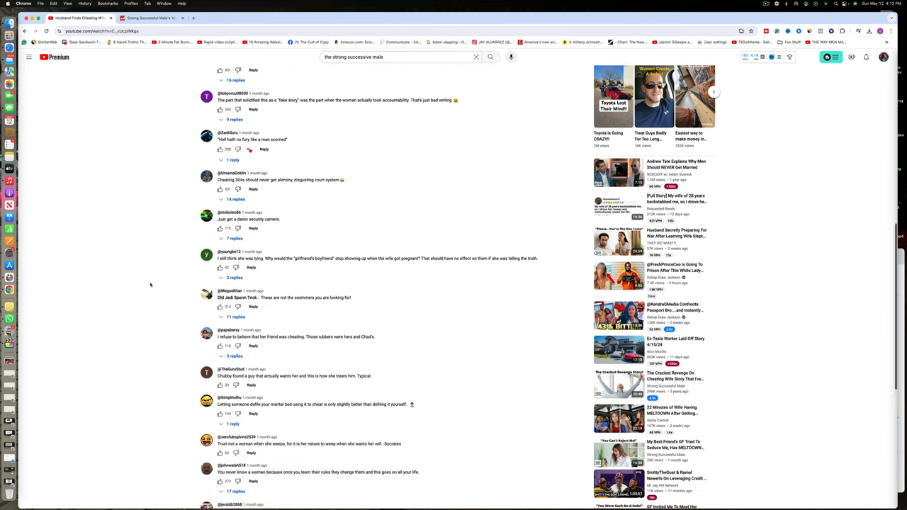
pyautogui.scroll(-3)
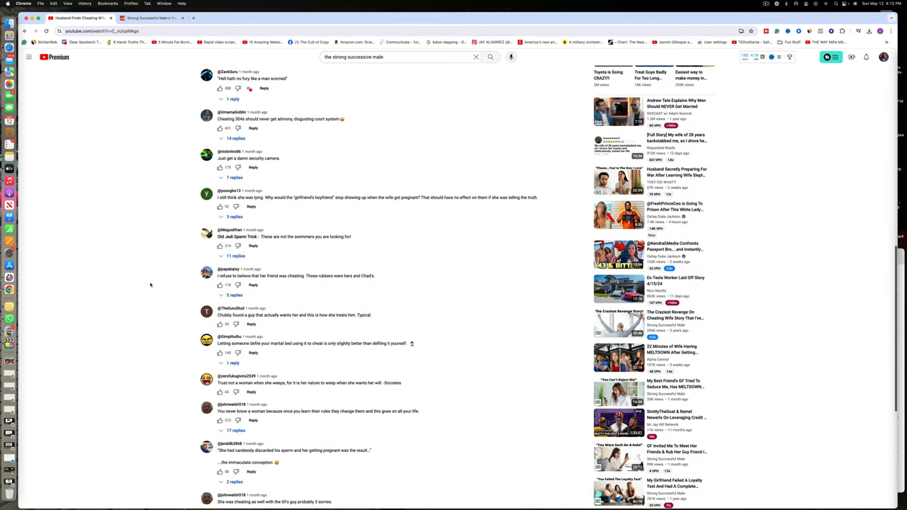
pyautogui.scroll(-3)
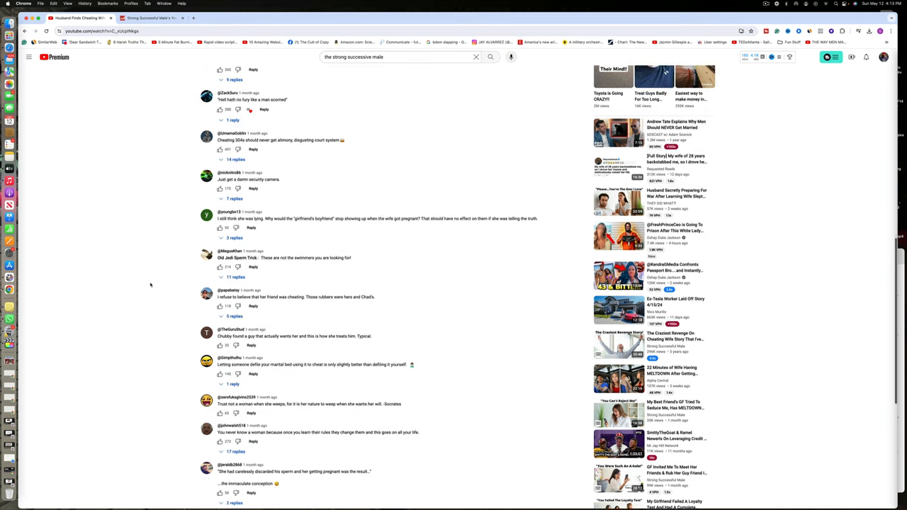
# Switch to the Social Blade tab and scroll its Strong Successful Male statistics.
pyautogui.click(149, 17)
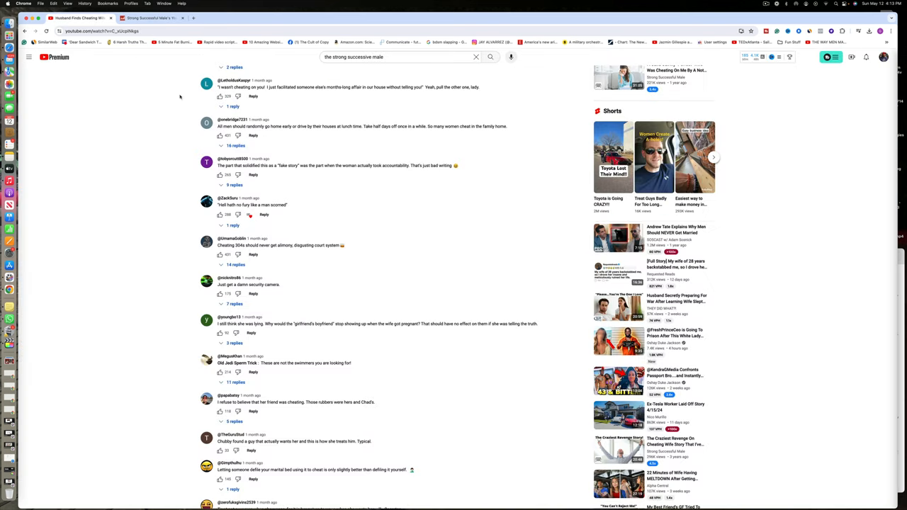
pyautogui.scroll(-3)
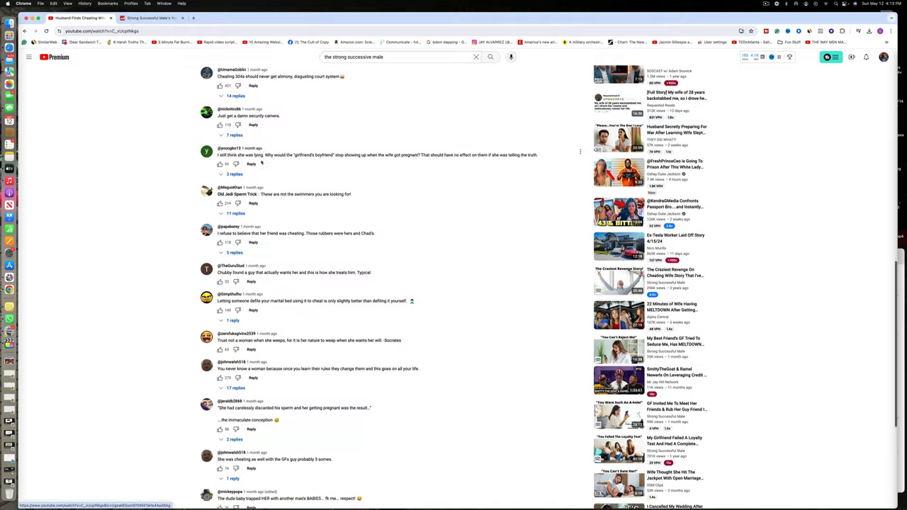
pyautogui.scroll(-3)
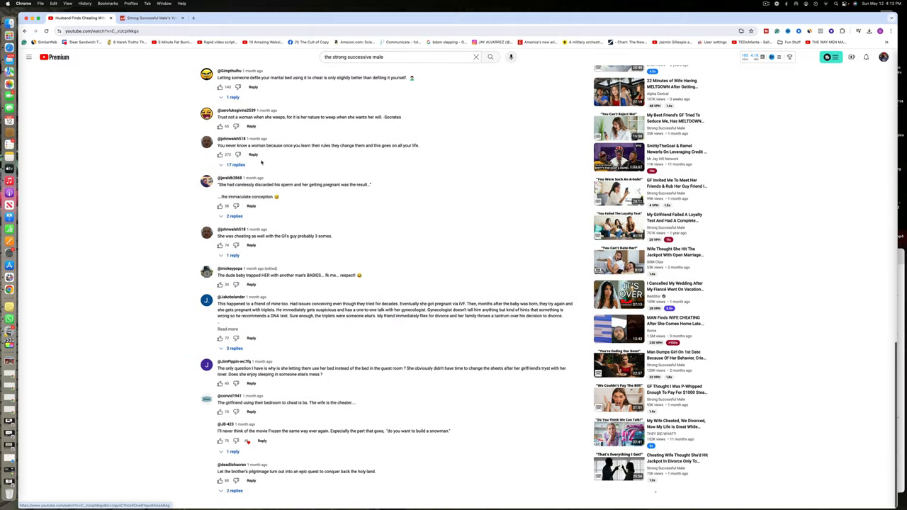
pyautogui.scroll(-3)
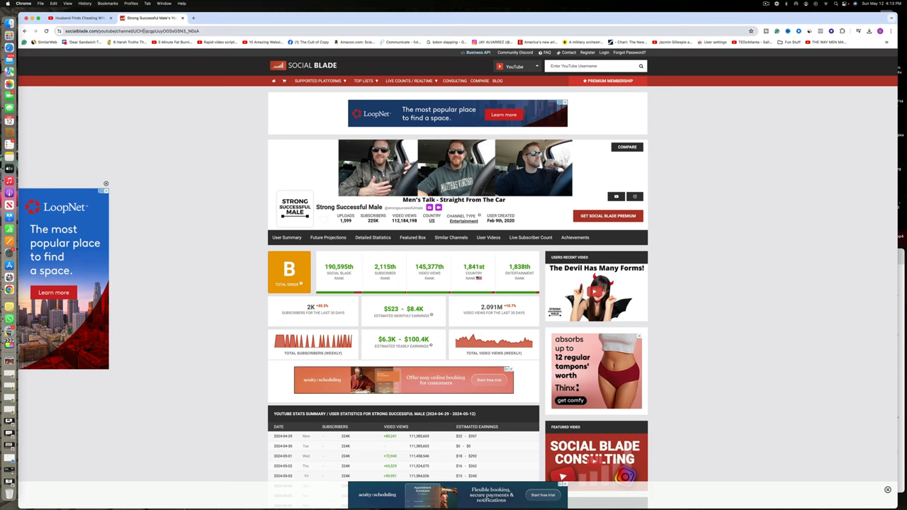
# Return to the revenge video tab, then go to the Strong Successful Male channel page.
pyautogui.click(78, 17)
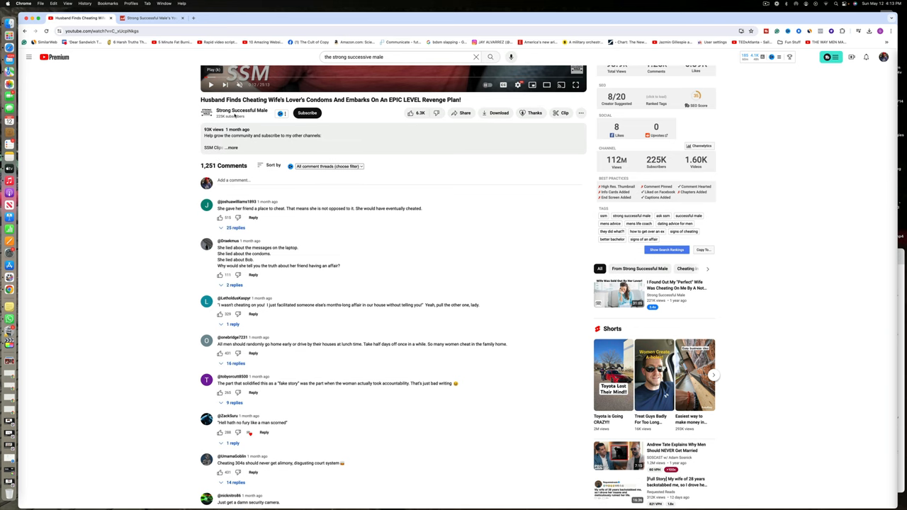
pyautogui.click(241, 111)
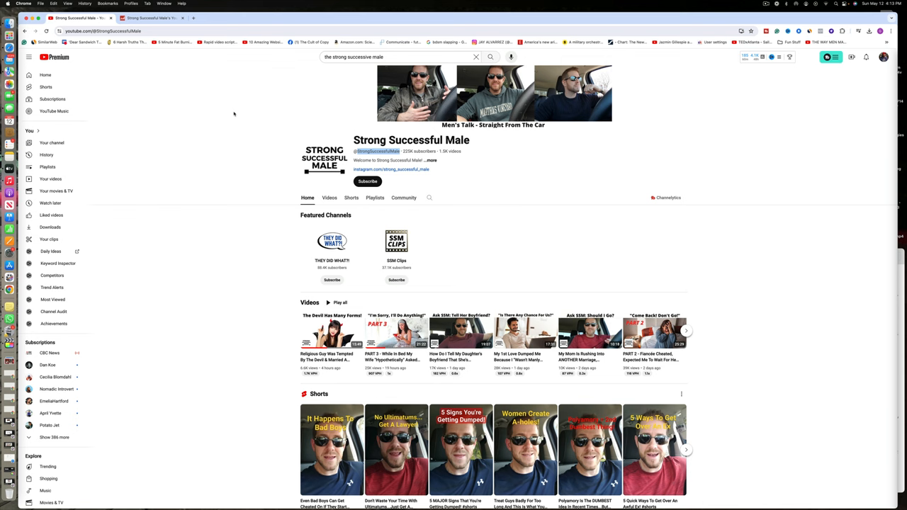
pyautogui.moveTo(242, 126)
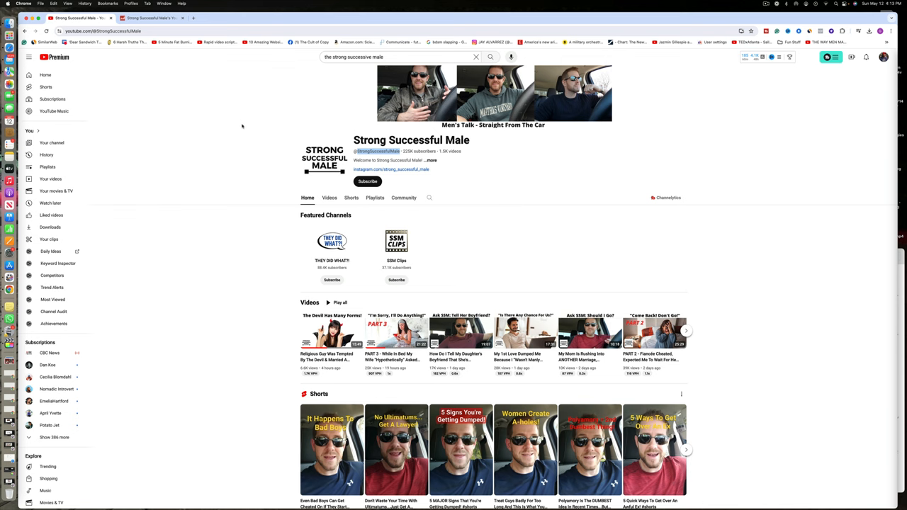
# Show the channel's Videos list sorted by Oldest first.
pyautogui.click(329, 199)
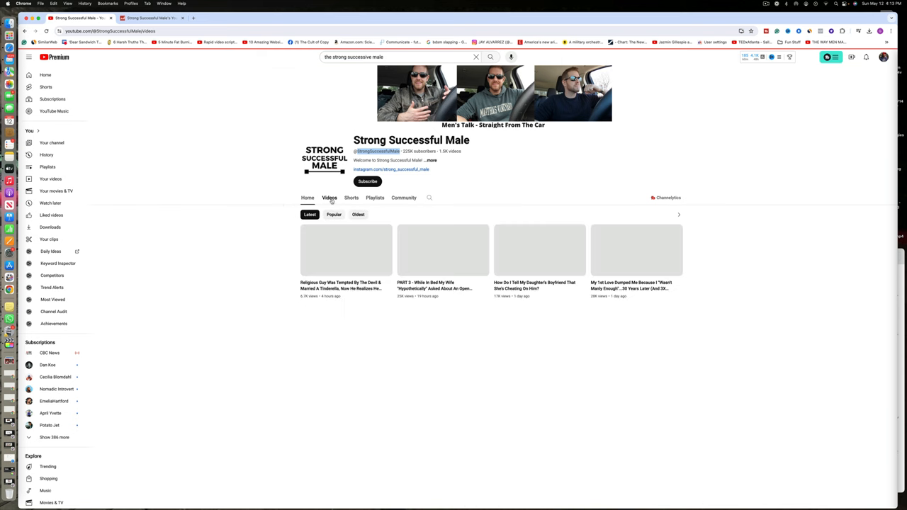
pyautogui.scroll(-3)
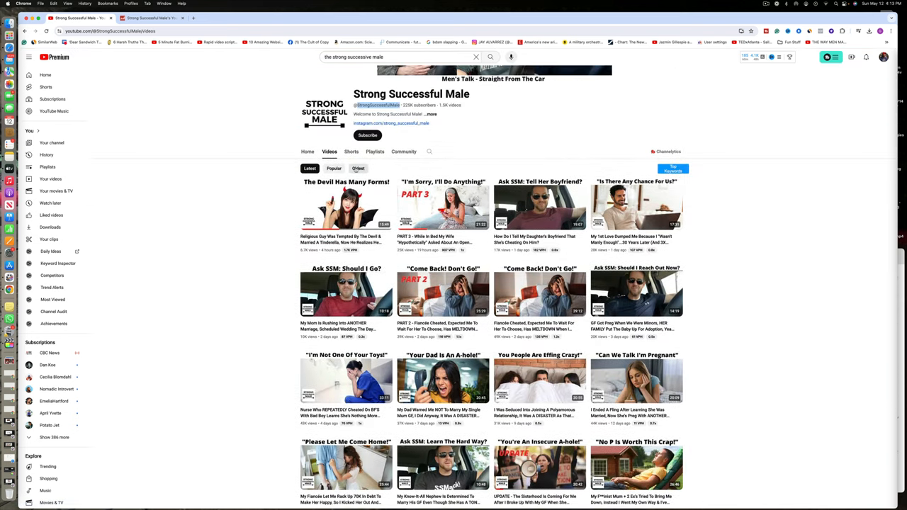
pyautogui.click(357, 167)
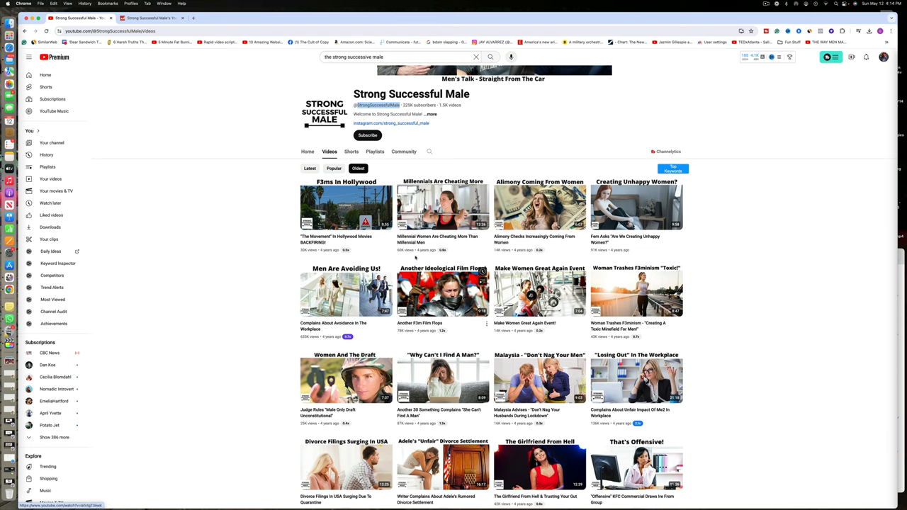
pyautogui.moveTo(442, 206)
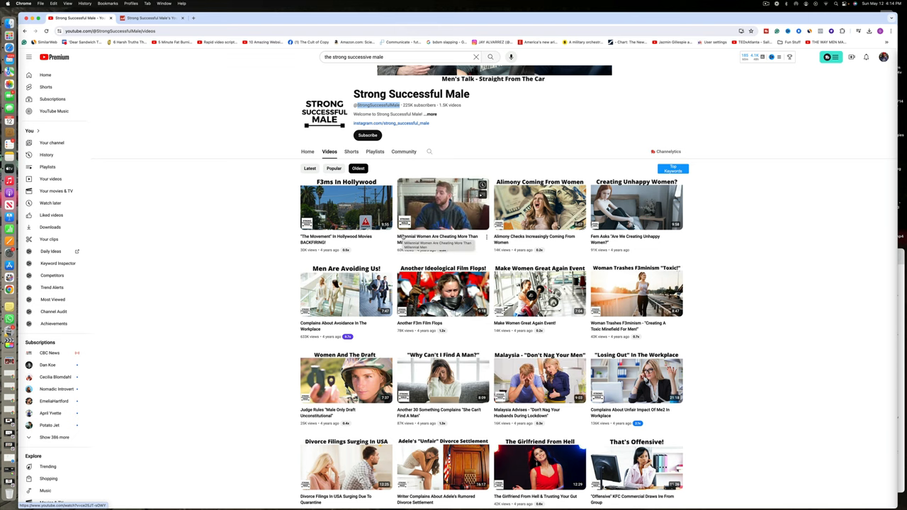
# Scroll the oldest-first grid down to the Judge Rules 'Male Only Draft Unconstitutional' video.
pyautogui.scroll(-3)
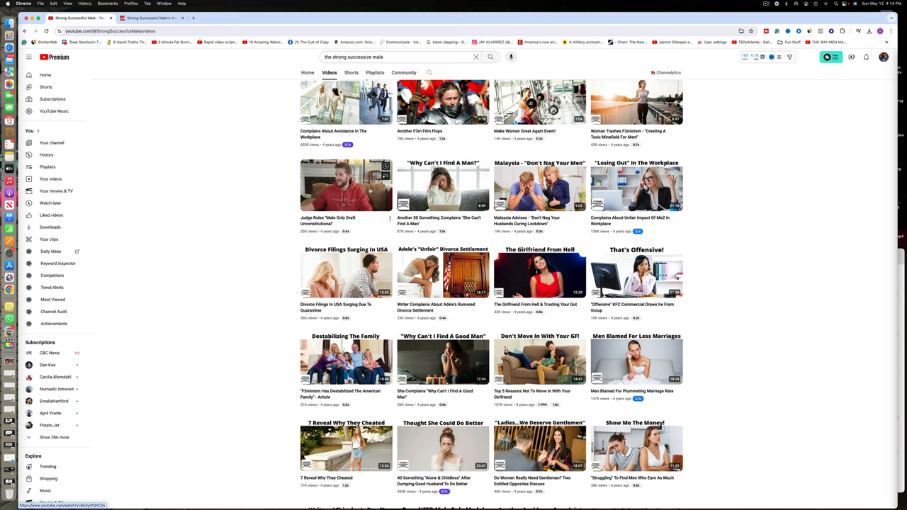
pyautogui.scroll(-3)
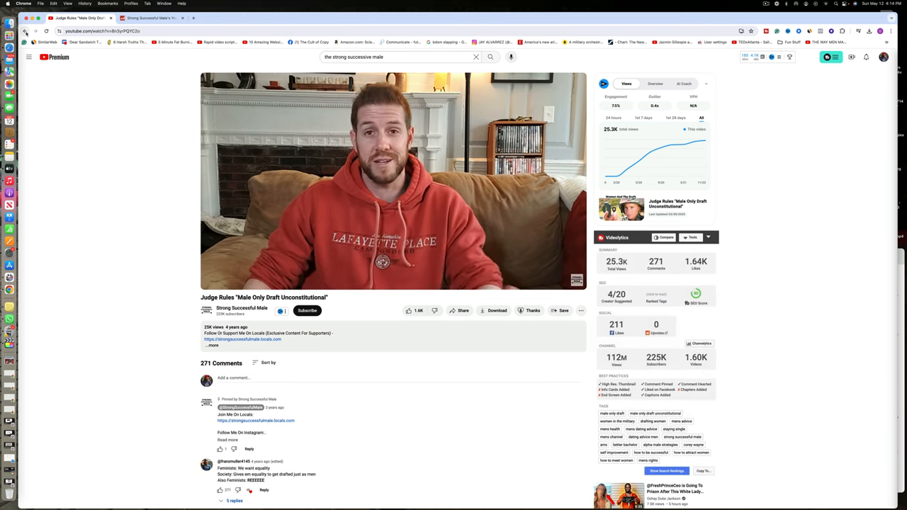
# Back on the Oldest-sorted list, sample the 'Complains About Unfair Impact Of Me2' video and return.
pyautogui.click(241, 308)
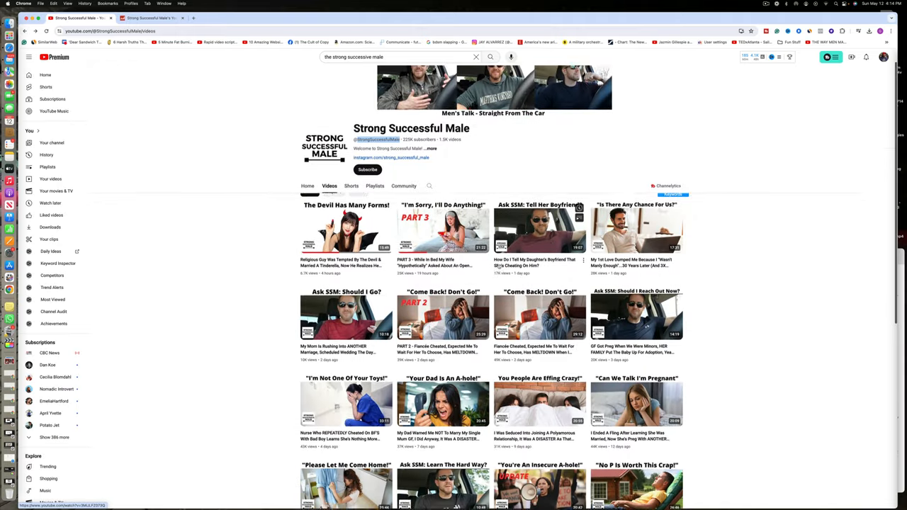
pyautogui.scroll(-3)
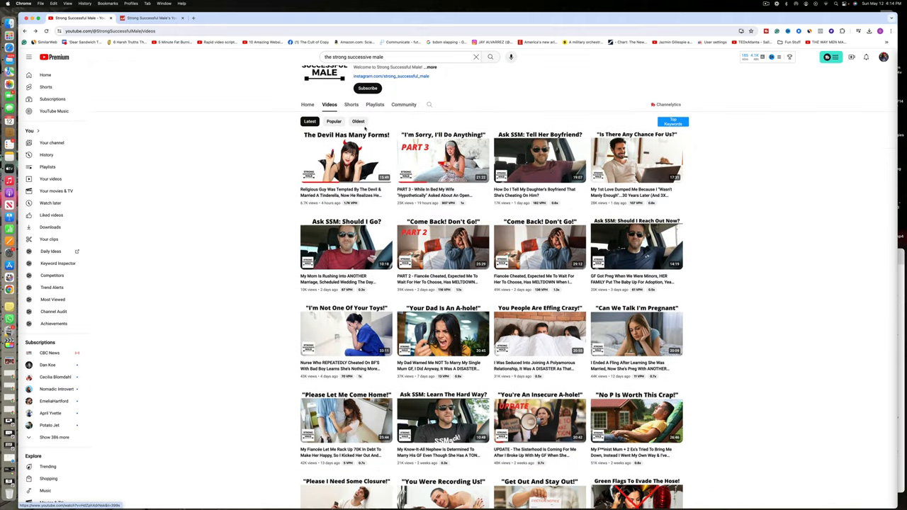
pyautogui.click(357, 122)
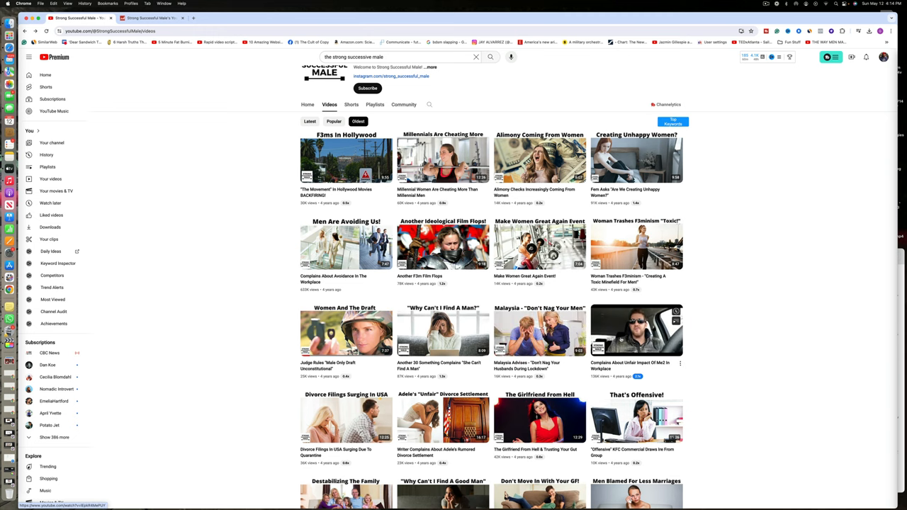
pyautogui.click(345, 332)
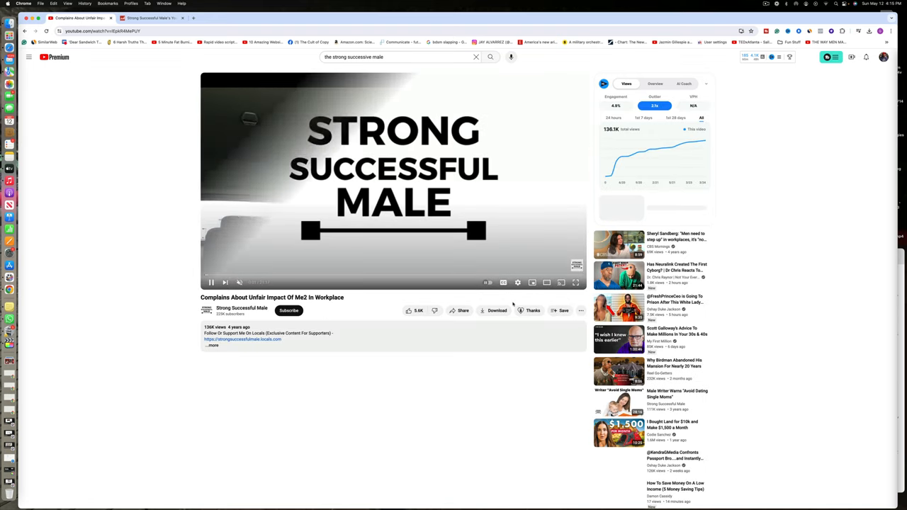
pyautogui.click(209, 282)
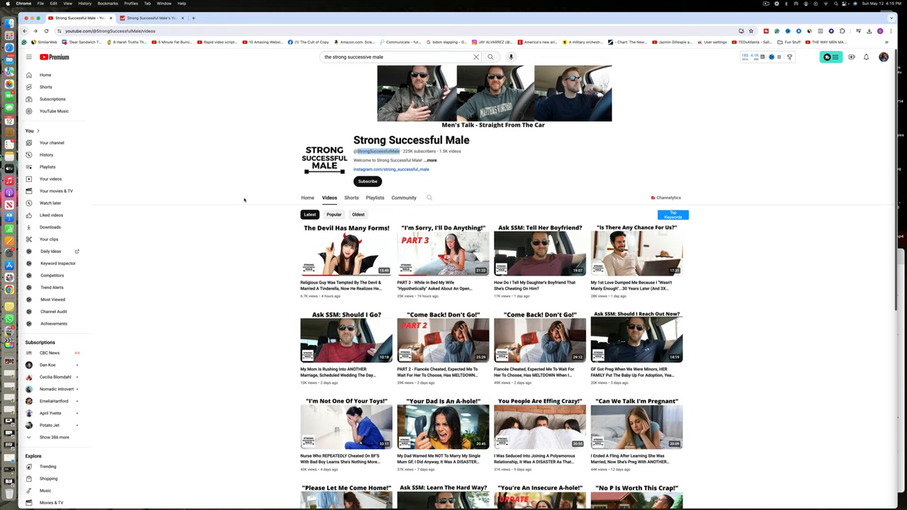
# Scroll down the Latest grid to reach the 'UPDATE - The Sisterhood' video.
pyautogui.scroll(-3)
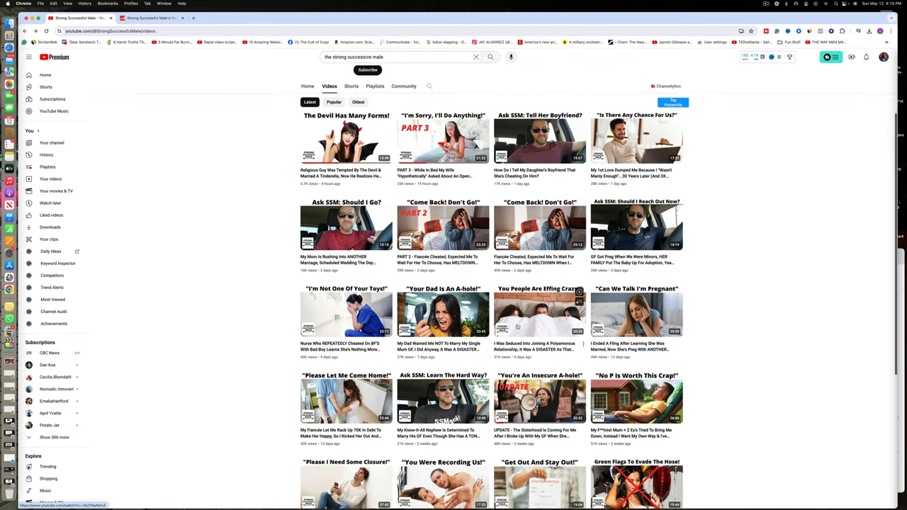
pyautogui.scroll(-3)
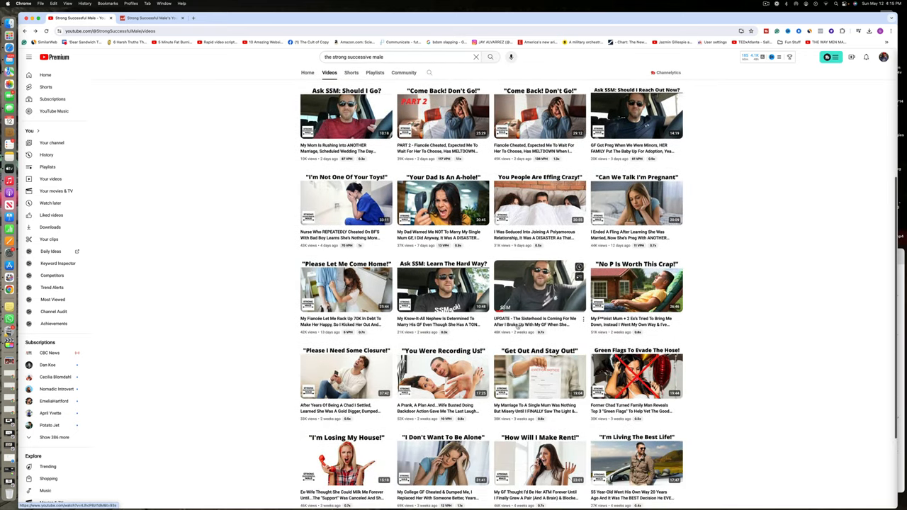
pyautogui.scroll(-3)
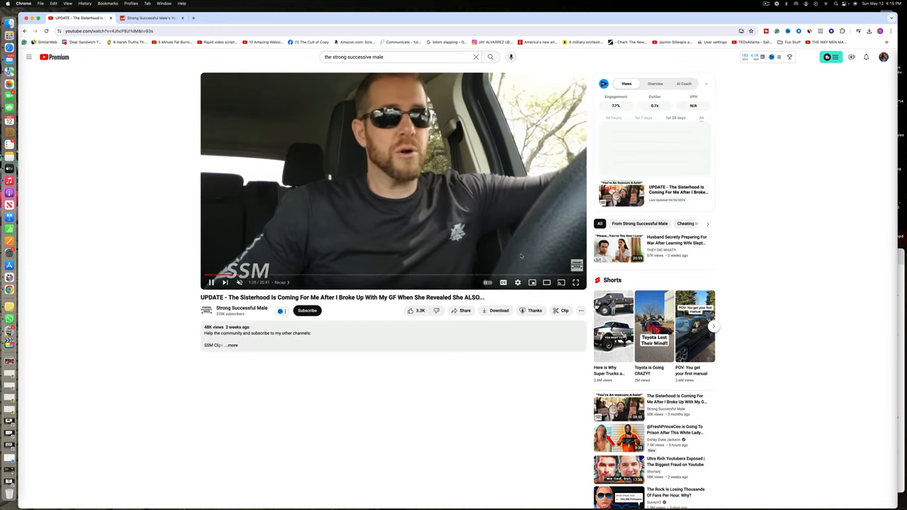
# Show the vidIQ comment filter options and read through the update video's comments.
pyautogui.click(674, 117)
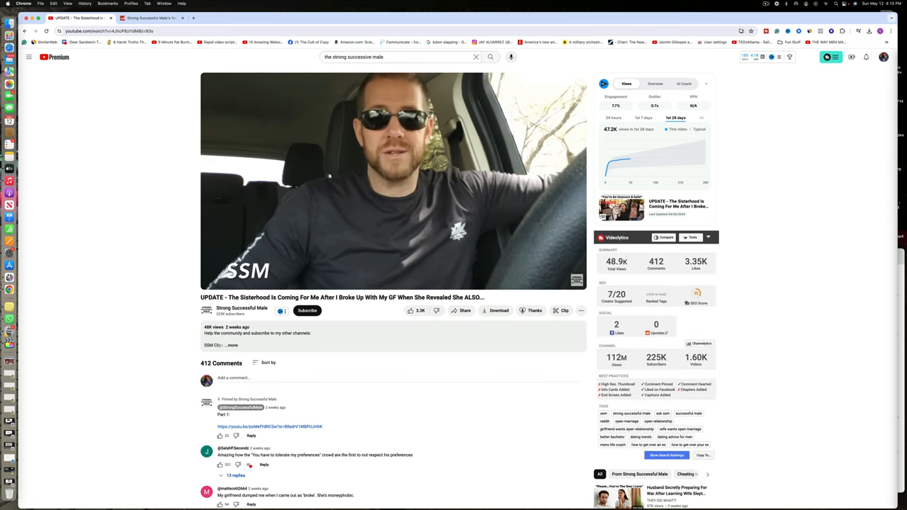
pyautogui.click(268, 362)
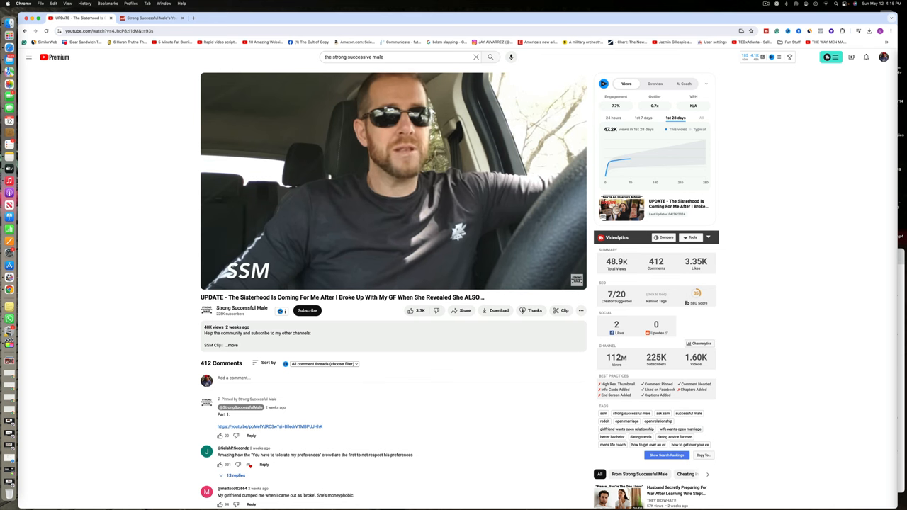
pyautogui.scroll(-3)
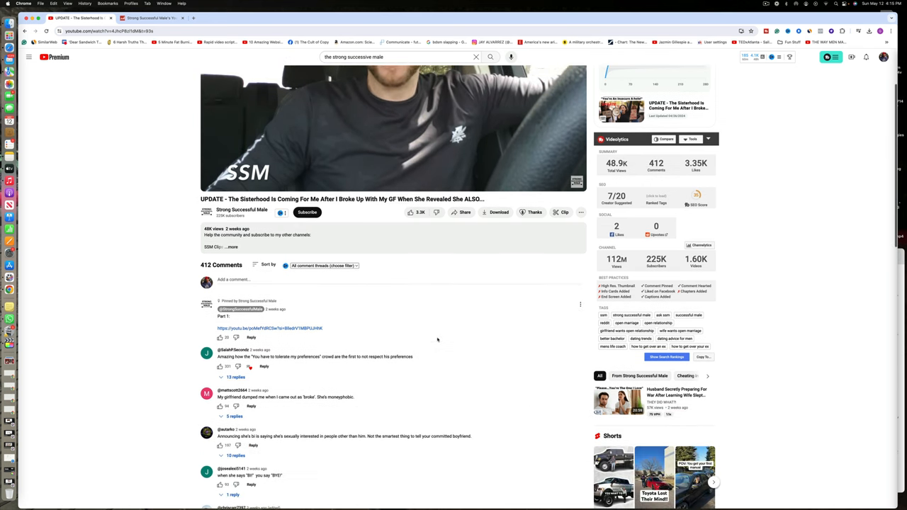
pyautogui.scroll(-3)
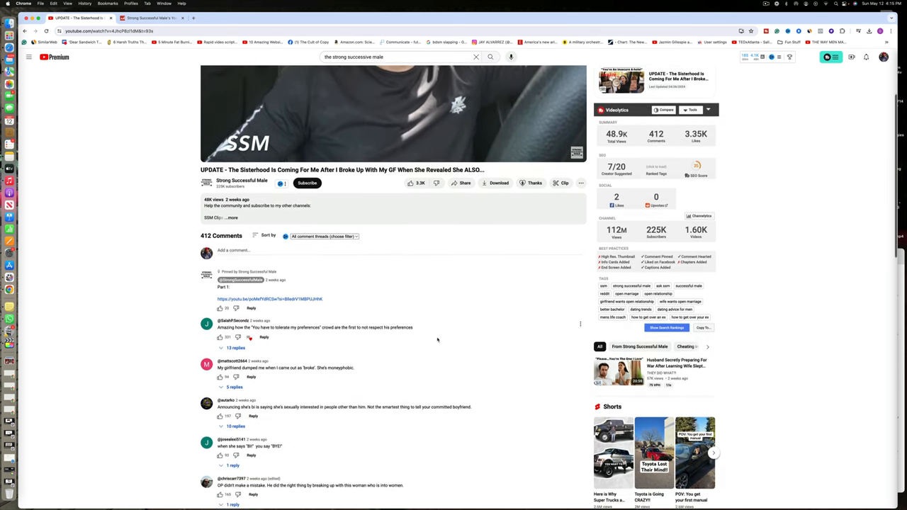
pyautogui.scroll(-3)
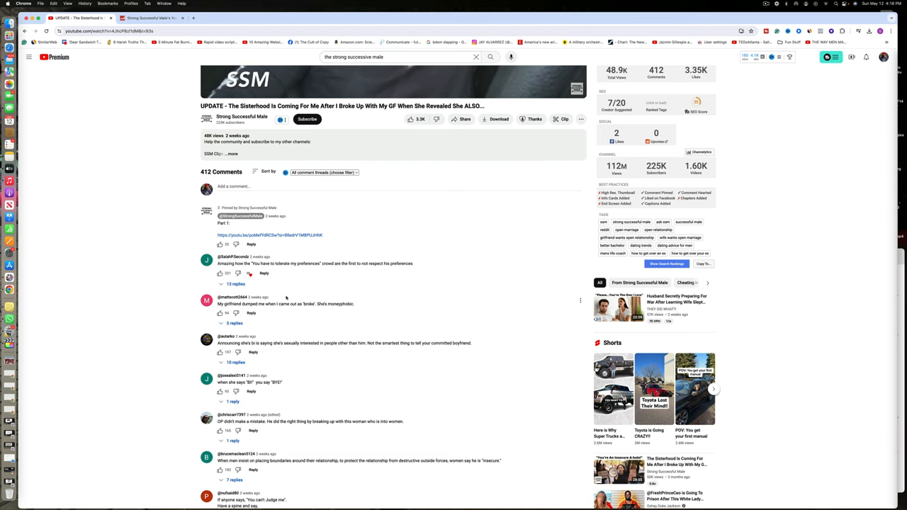
pyautogui.scroll(-3)
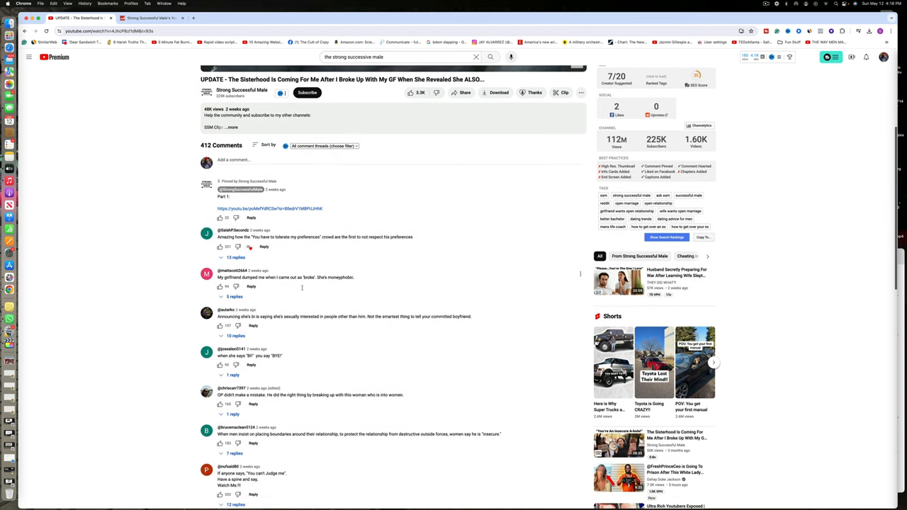
pyautogui.scroll(-3)
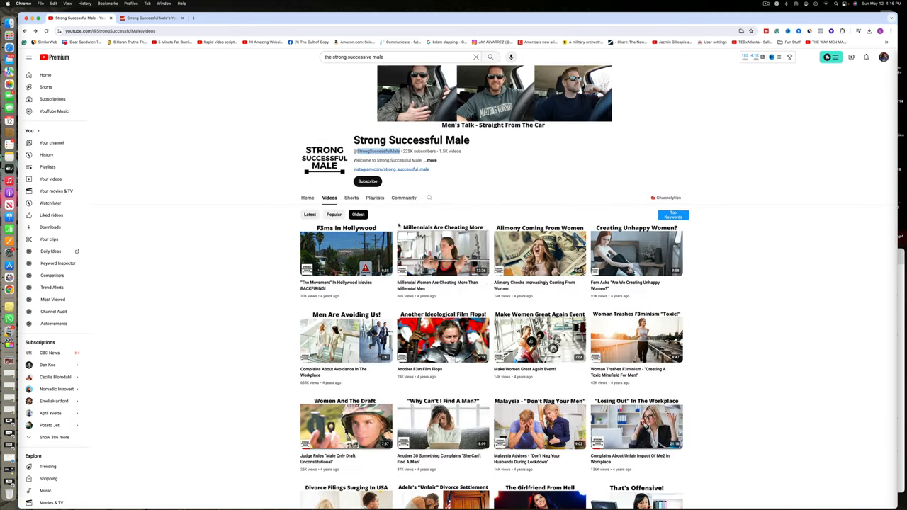
pyautogui.scroll(-3)
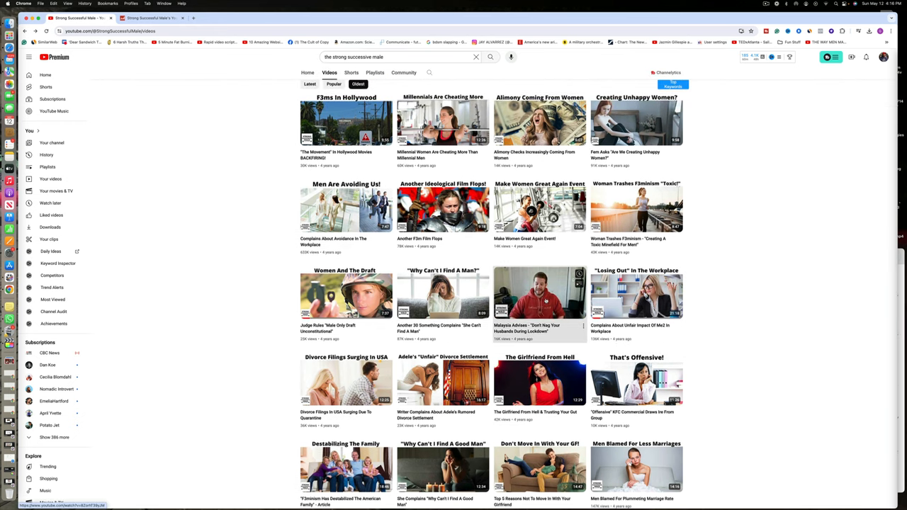
pyautogui.click(538, 296)
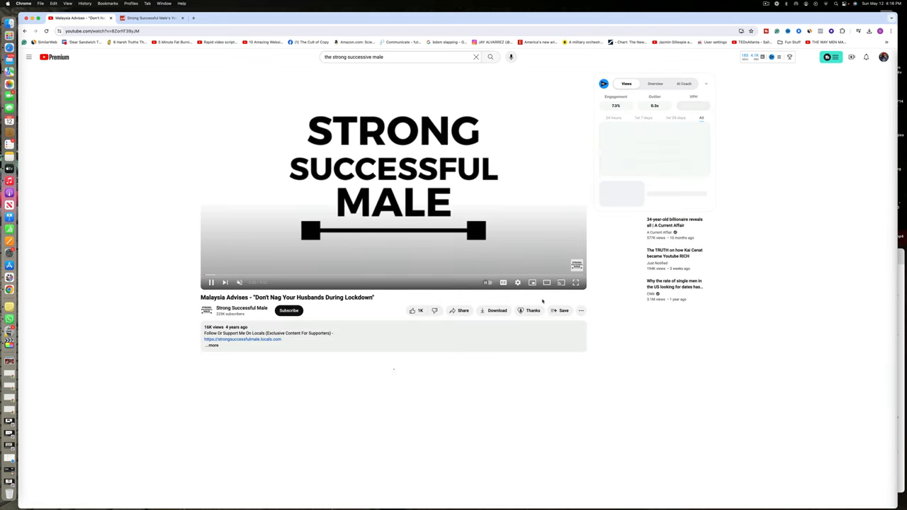
pyautogui.click(211, 282)
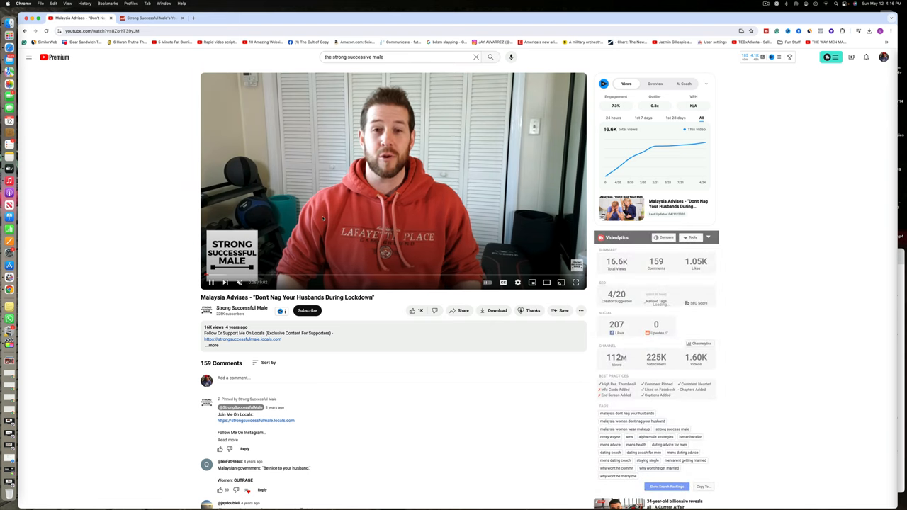
pyautogui.click(267, 363)
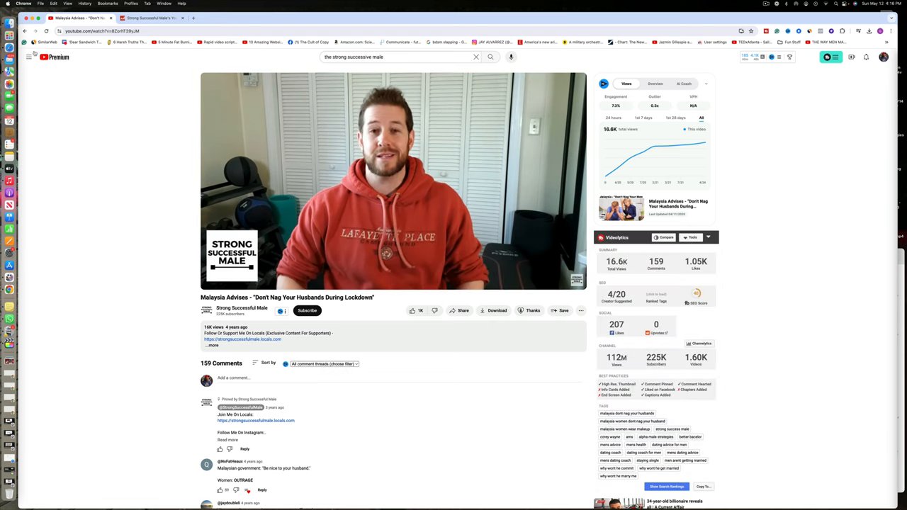
pyautogui.click(241, 308)
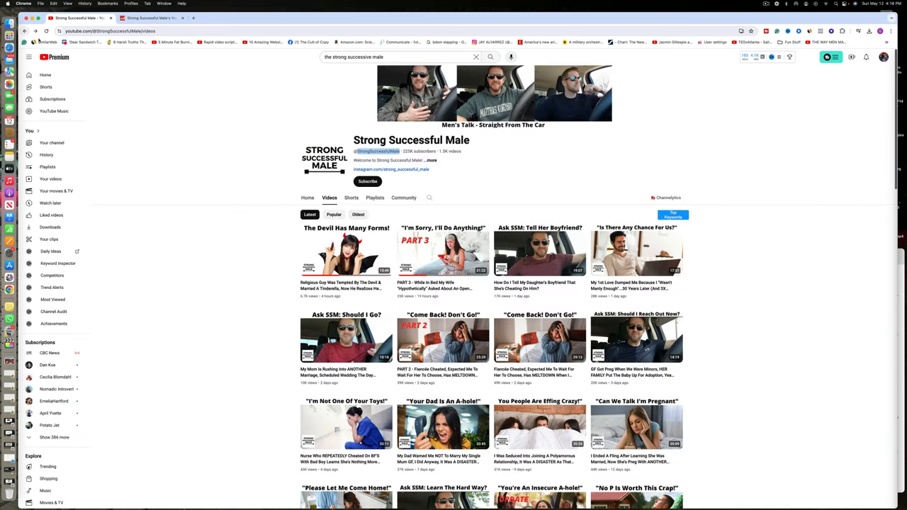
pyautogui.click(356, 215)
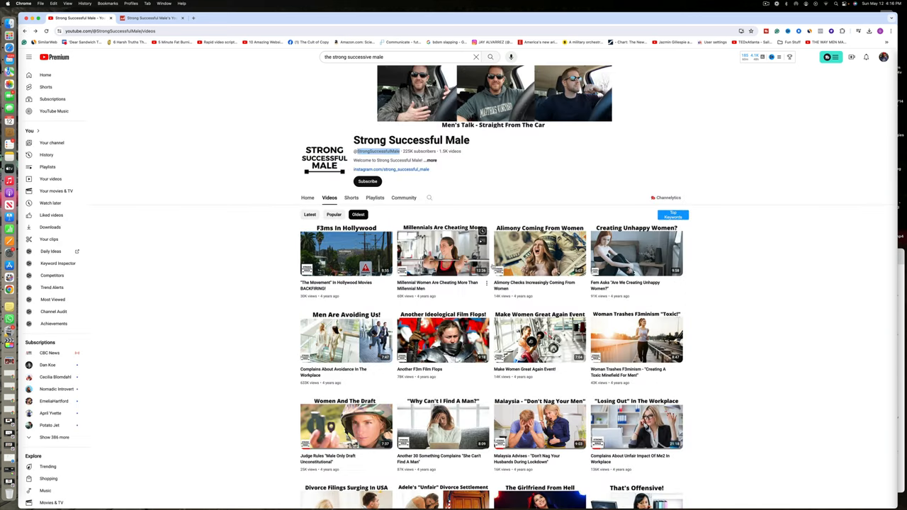
pyautogui.scroll(-3)
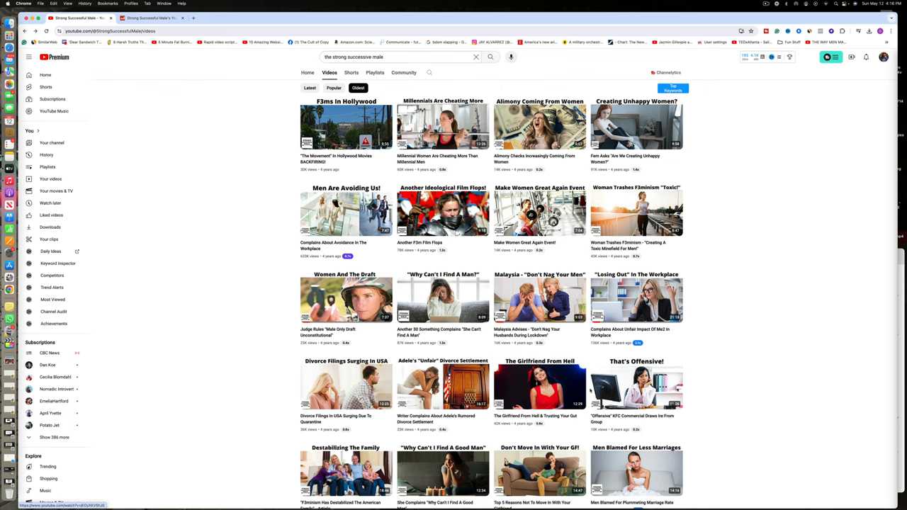
pyautogui.scroll(-3)
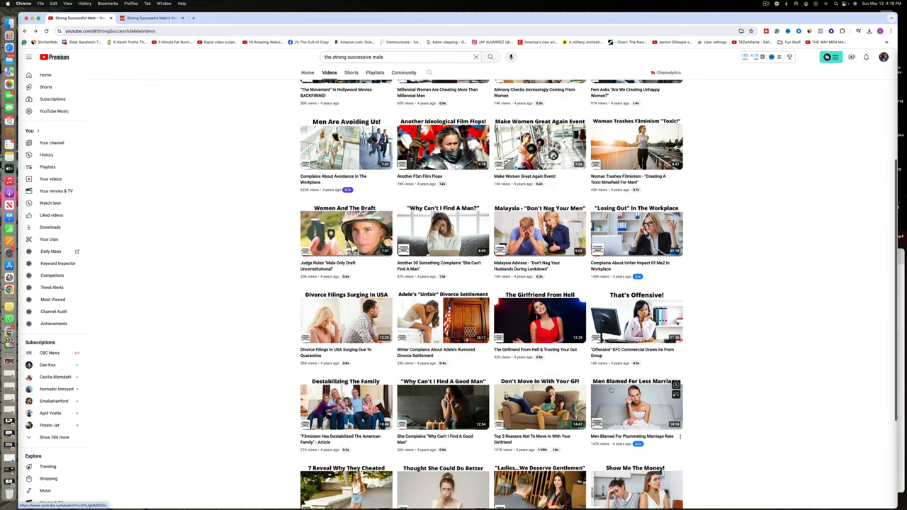
# Scroll down the Strong Successful Male Videos tab toward the older uploads.
pyautogui.scroll(-3)
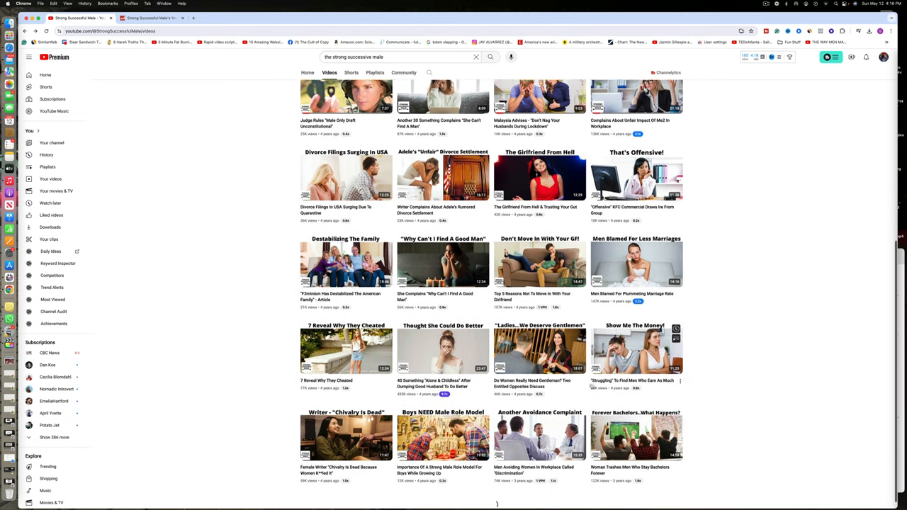
pyautogui.scroll(-3)
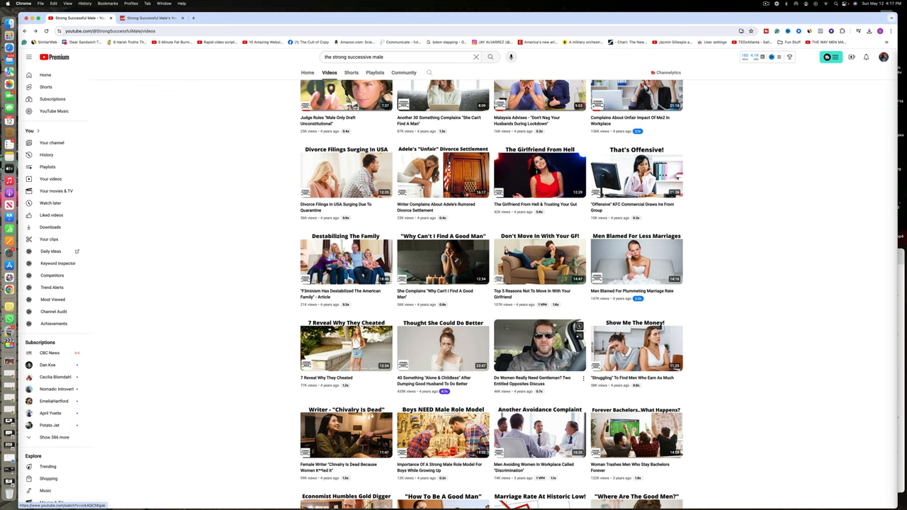
pyautogui.scroll(-3)
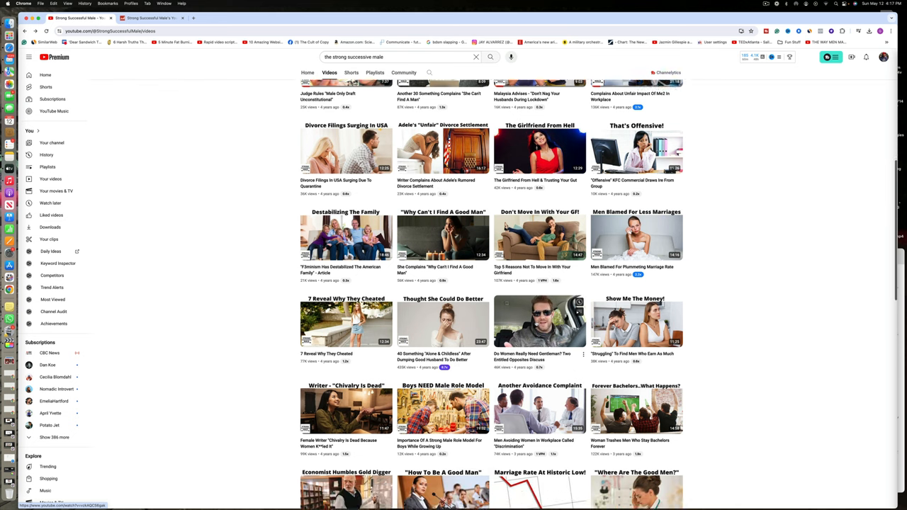
pyautogui.scroll(-3)
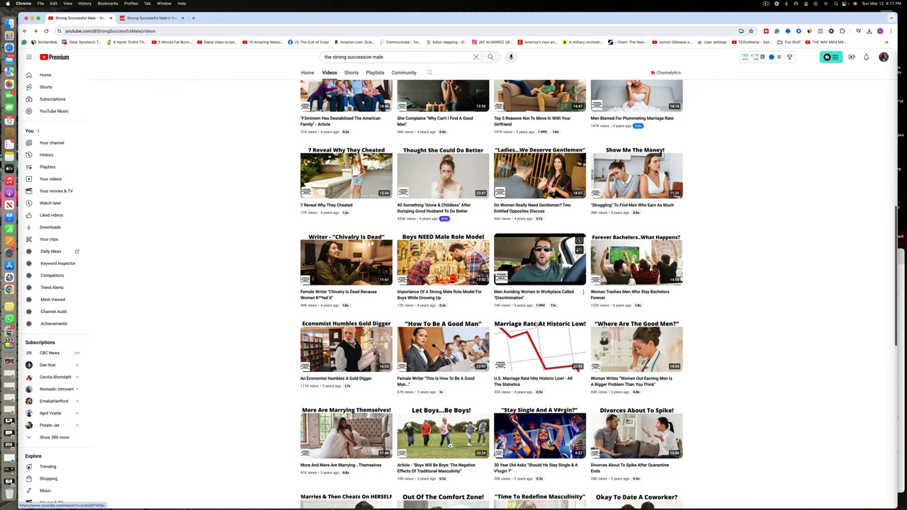
pyautogui.scroll(-3)
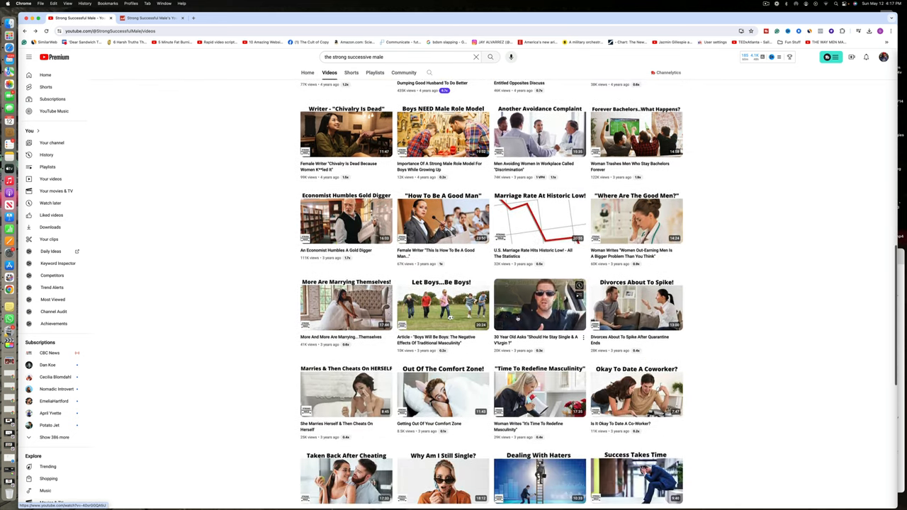
pyautogui.scroll(-3)
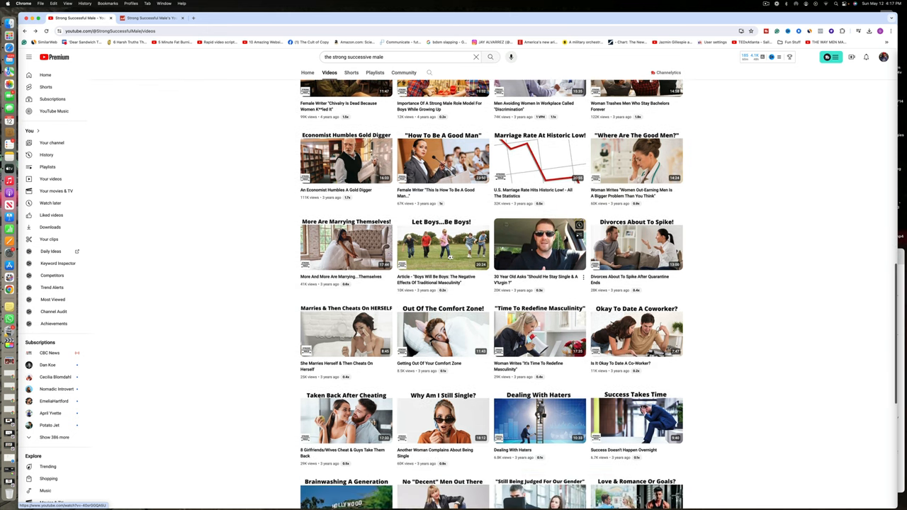
pyautogui.scroll(-3)
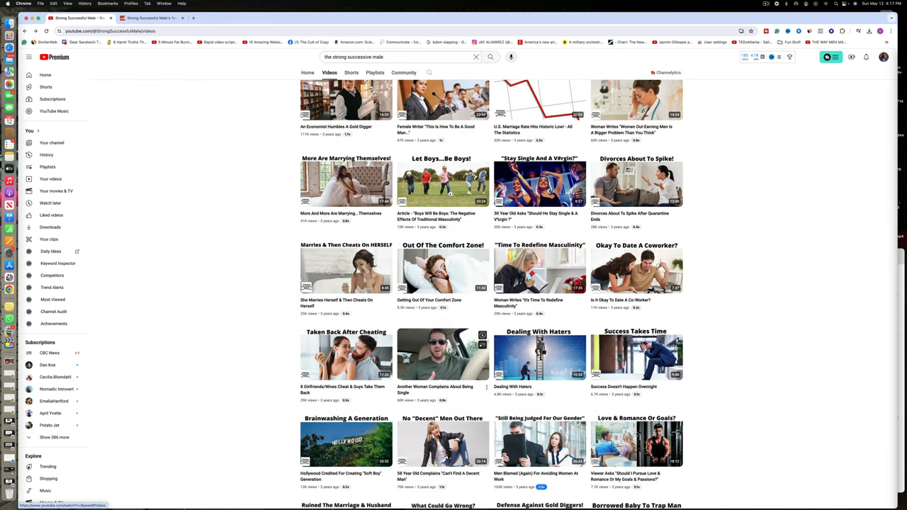
pyautogui.scroll(-3)
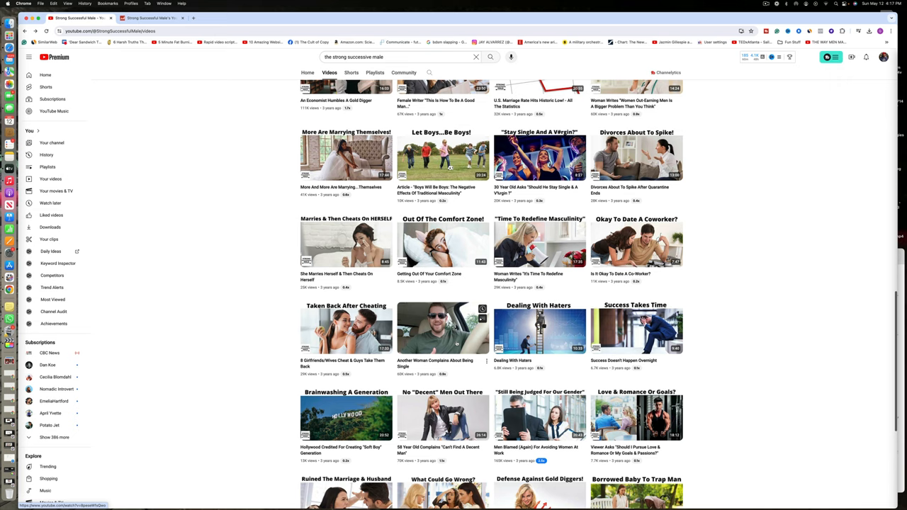
pyautogui.scroll(-3)
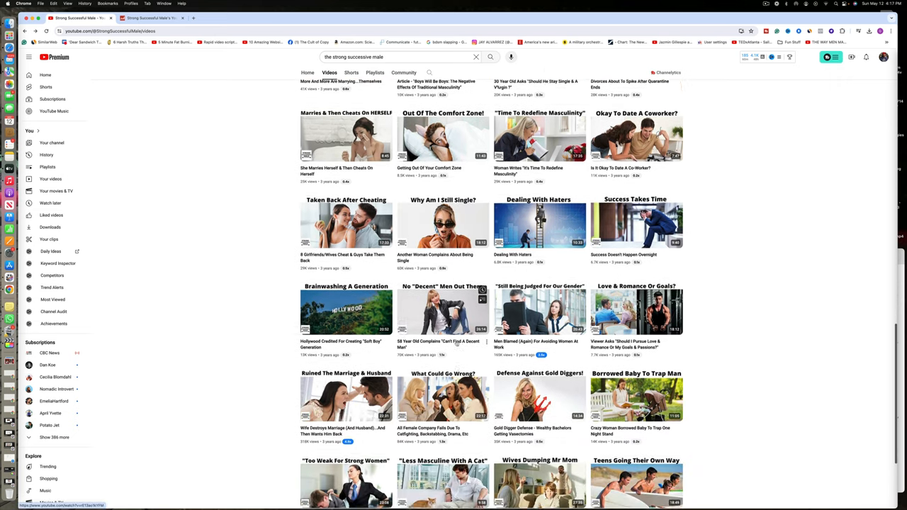
pyautogui.scroll(-3)
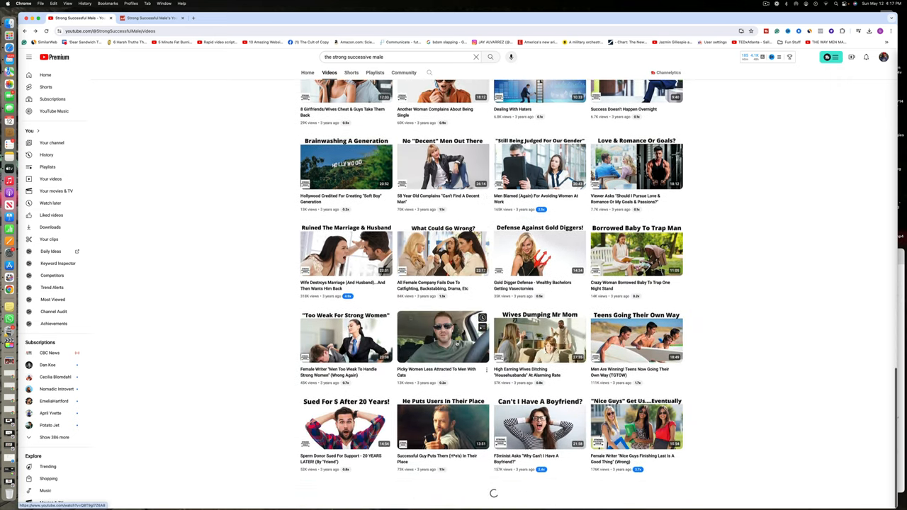
pyautogui.scroll(-3)
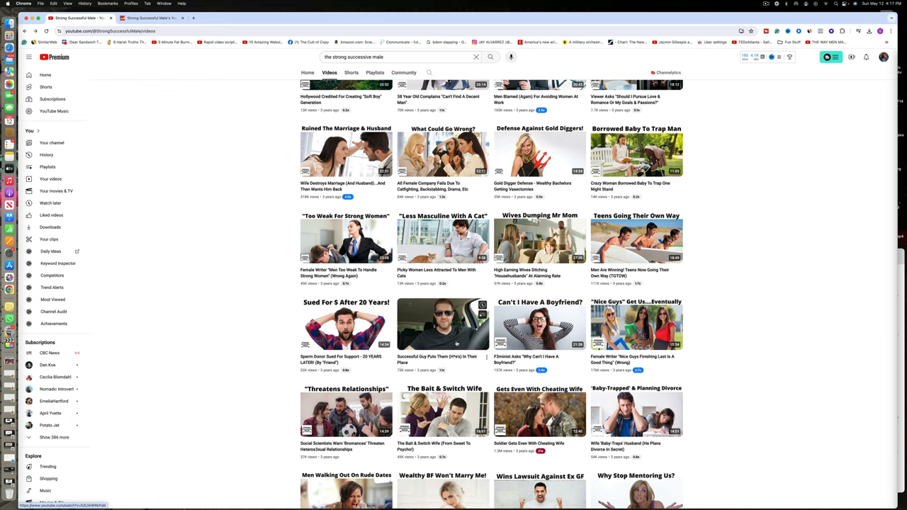
pyautogui.scroll(-3)
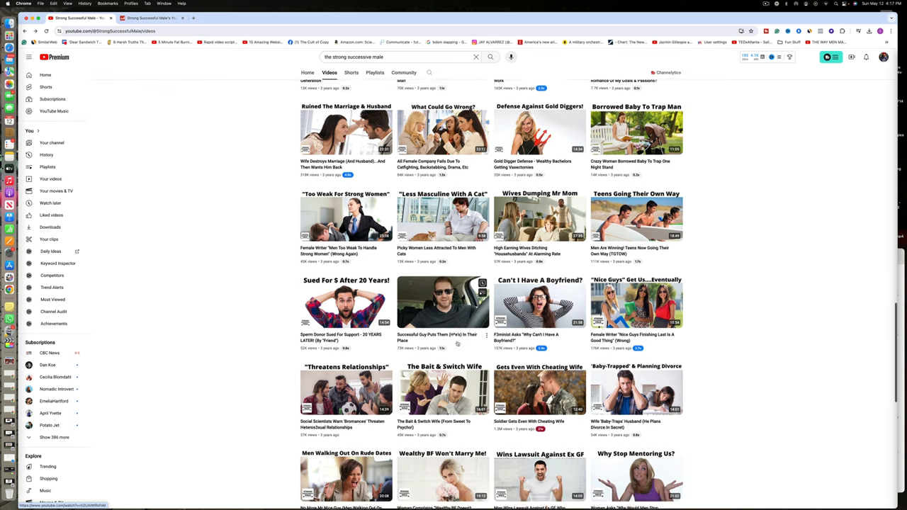
pyautogui.scroll(-3)
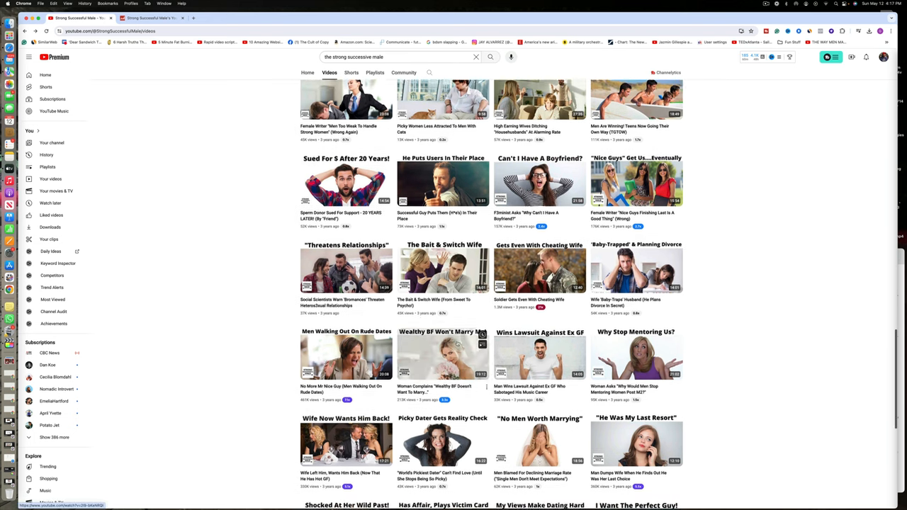
pyautogui.scroll(-3)
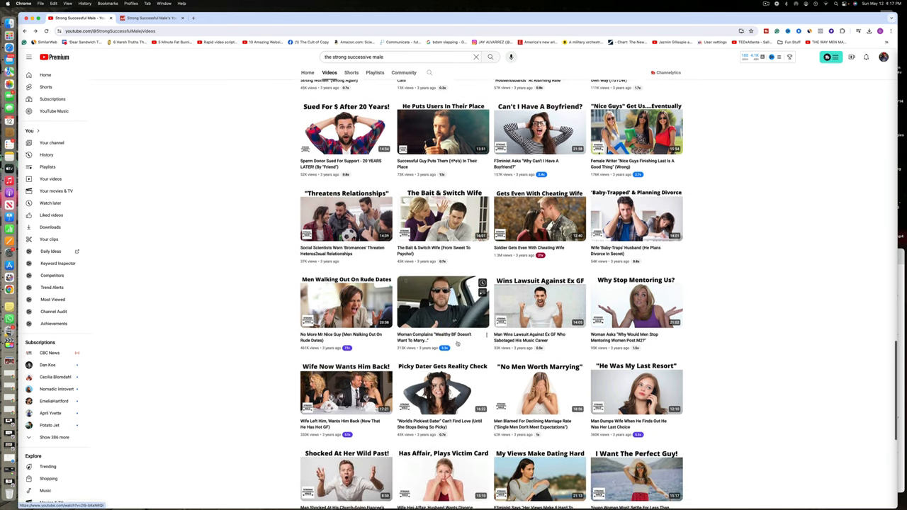
# Continue scrolling to the channel's oldest uploads at the bottom of the list.
pyautogui.scroll(-3)
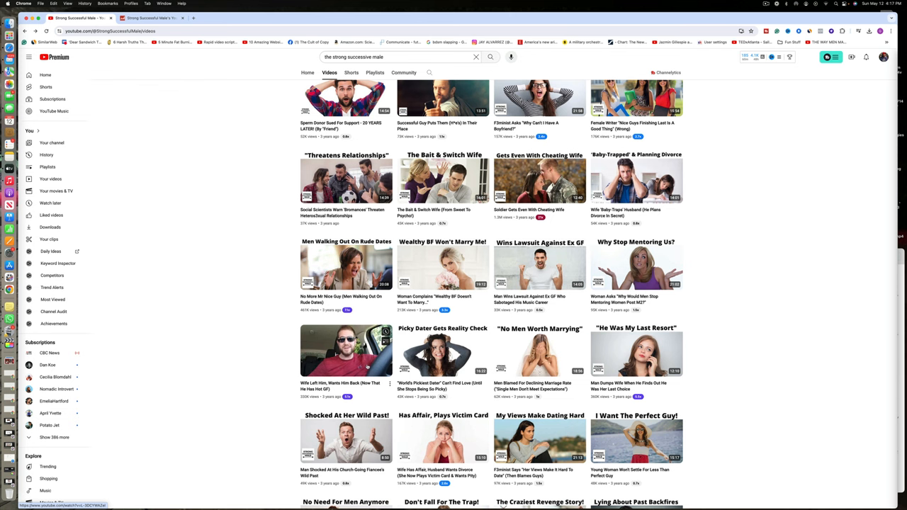
pyautogui.scroll(-3)
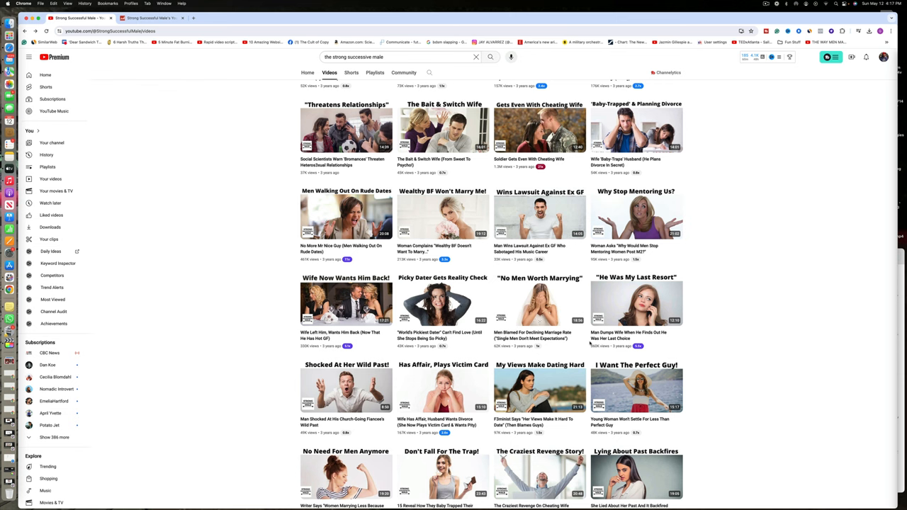
pyautogui.scroll(-3)
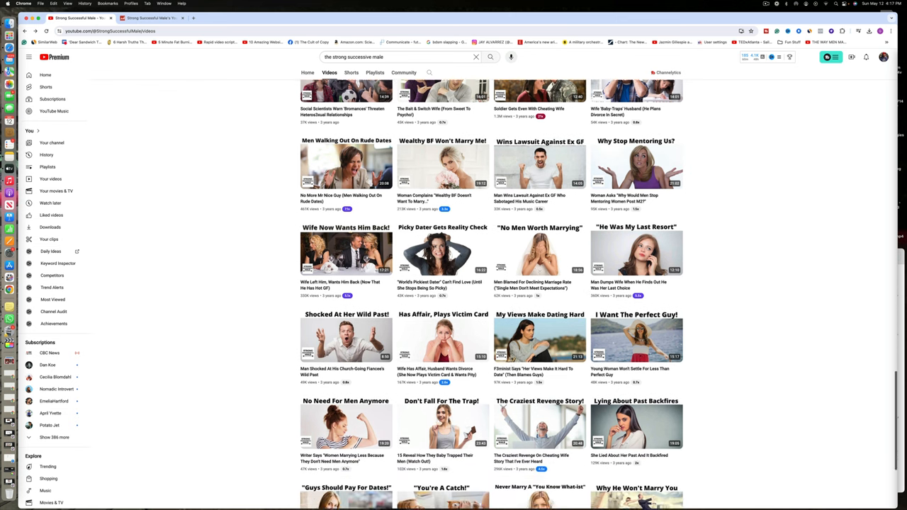
pyautogui.scroll(-3)
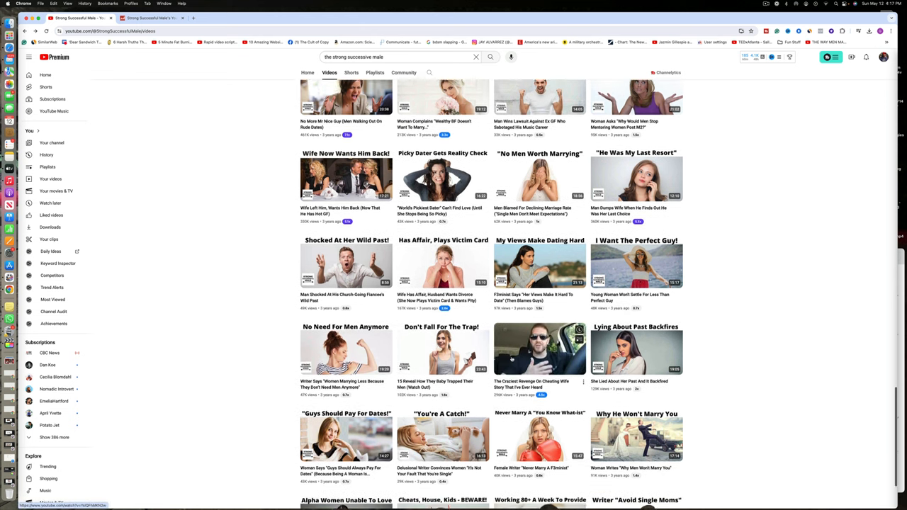
pyautogui.scroll(-3)
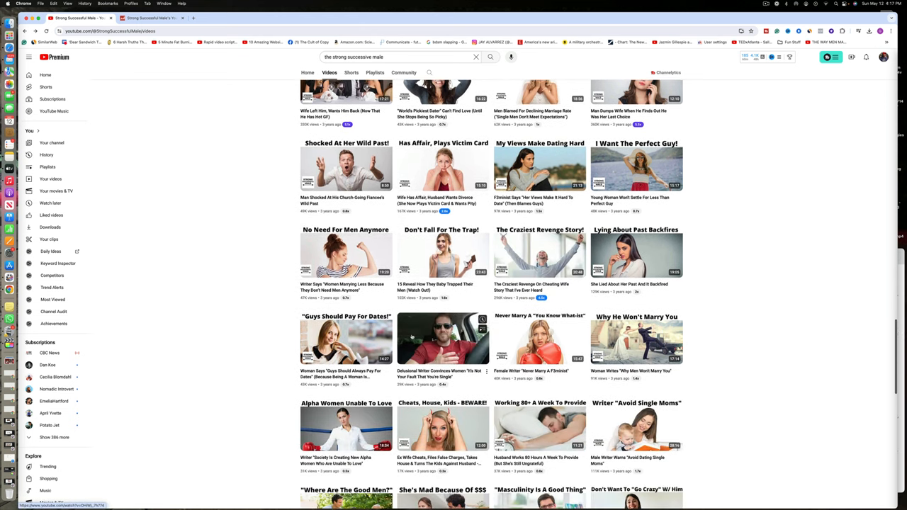
pyautogui.scroll(-3)
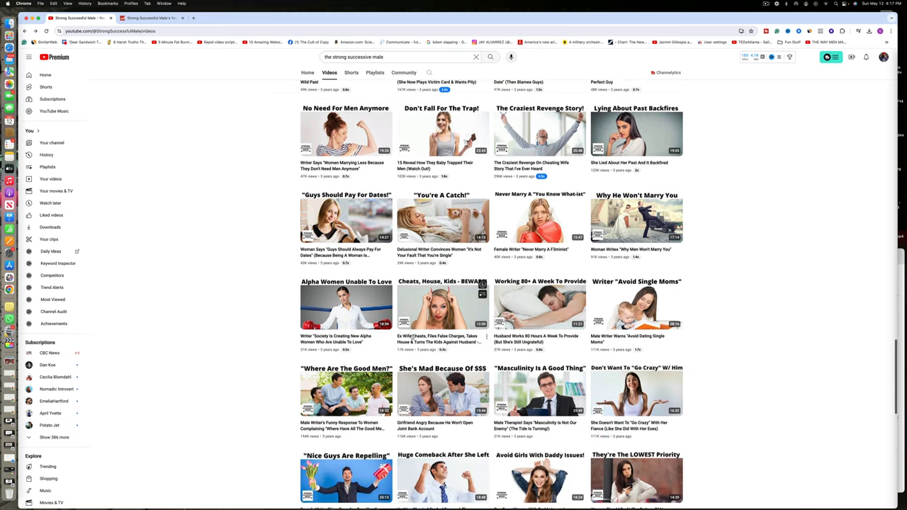
pyautogui.scroll(-3)
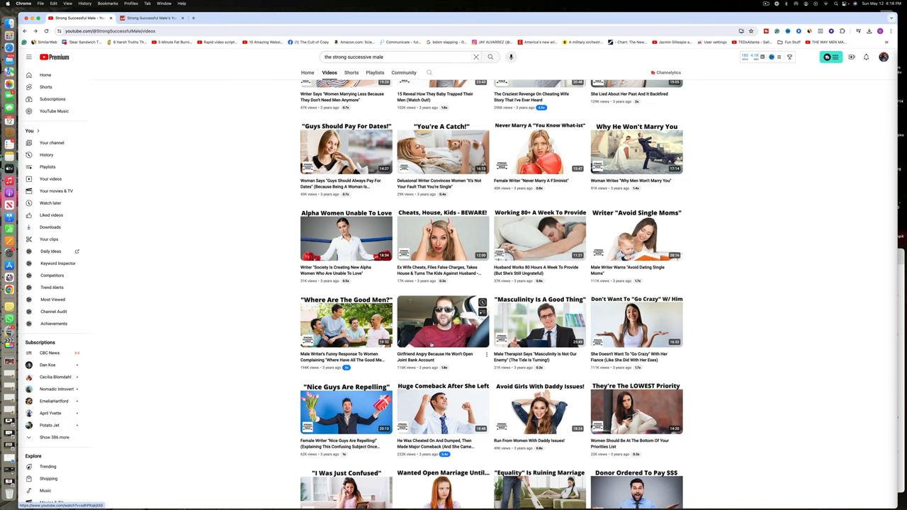
pyautogui.scroll(-3)
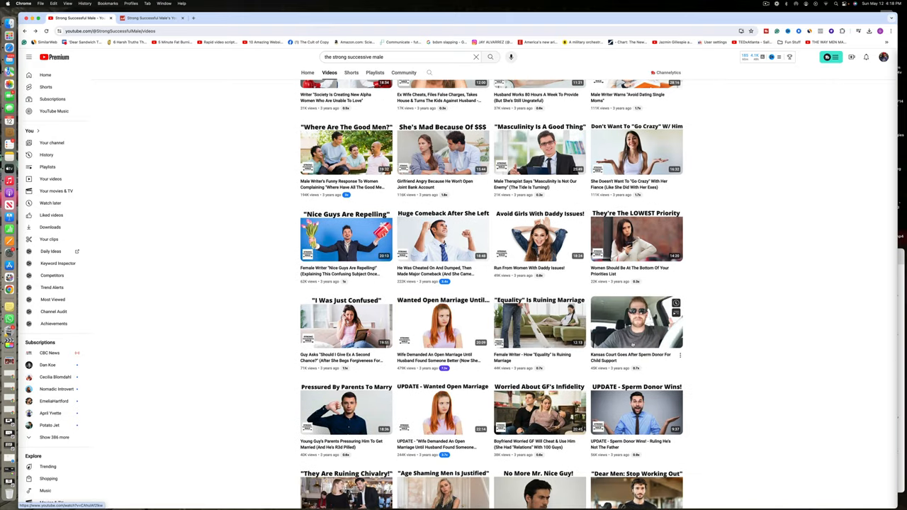
pyautogui.scroll(-3)
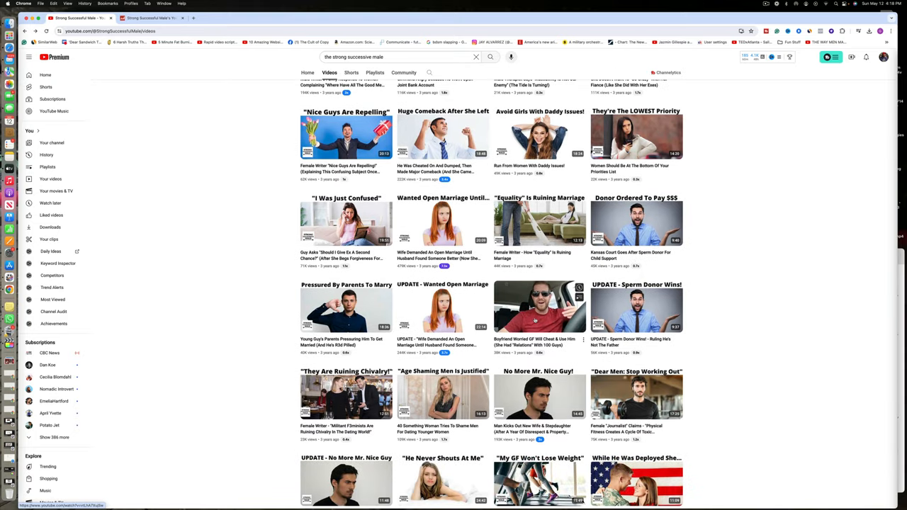
pyautogui.scroll(-3)
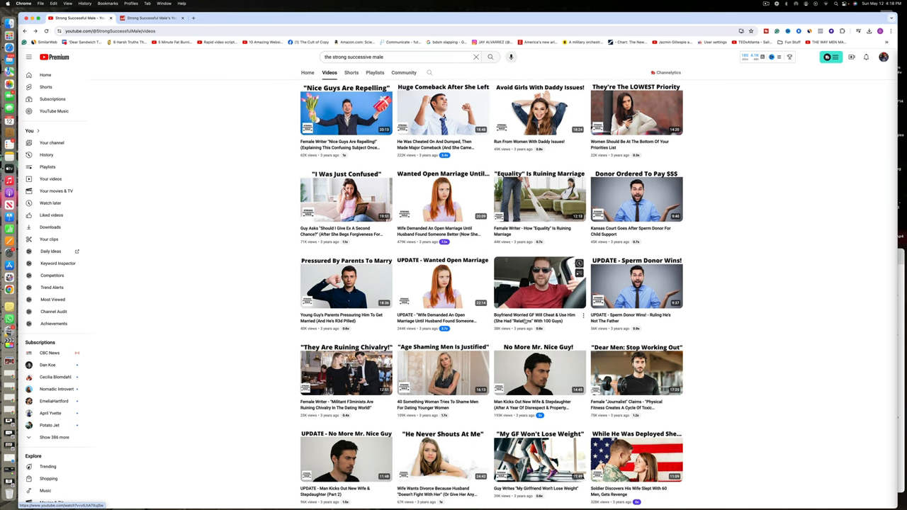
pyautogui.scroll(-3)
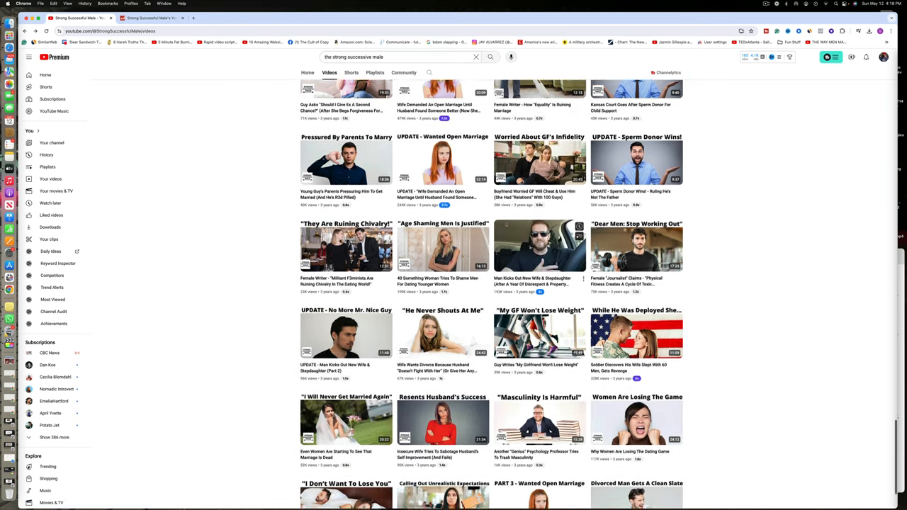
pyautogui.scroll(-3)
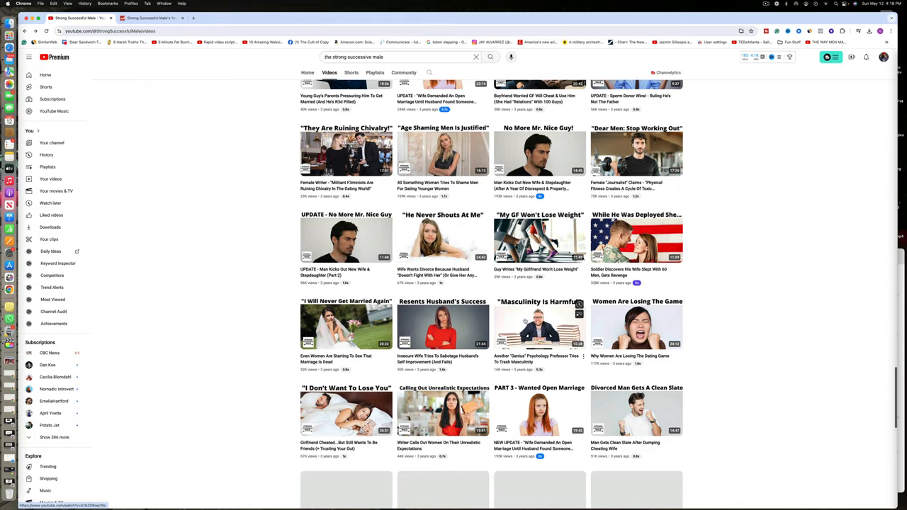
pyautogui.scroll(-3)
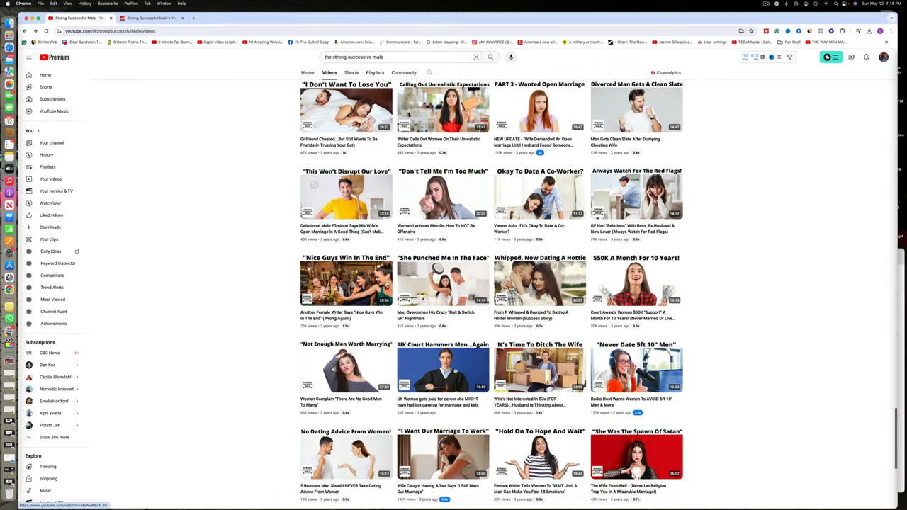
pyautogui.moveTo(442, 367)
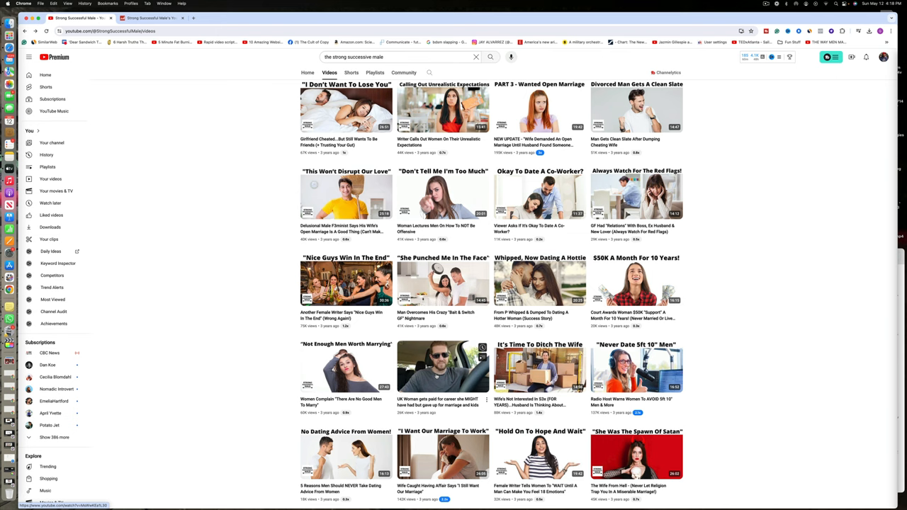
pyautogui.scroll(3)
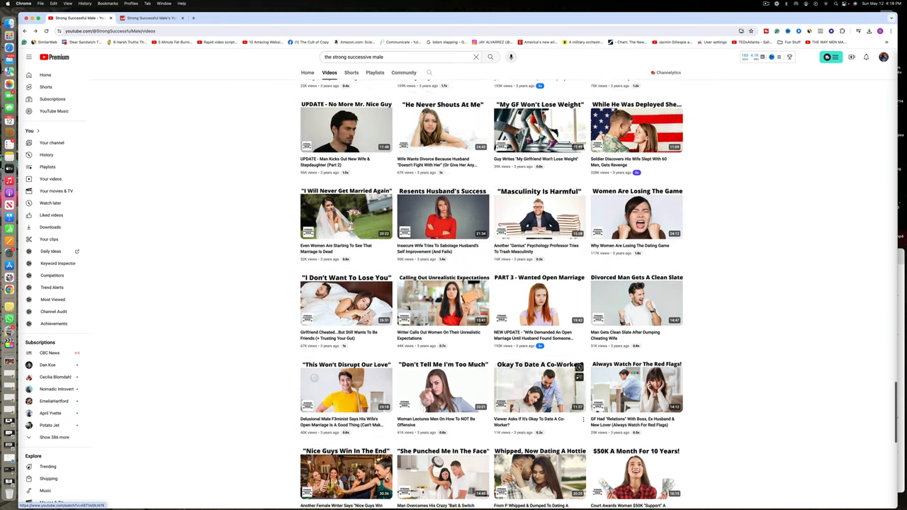
# Check the channel's Social Blade statistics and return to its YouTube video list.
pyautogui.click(151, 17)
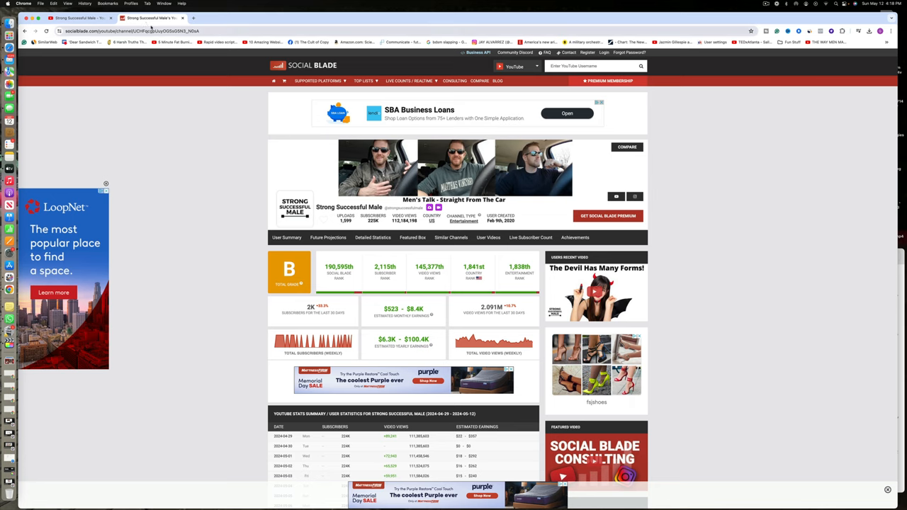
pyautogui.click(150, 17)
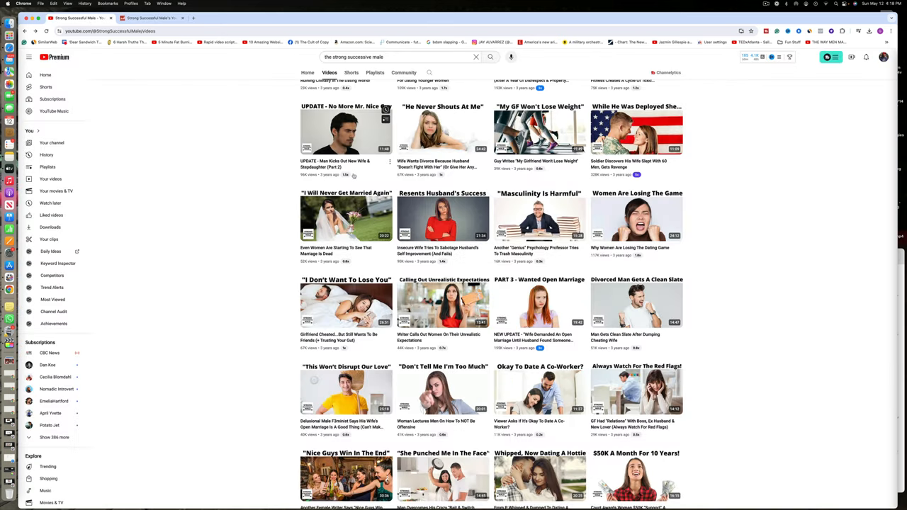
pyautogui.scroll(-3)
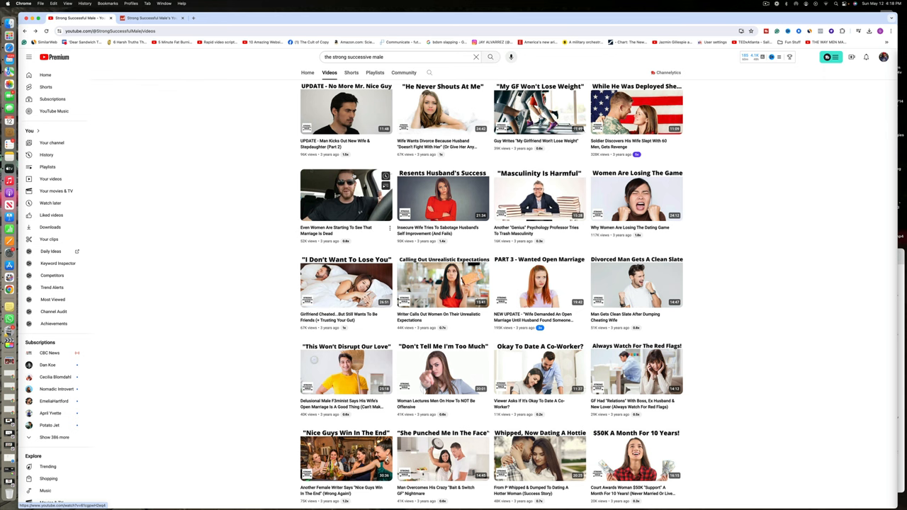
pyautogui.scroll(-3)
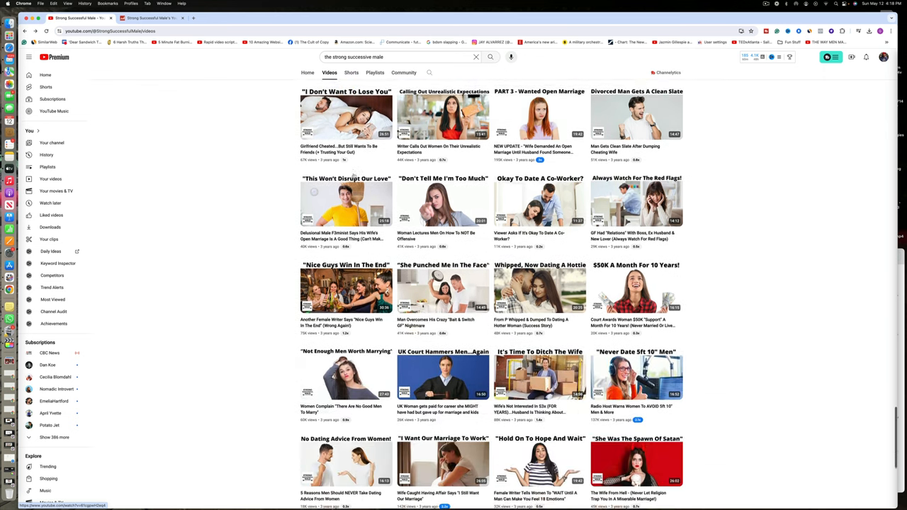
pyautogui.scroll(-3)
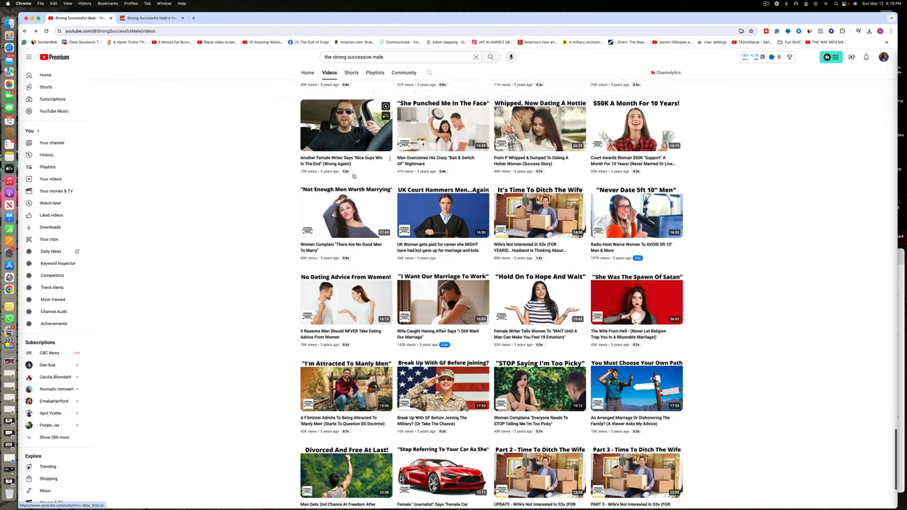
pyautogui.scroll(-3)
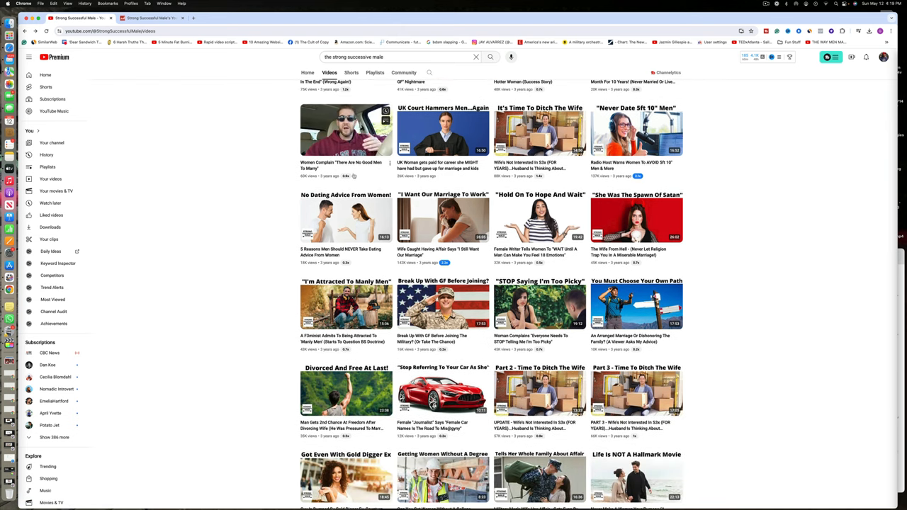
pyautogui.scroll(-3)
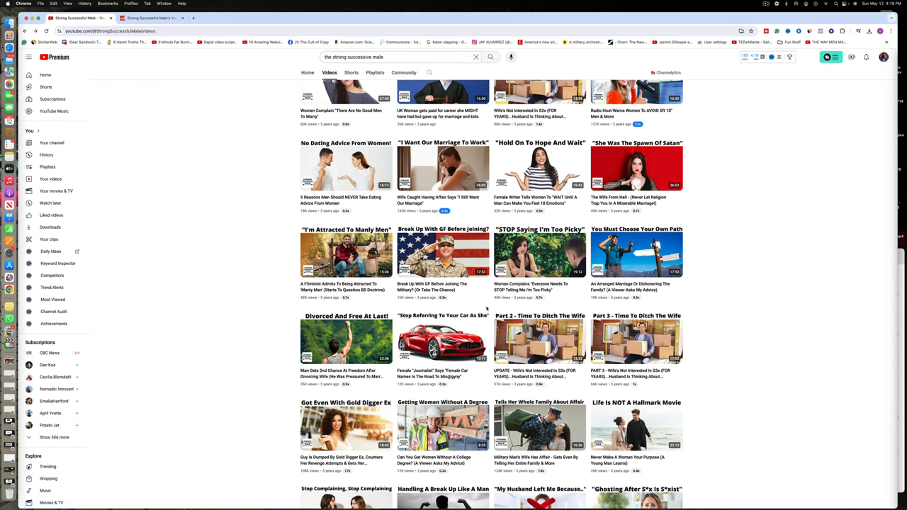
pyautogui.moveTo(538, 338)
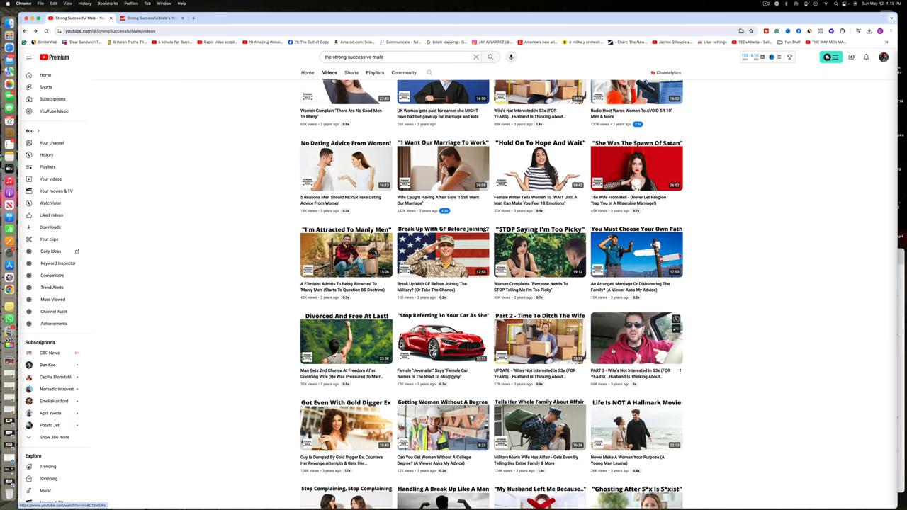
pyautogui.scroll(-3)
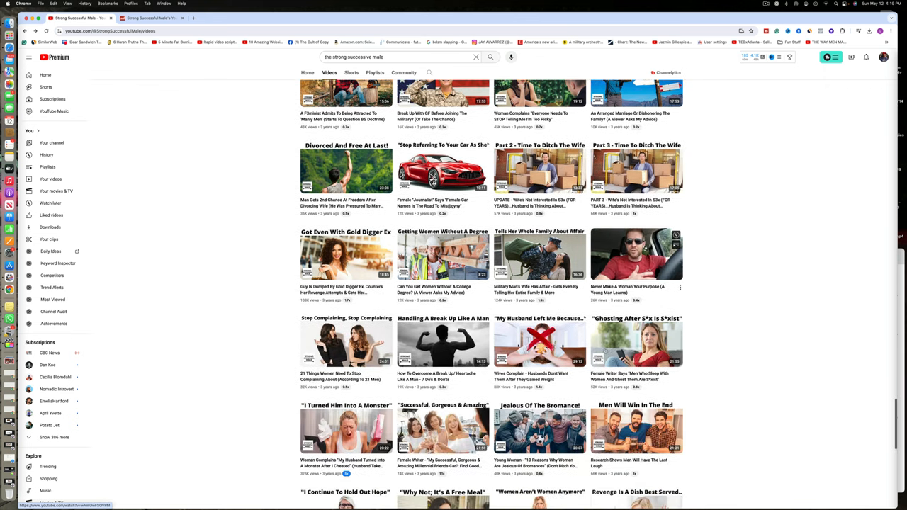
pyautogui.scroll(-3)
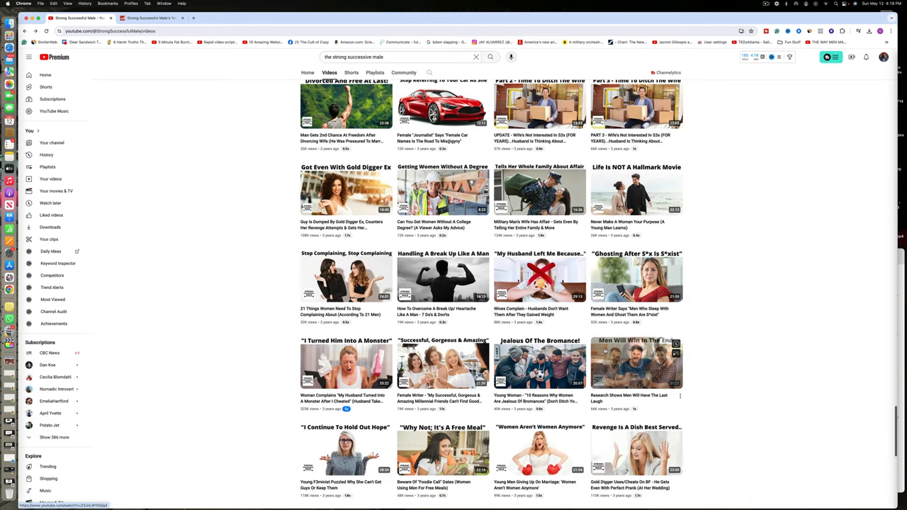
pyautogui.scroll(-3)
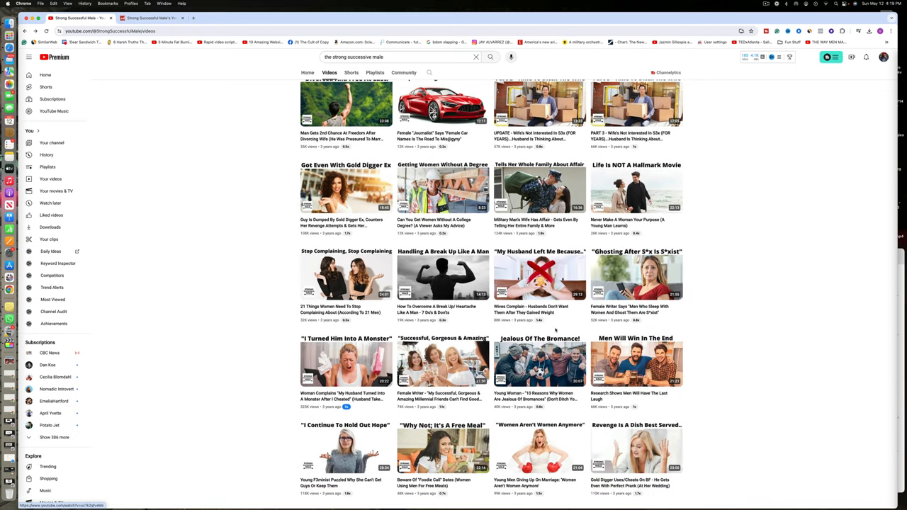
pyautogui.moveTo(345, 189)
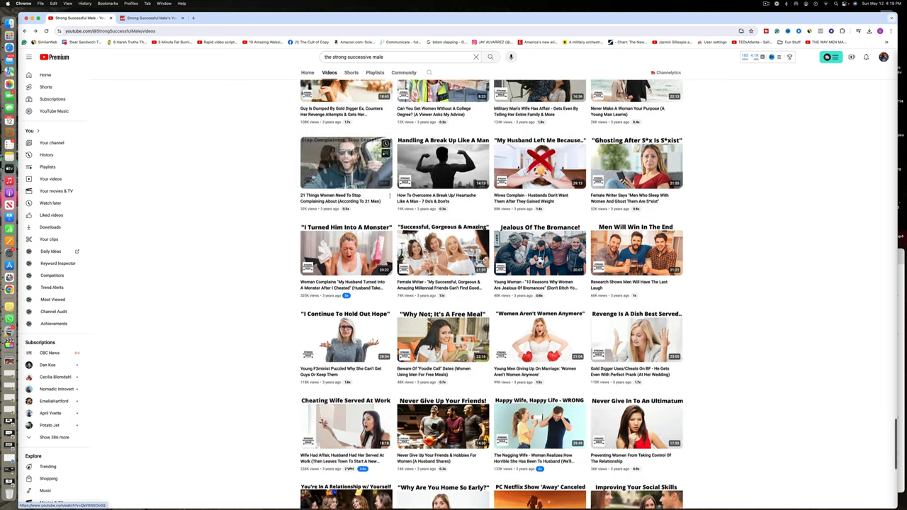
pyautogui.scroll(-3)
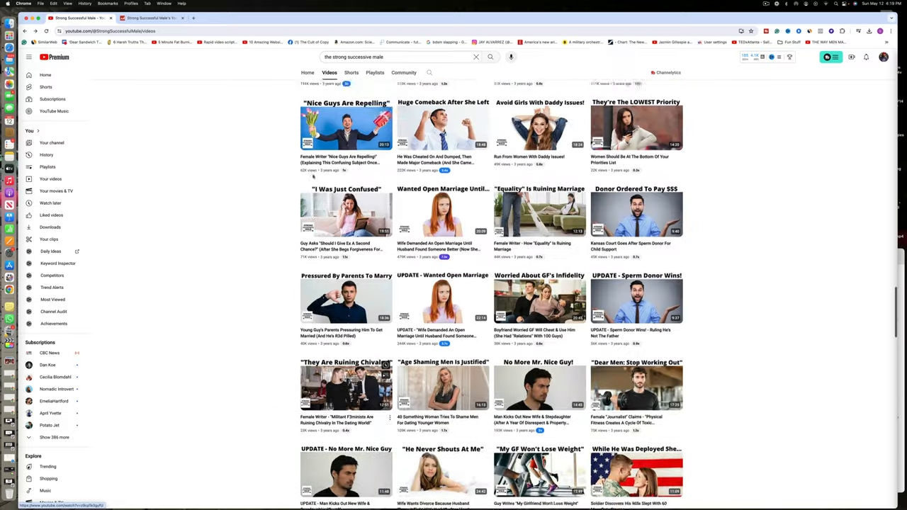
pyautogui.scroll(-3)
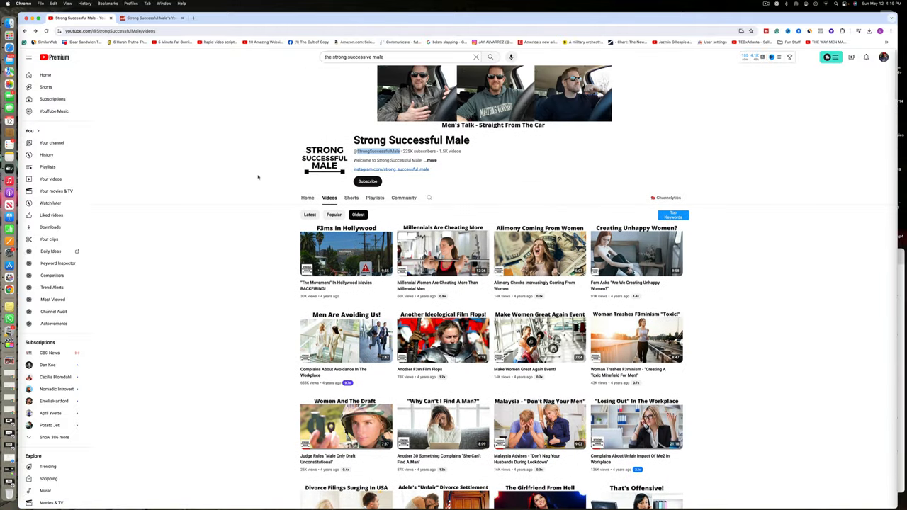
# Sort the channel's videos by Latest and look over the recent uploads.
pyautogui.click(309, 215)
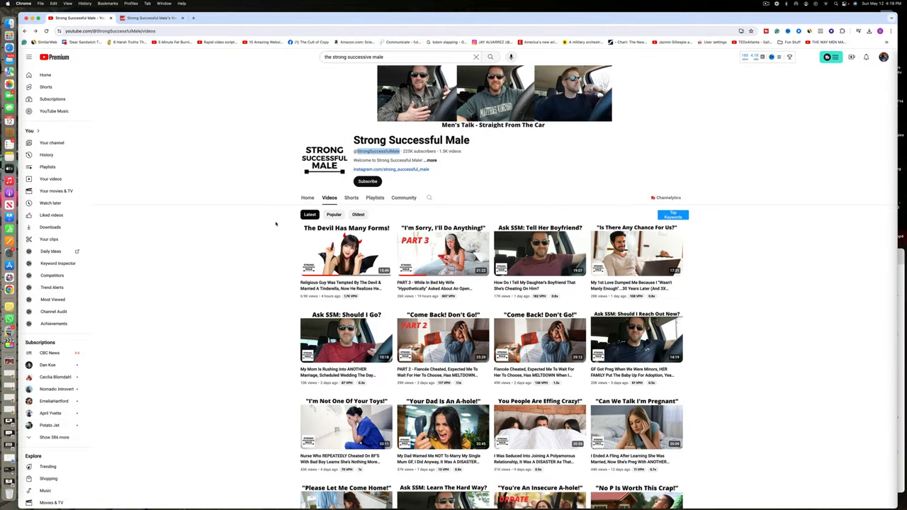
pyautogui.moveTo(346, 249)
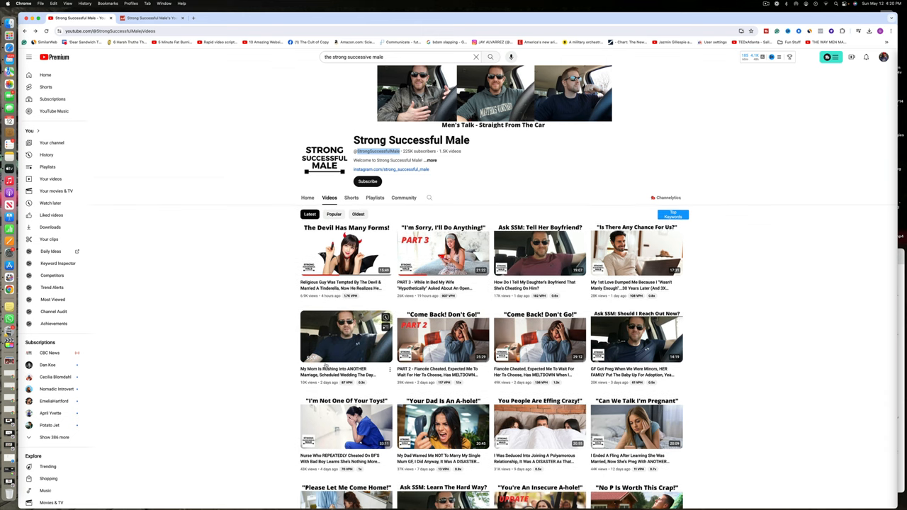
pyautogui.scroll(-3)
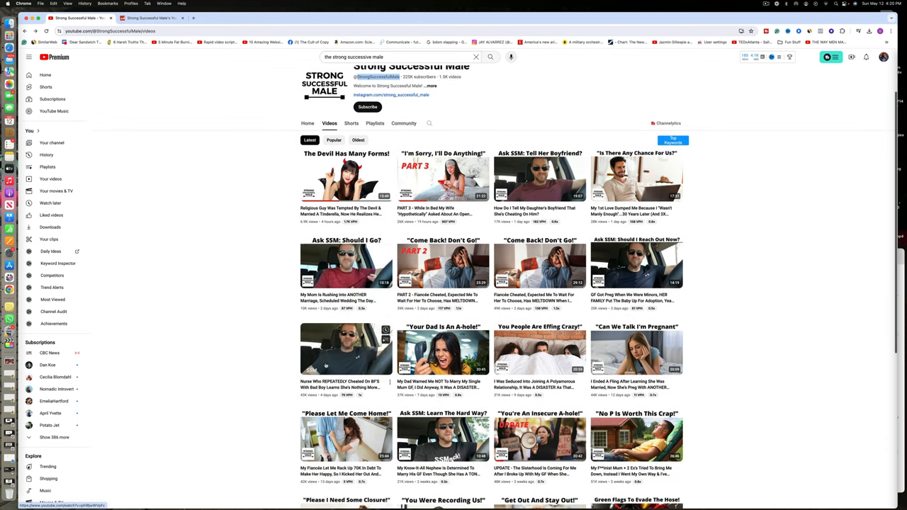
pyautogui.scroll(-3)
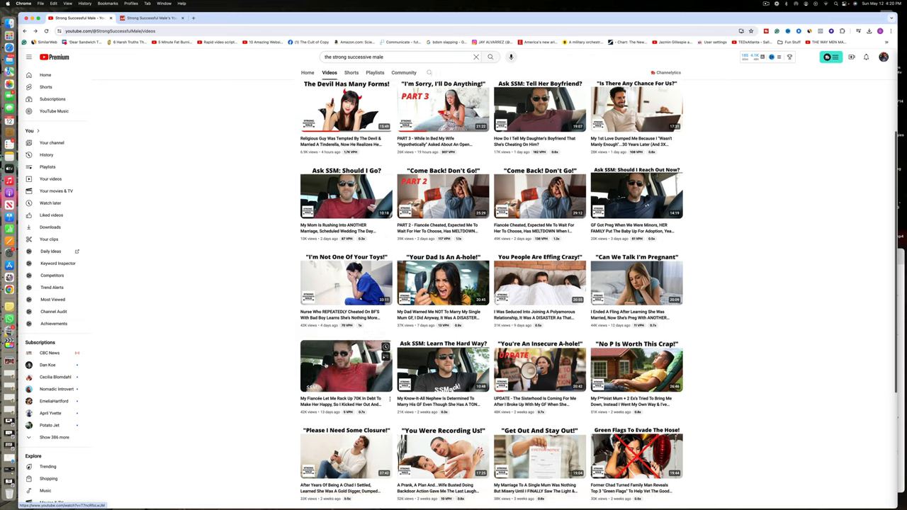
pyautogui.scroll(-3)
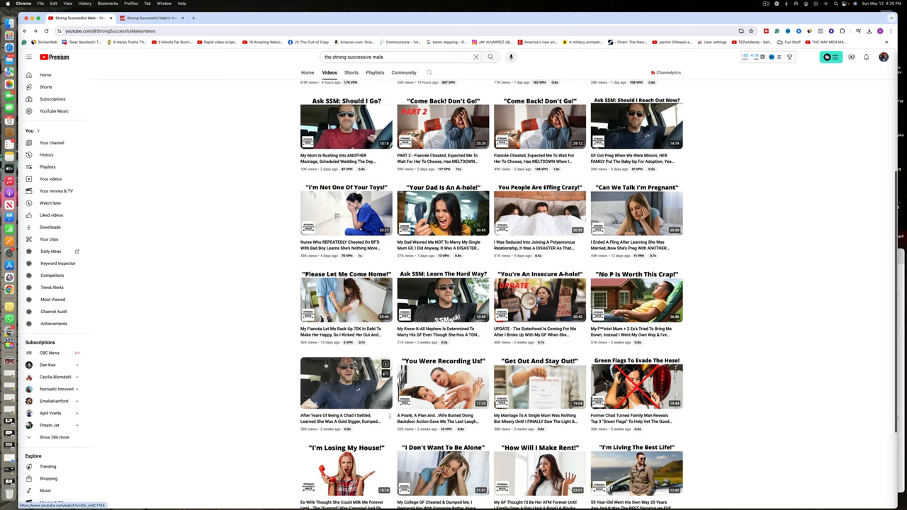
pyautogui.scroll(-3)
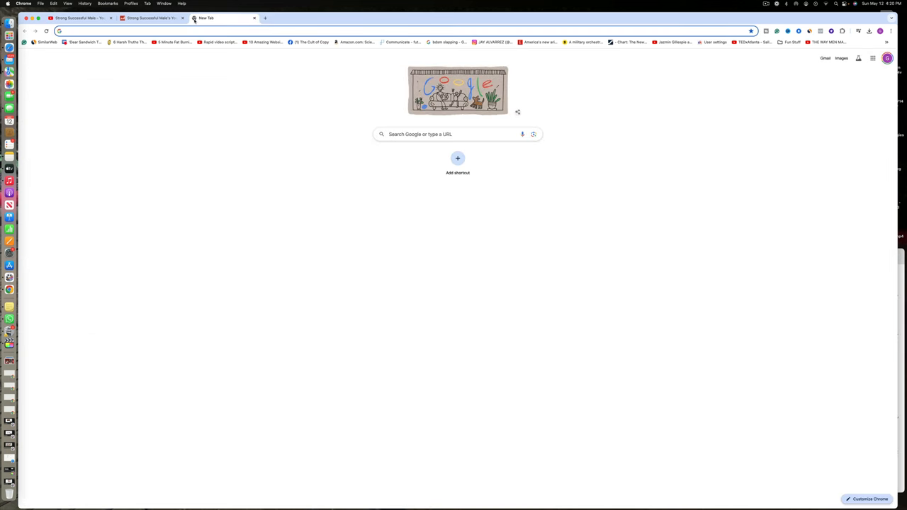
# Go to youtube.com in the new tab and search "how to find a girlfriend".
pyautogui.write('youtube.com')
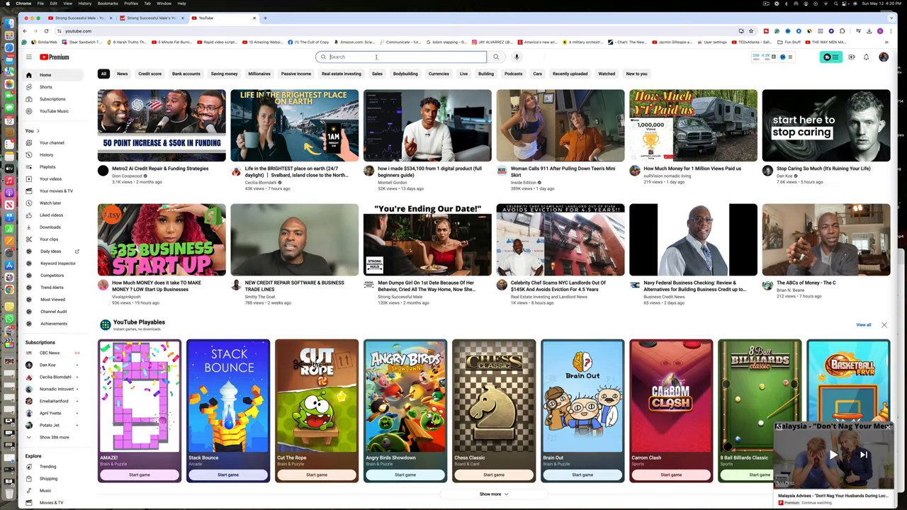
pyautogui.write('how to find a girl f')
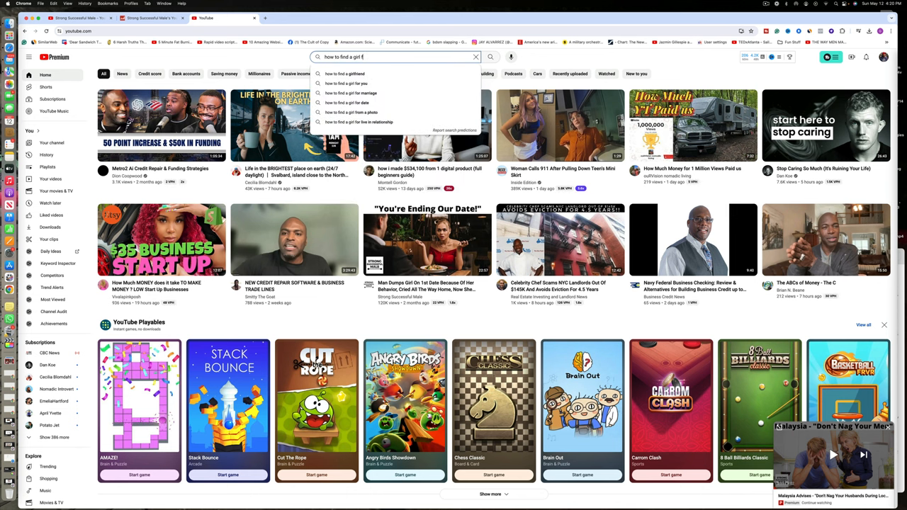
pyautogui.press('Enter')
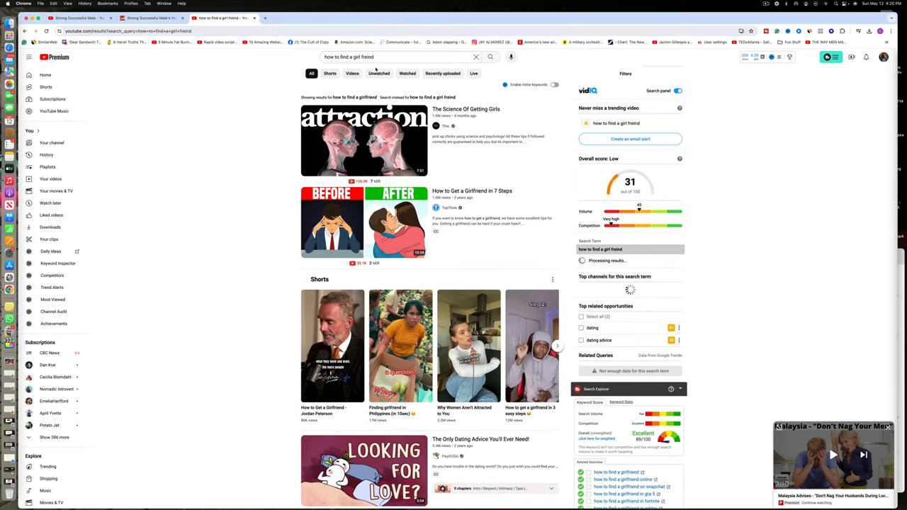
# Scroll through the search results and the vidIQ keyword panel.
pyautogui.scroll(-3)
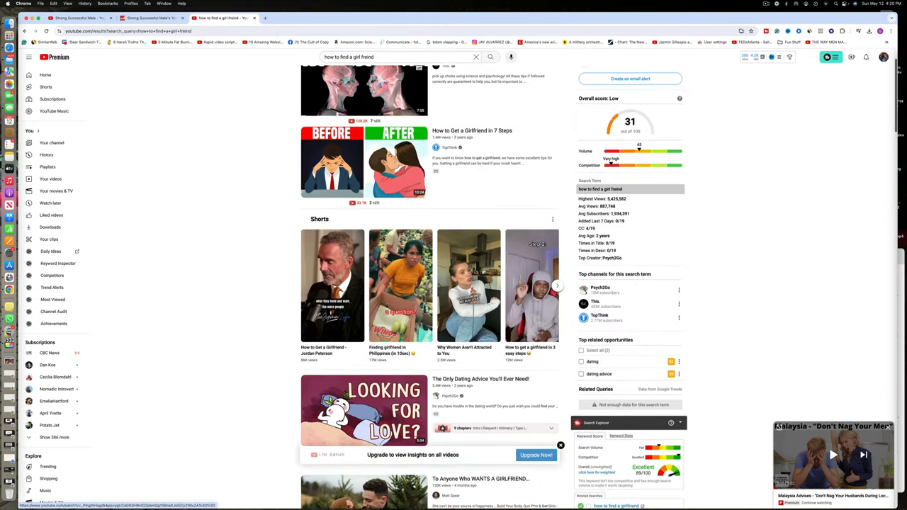
pyautogui.scroll(-3)
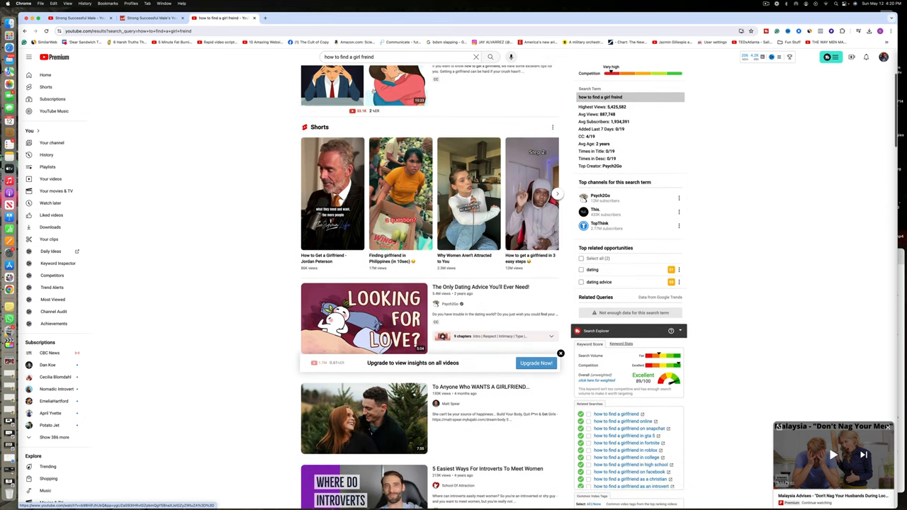
pyautogui.scroll(-3)
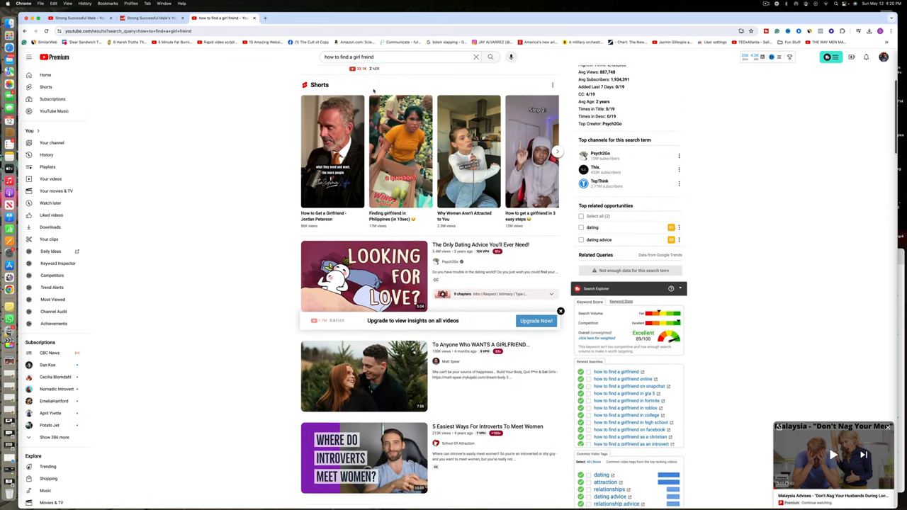
pyautogui.scroll(-3)
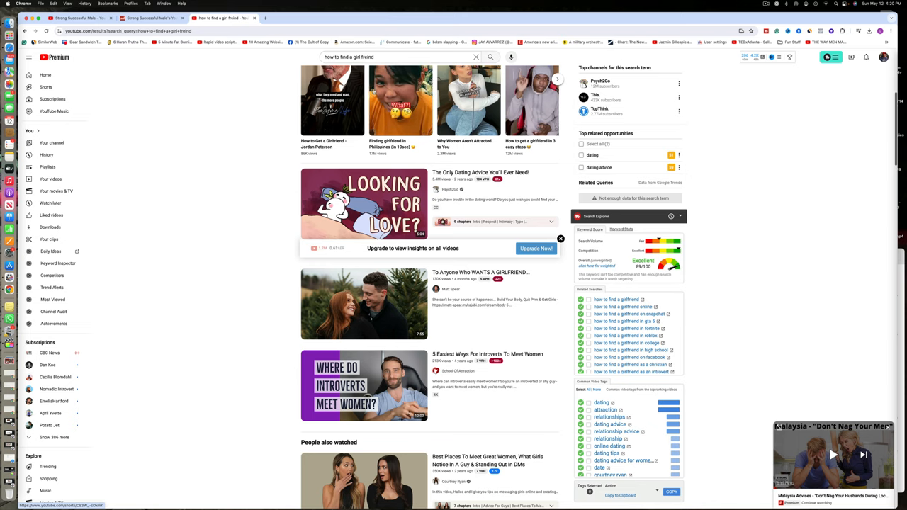
pyautogui.scroll(-3)
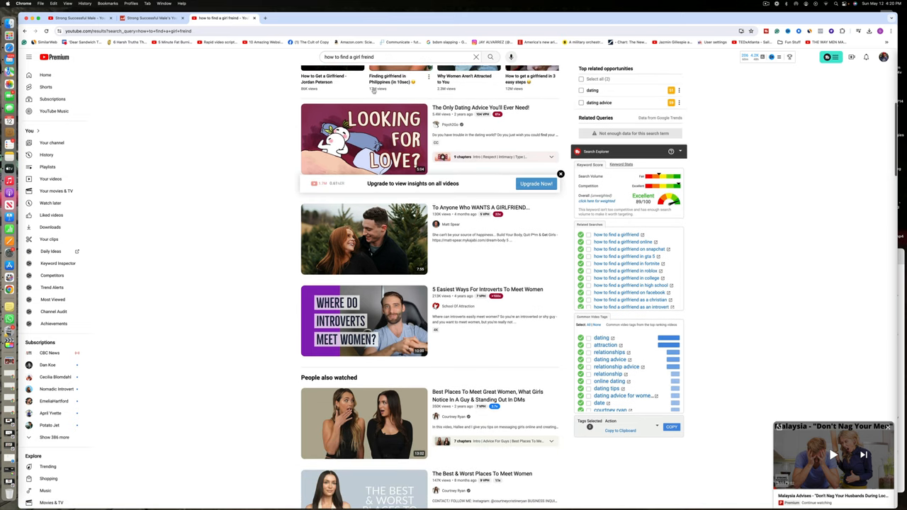
pyautogui.scroll(-3)
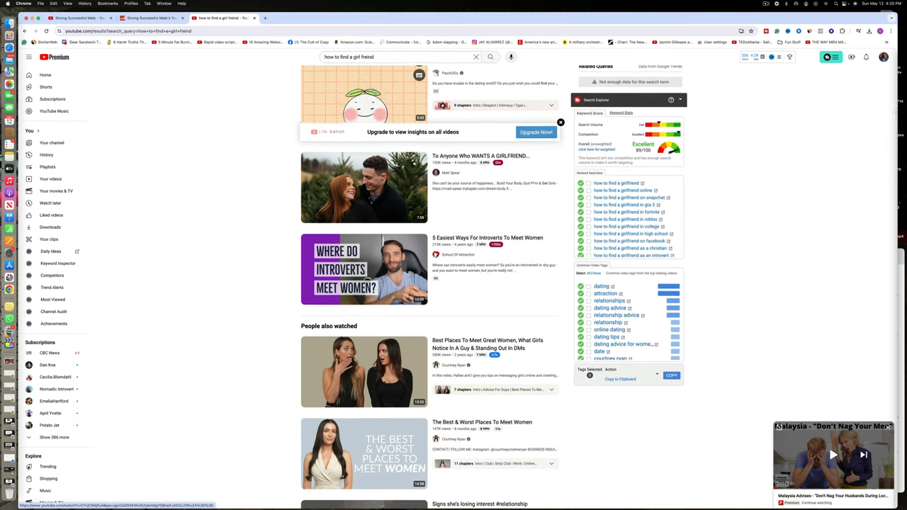
pyautogui.scroll(-3)
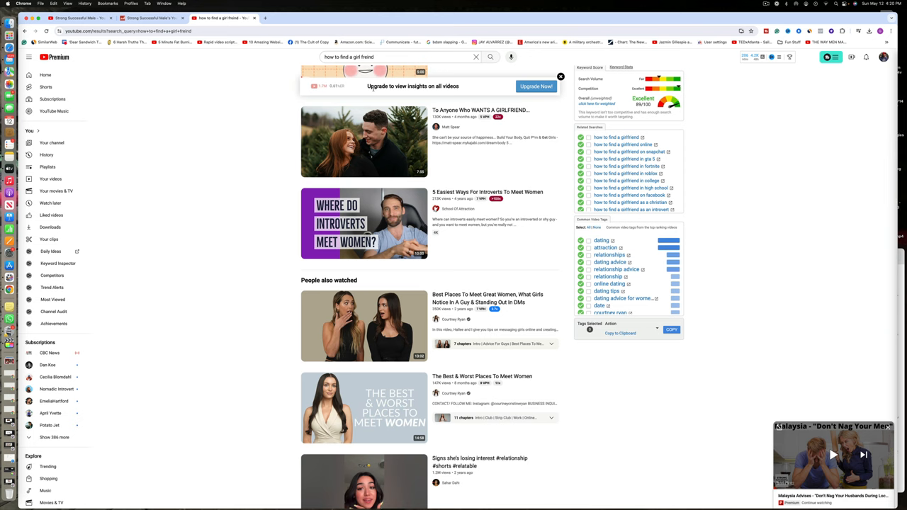
pyautogui.scroll(-3)
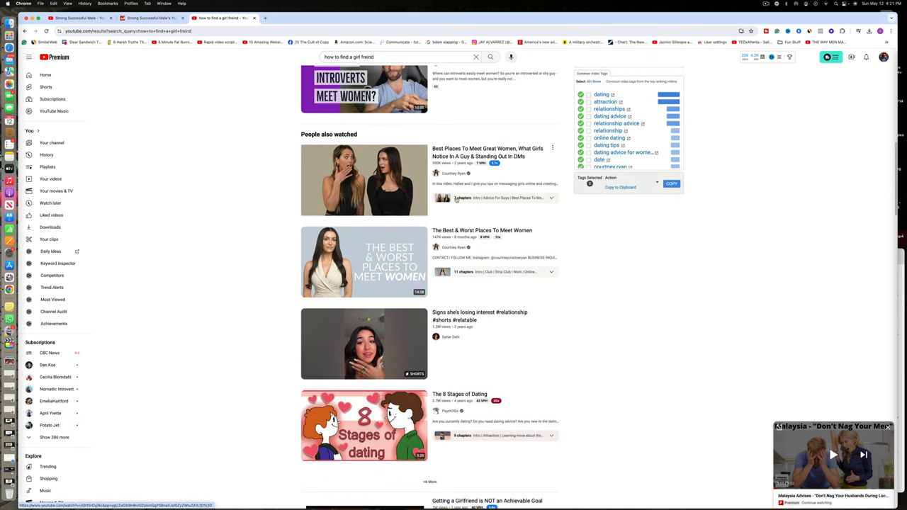
pyautogui.click(363, 261)
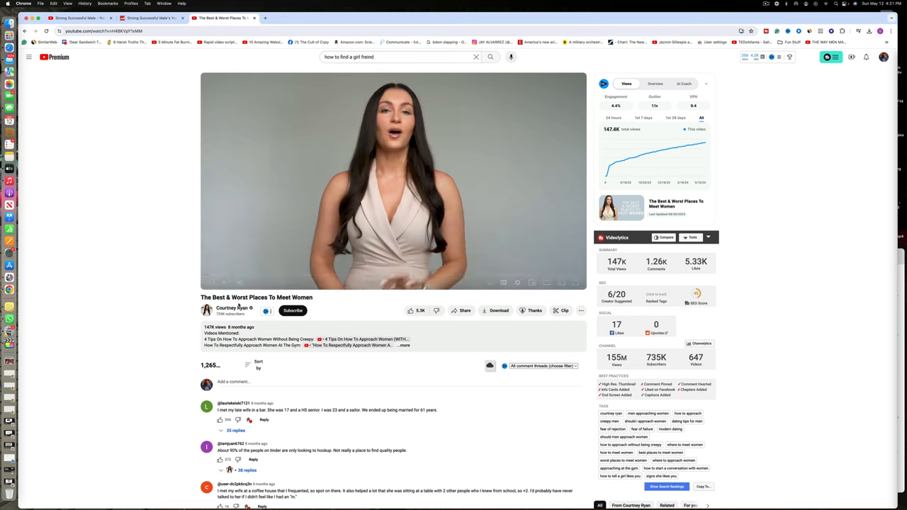
pyautogui.click(226, 308)
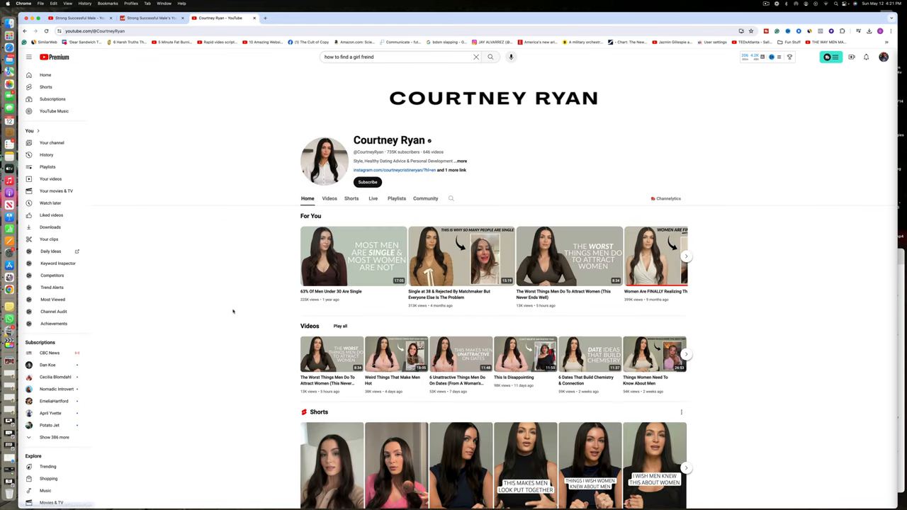
pyautogui.moveTo(357, 223)
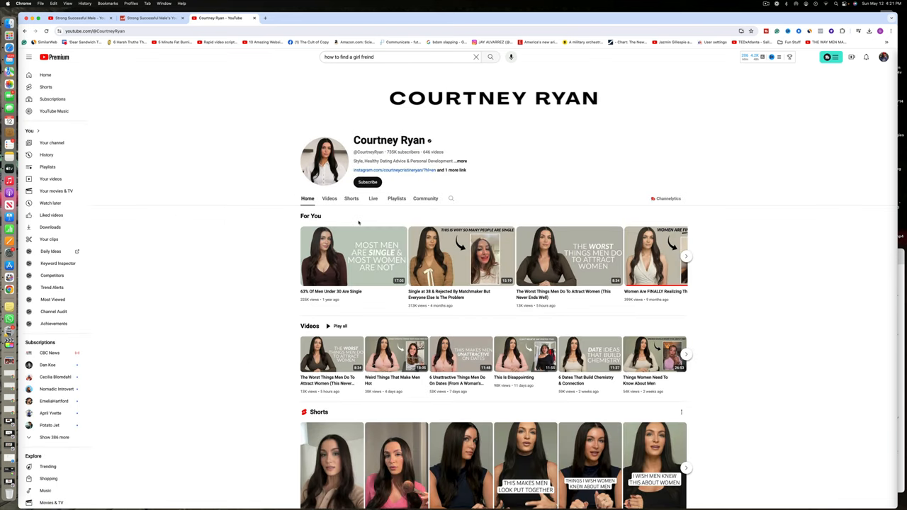
pyautogui.click(329, 198)
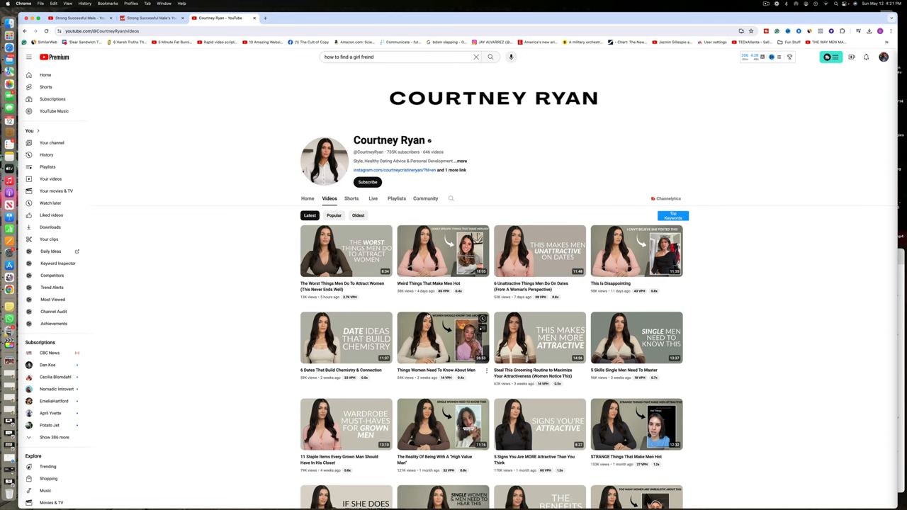
pyautogui.scroll(-3)
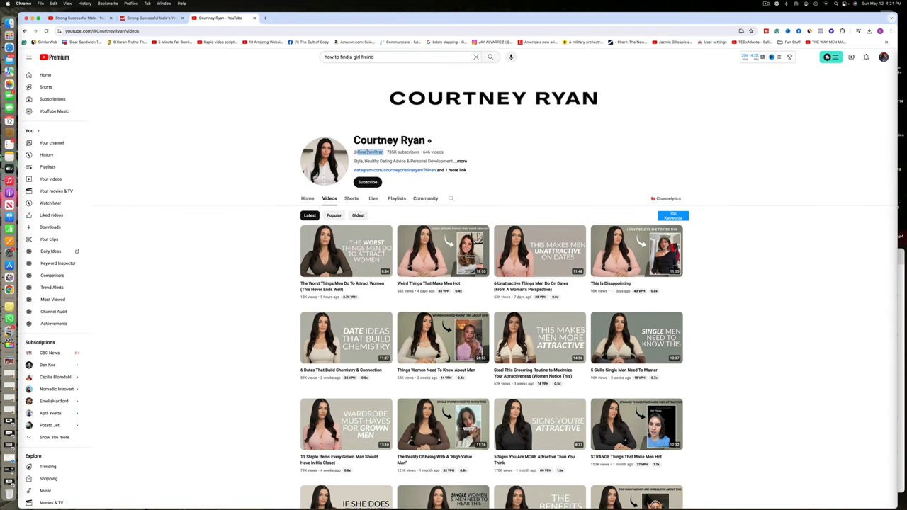
pyautogui.rightClick(368, 152)
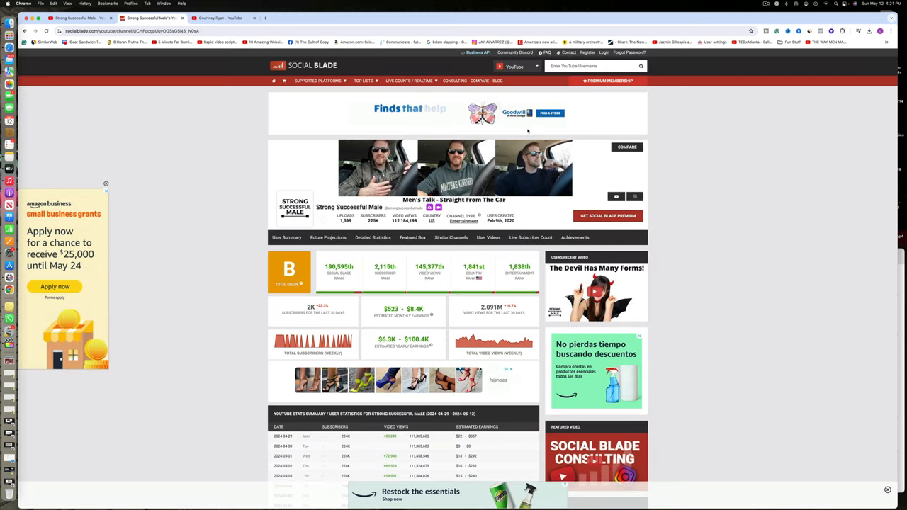
pyautogui.click(595, 67)
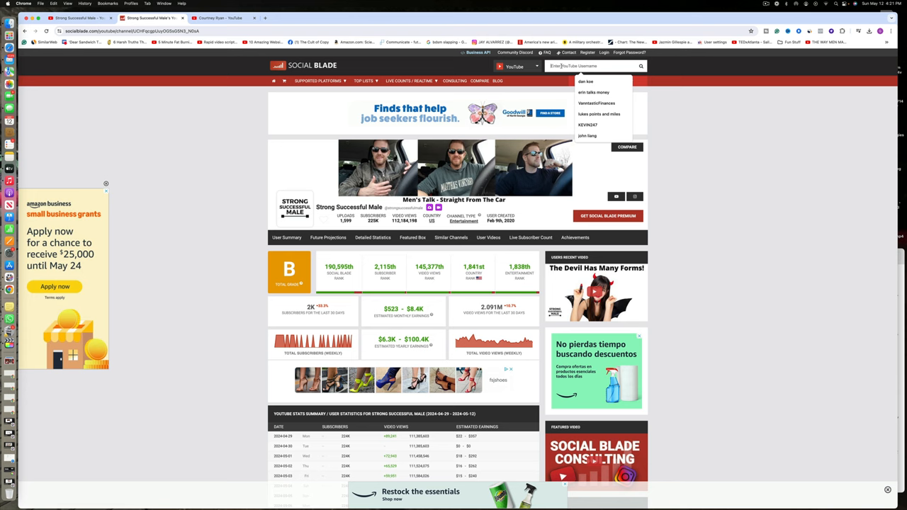
pyautogui.write('CourtneyRyan')
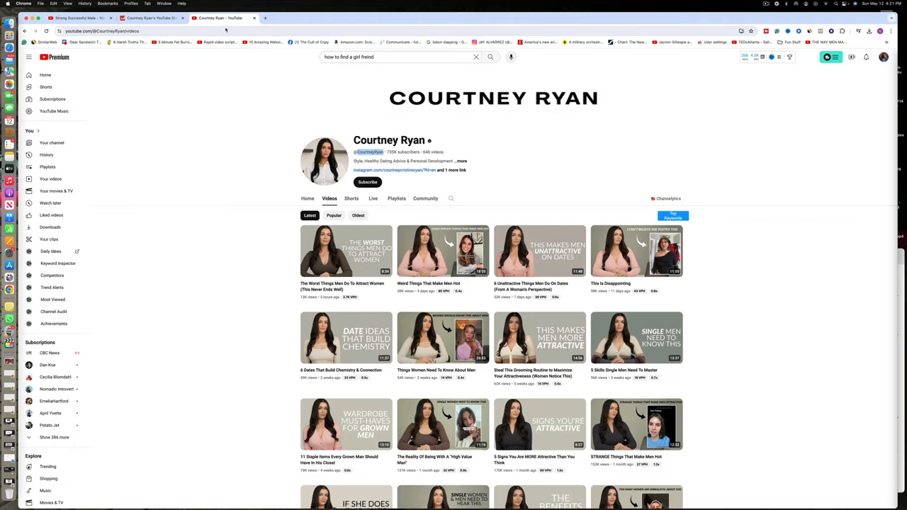
# Sample Courtney Ryan's first Short, then play the modern-dating Short with its comments open.
pyautogui.click(351, 199)
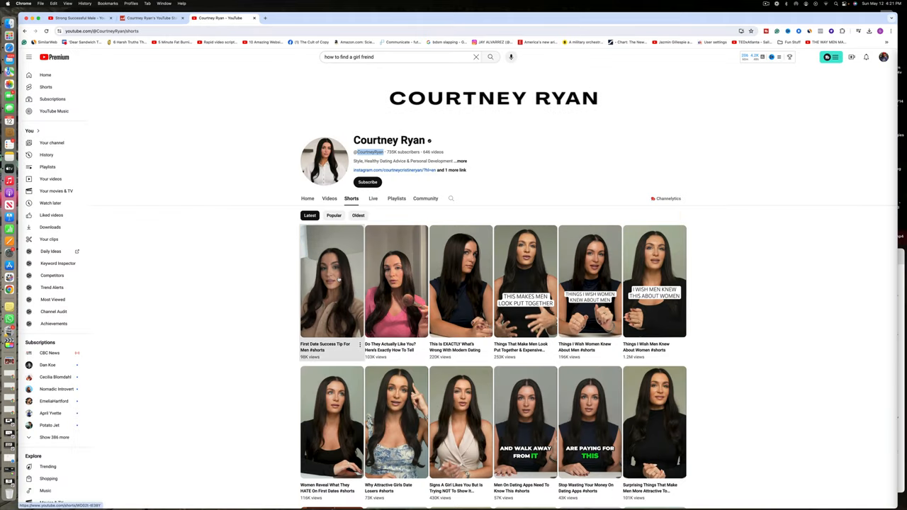
pyautogui.click(332, 280)
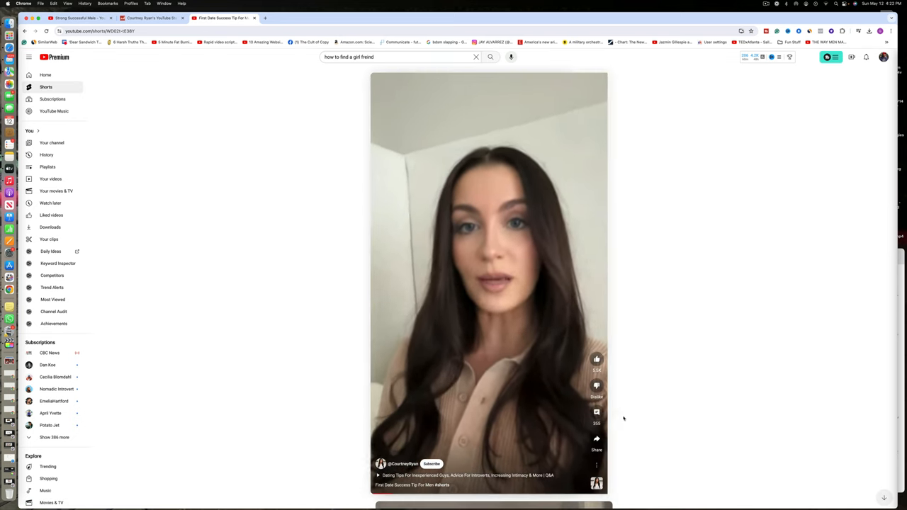
pyautogui.click(596, 411)
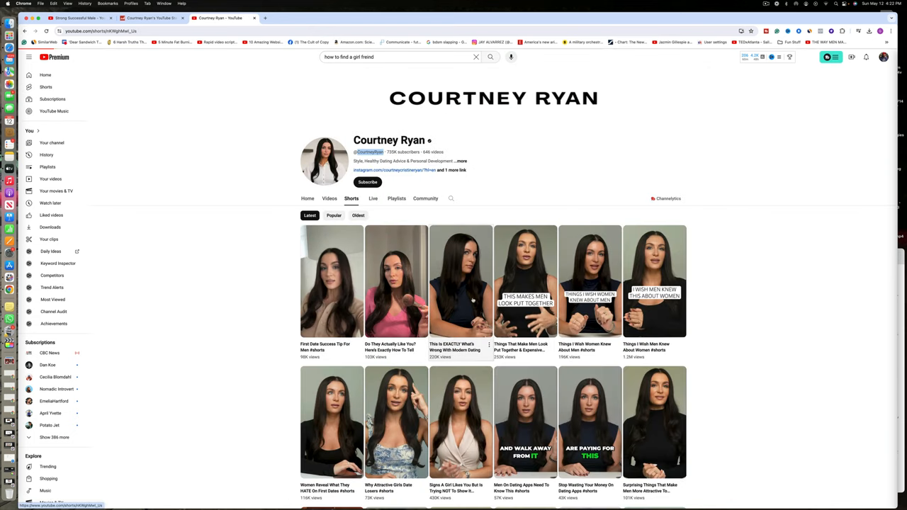
pyautogui.click(459, 281)
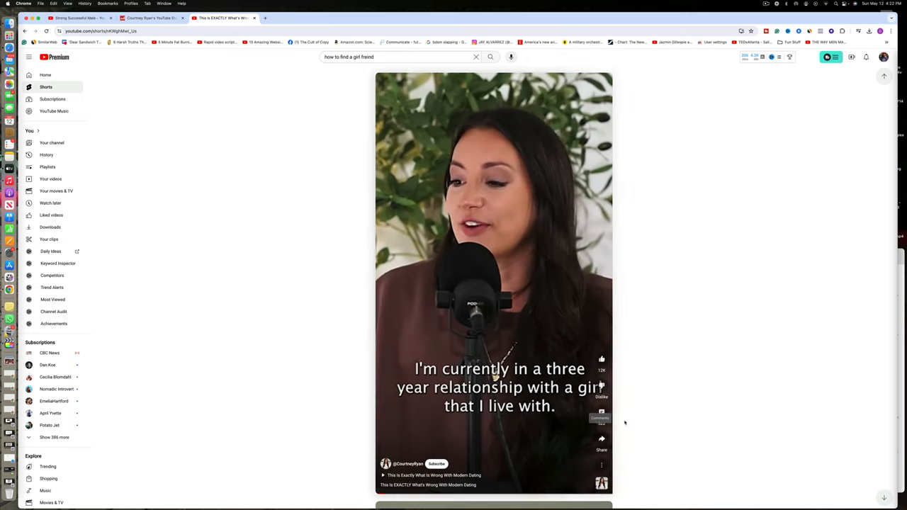
pyautogui.click(601, 411)
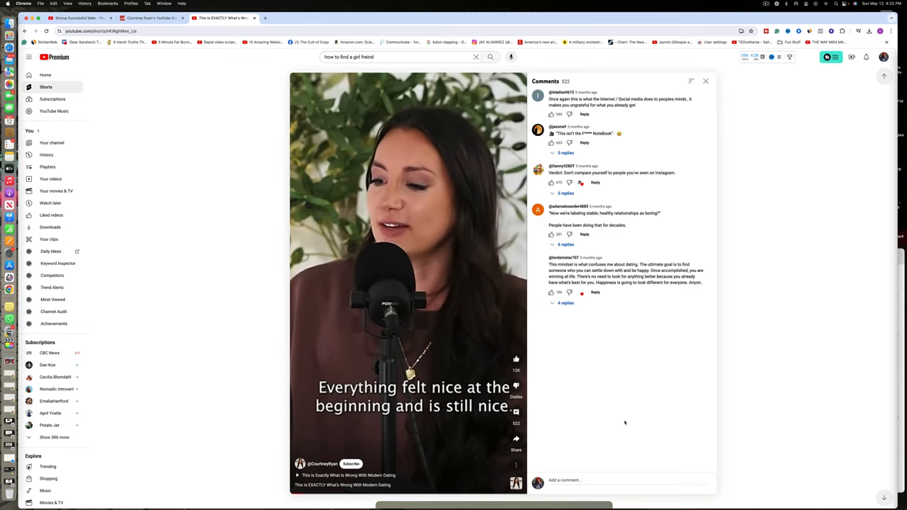
# Read Courtney Ryan's Social Blade stats page and switch back to her YouTube tab.
pyautogui.click(153, 17)
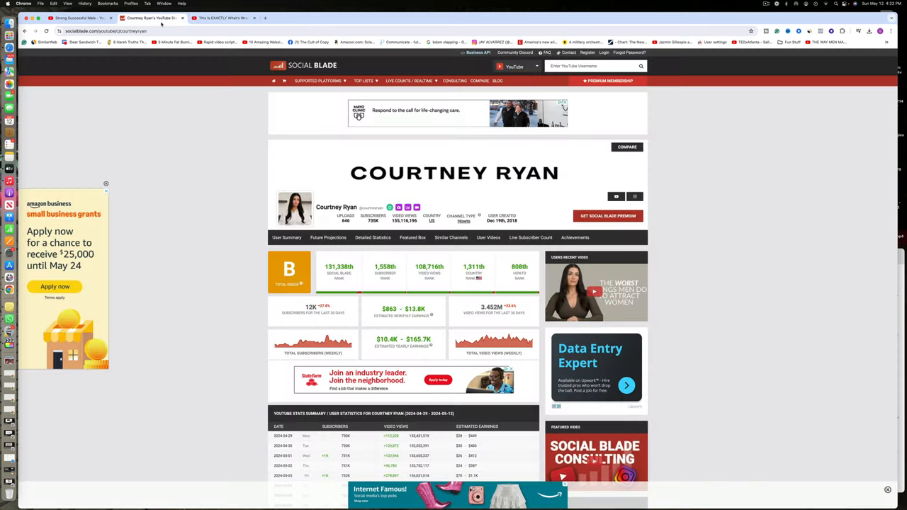
pyautogui.moveTo(207, 70)
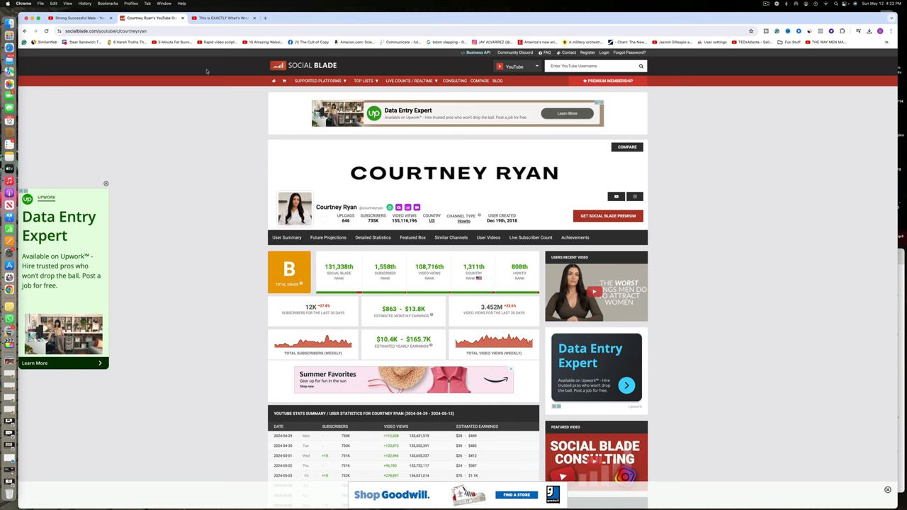
pyautogui.click(224, 17)
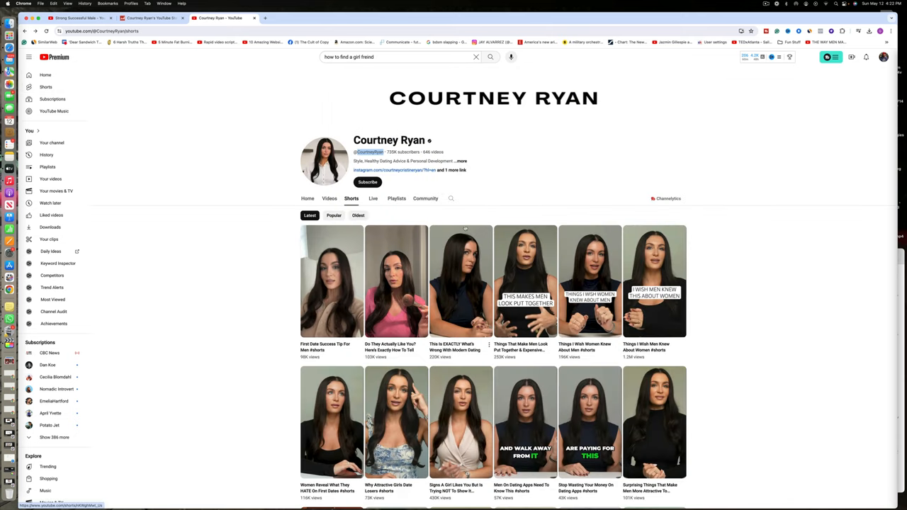
# Rerun the "how to find a girl friend" search and scan the results and vidIQ keyword stats.
pyautogui.scroll(-3)
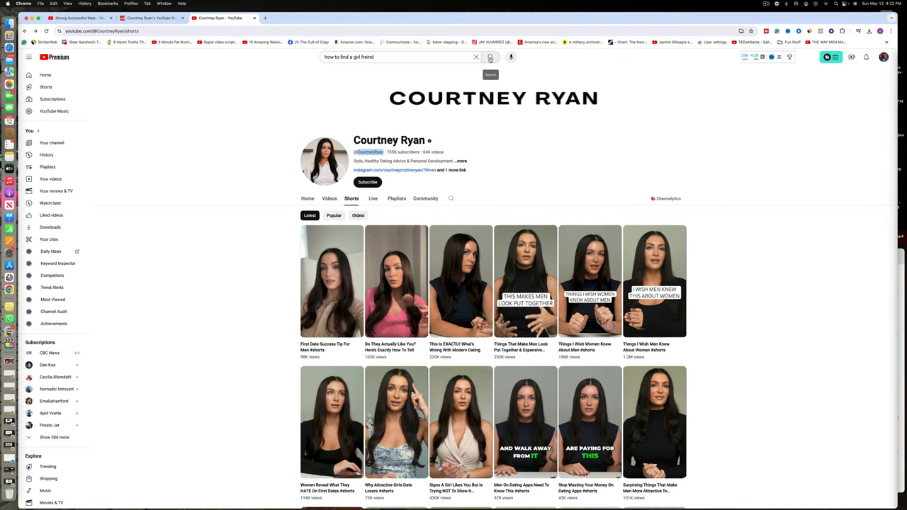
pyautogui.click(490, 56)
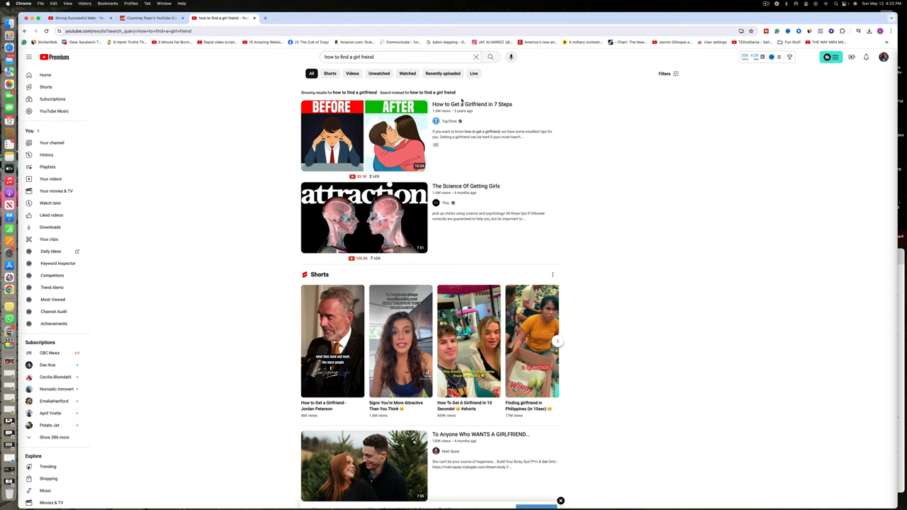
pyautogui.scroll(-3)
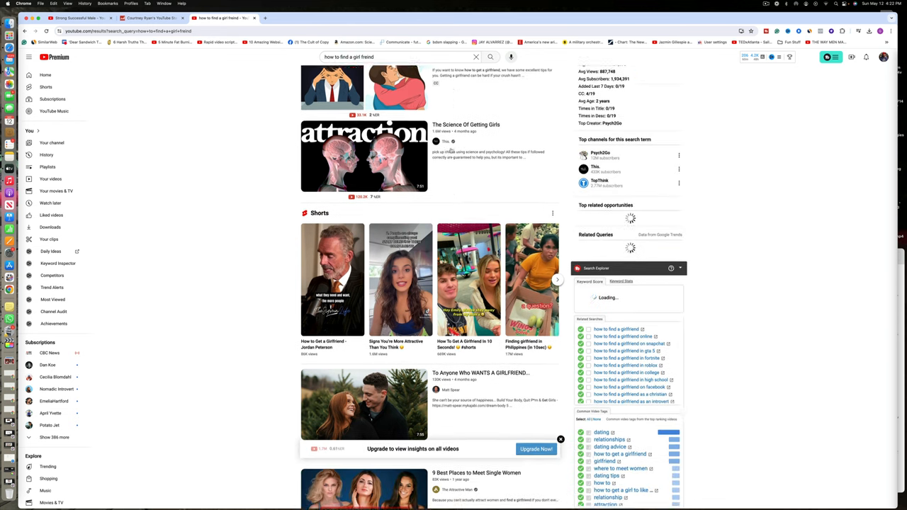
pyautogui.scroll(-3)
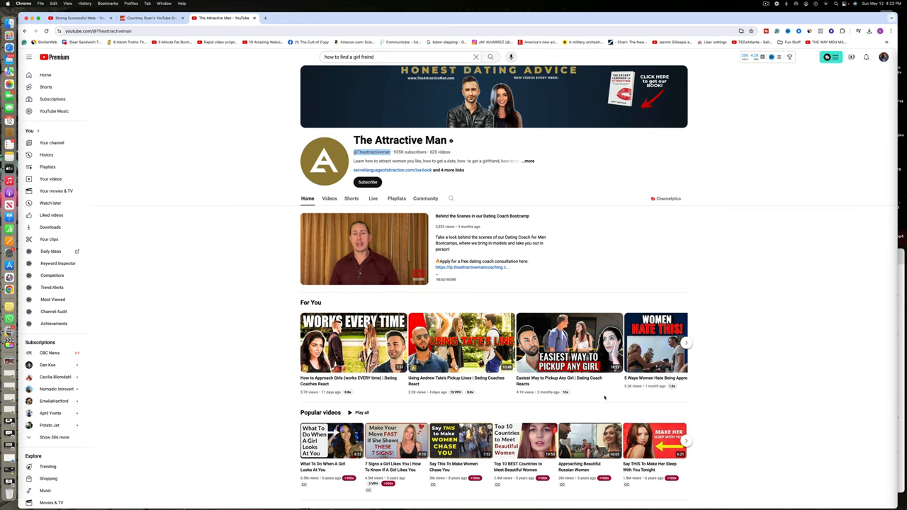
# Scroll through The Attractive Man's Home tab sections.
pyautogui.scroll(-3)
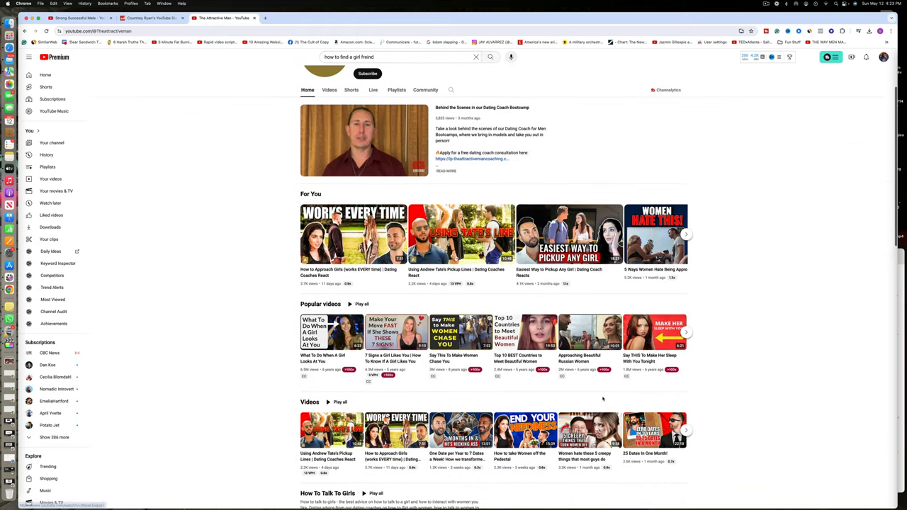
pyautogui.scroll(-3)
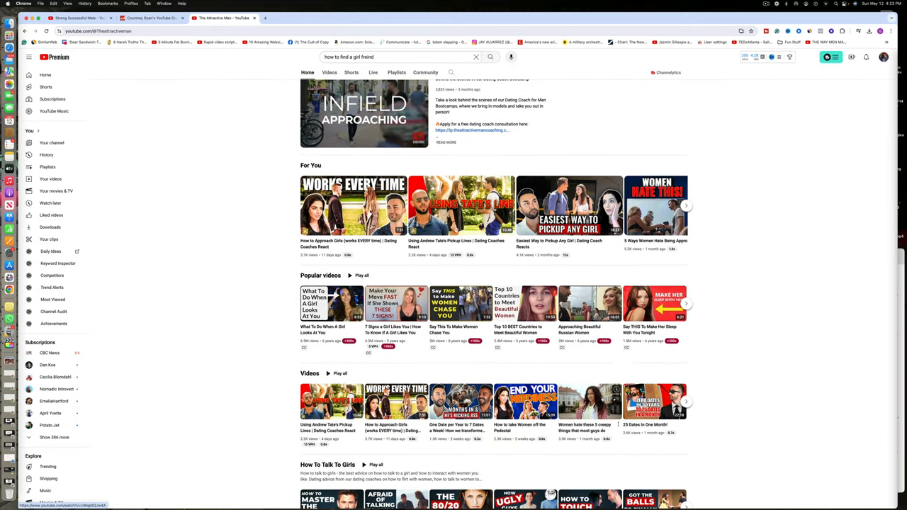
pyautogui.scroll(-3)
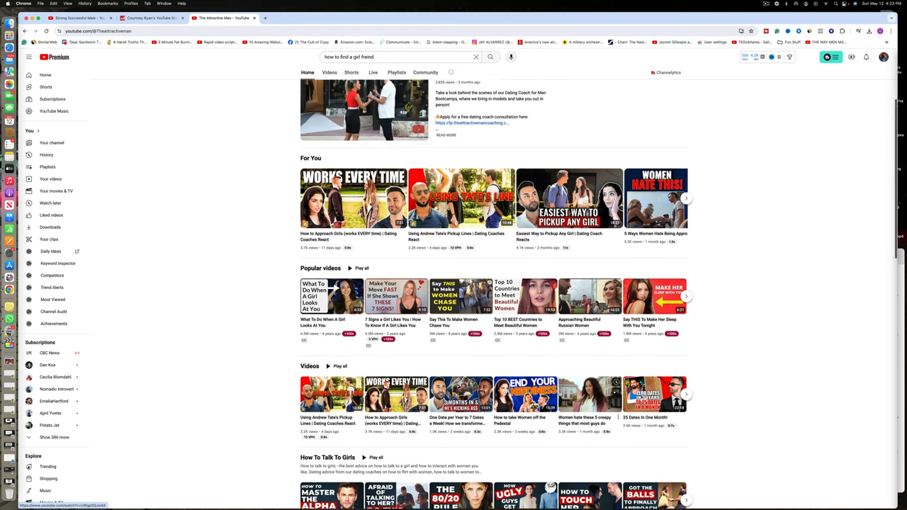
pyautogui.scroll(-3)
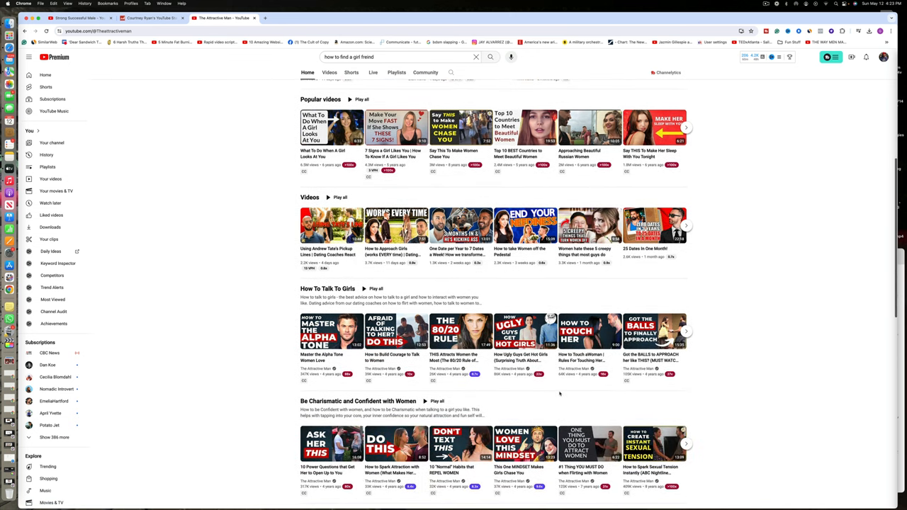
pyautogui.scroll(3)
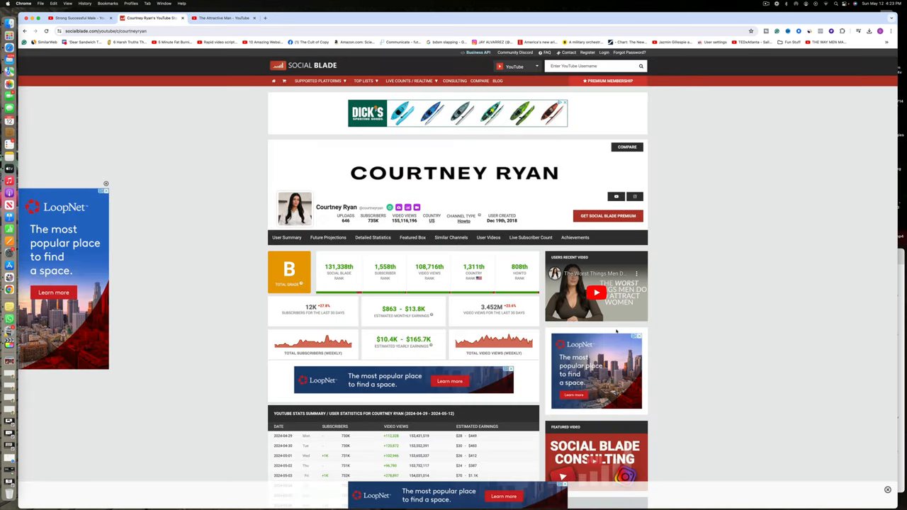
# Open Courtney Ryan's latest video, 'The Worst Things Men Do To Attract Women', from Social Blade.
pyautogui.click(595, 290)
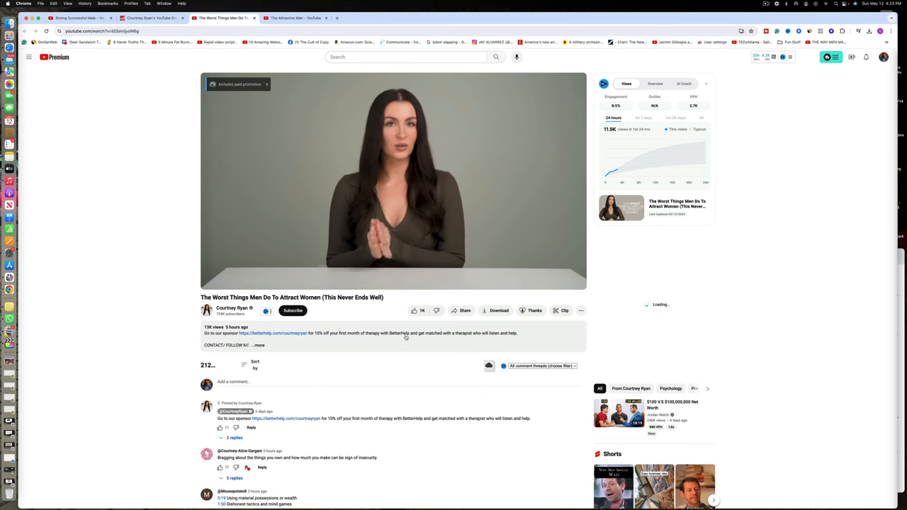
# Play Courtney Ryan's video briefly, then return to the 'how to find a girlfriend' results.
pyautogui.click(394, 181)
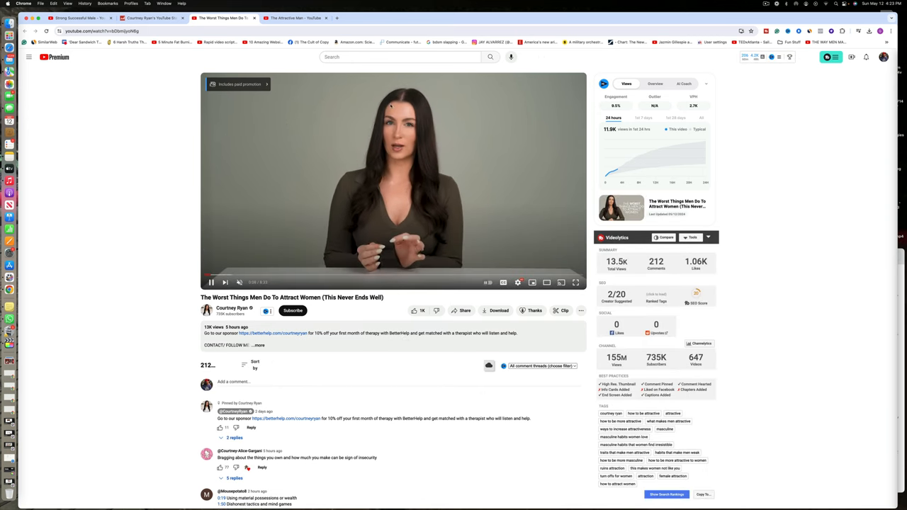
pyautogui.click(291, 17)
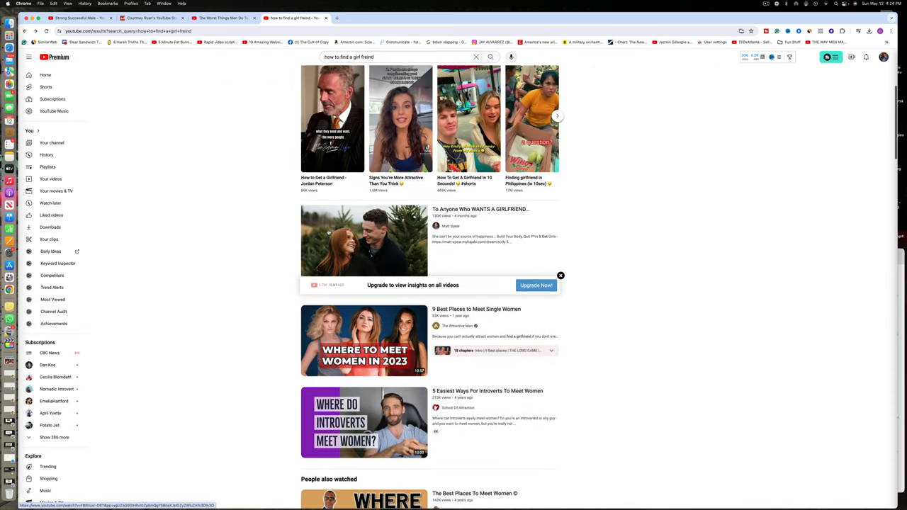
pyautogui.scroll(-3)
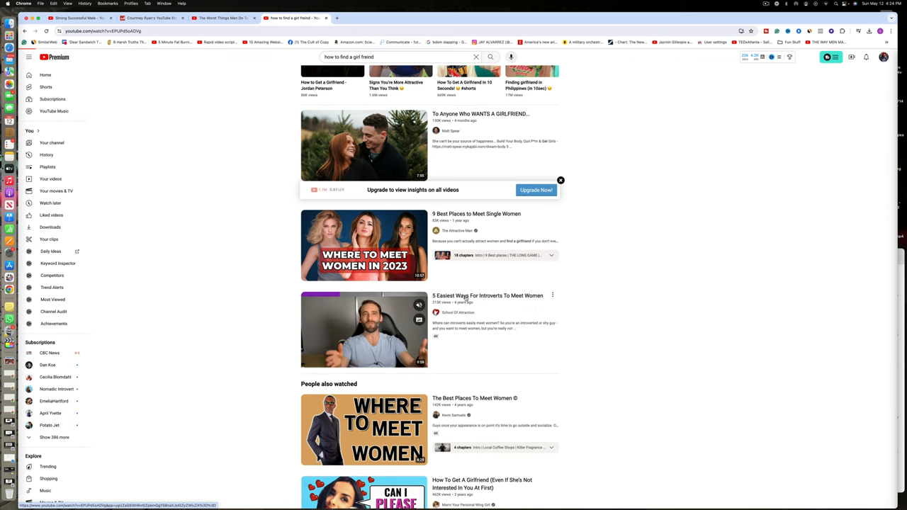
pyautogui.click(362, 328)
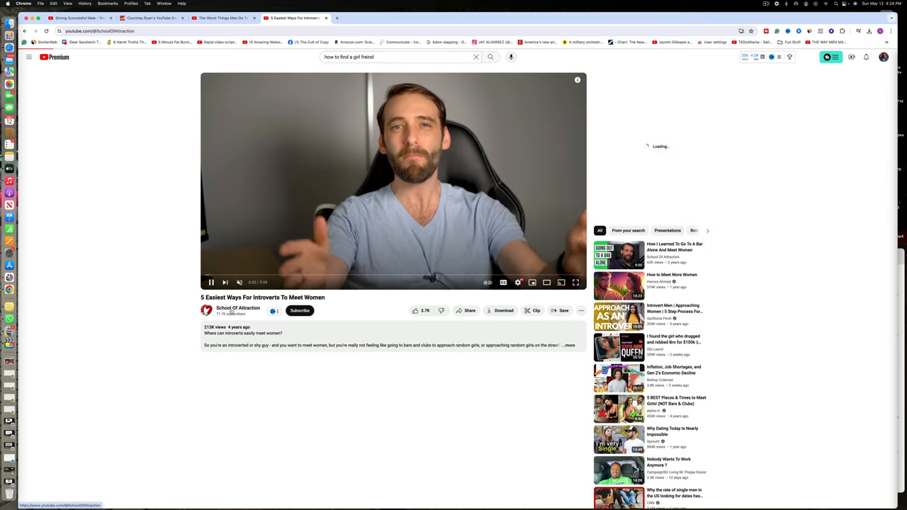
pyautogui.click(238, 309)
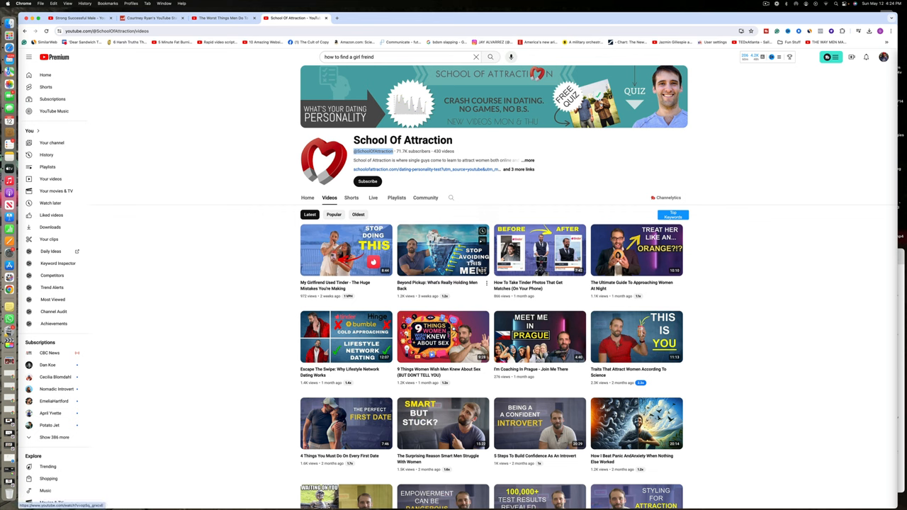
# Glance at Strong Successful Male's video list, then return to Courtney Ryan's video to search again.
pyautogui.click(80, 17)
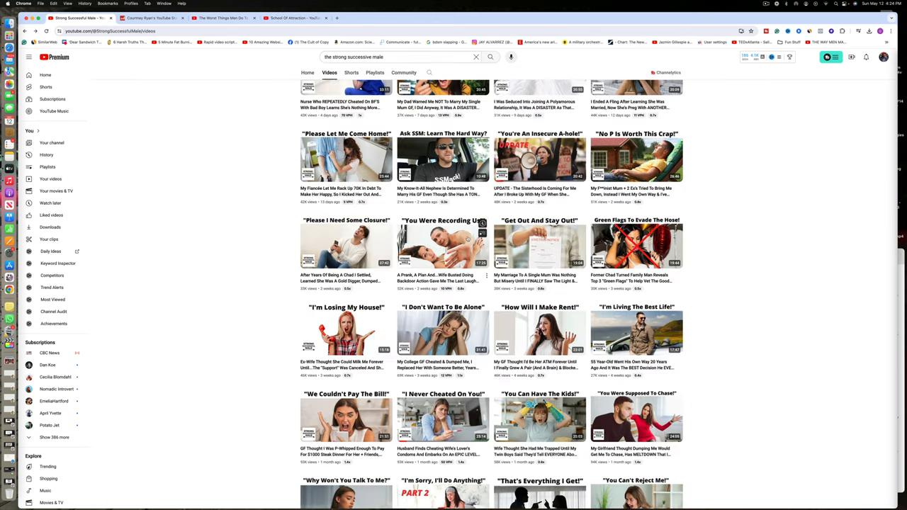
pyautogui.moveTo(442, 242)
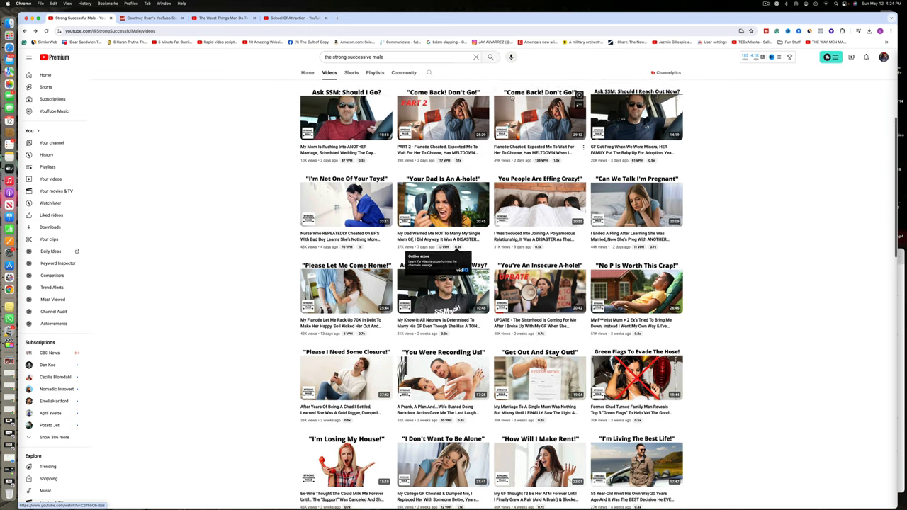
pyautogui.click(224, 17)
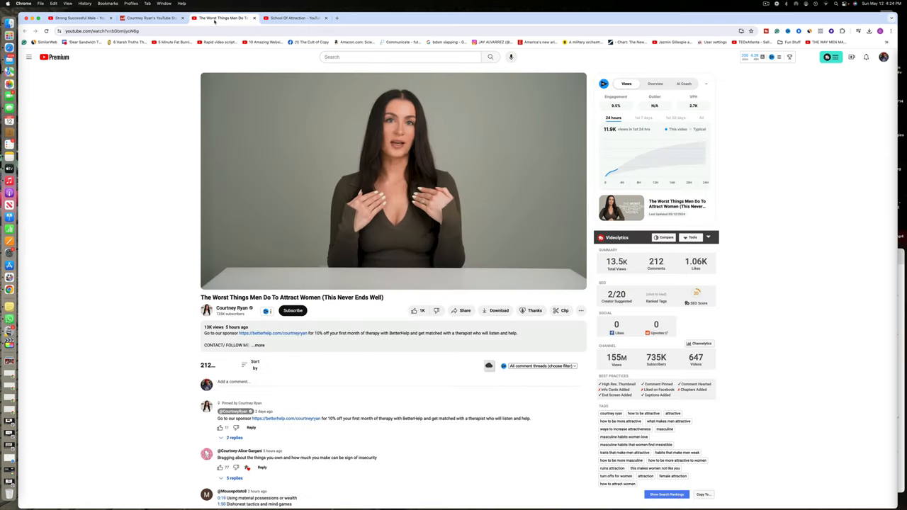
pyautogui.click(396, 57)
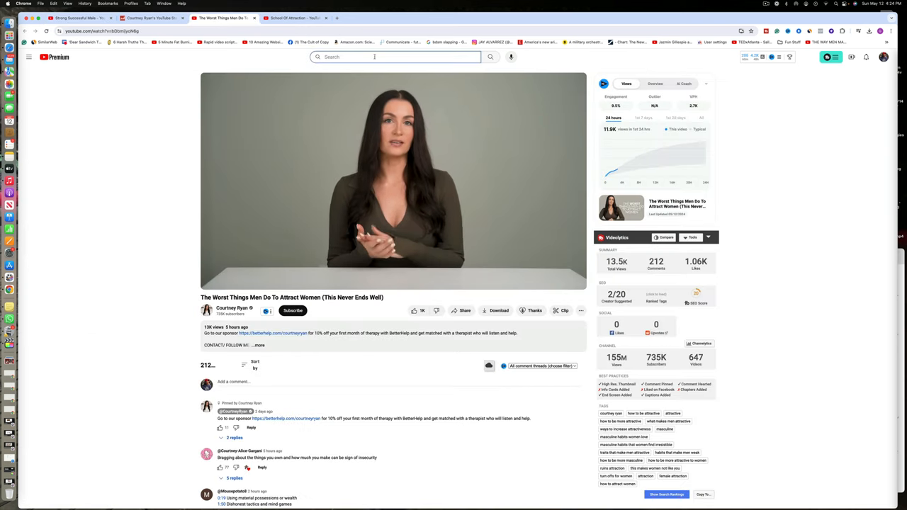
# Search YouTube for 'how to get a woman' and open a result video.
pyautogui.write('how to get a woman')
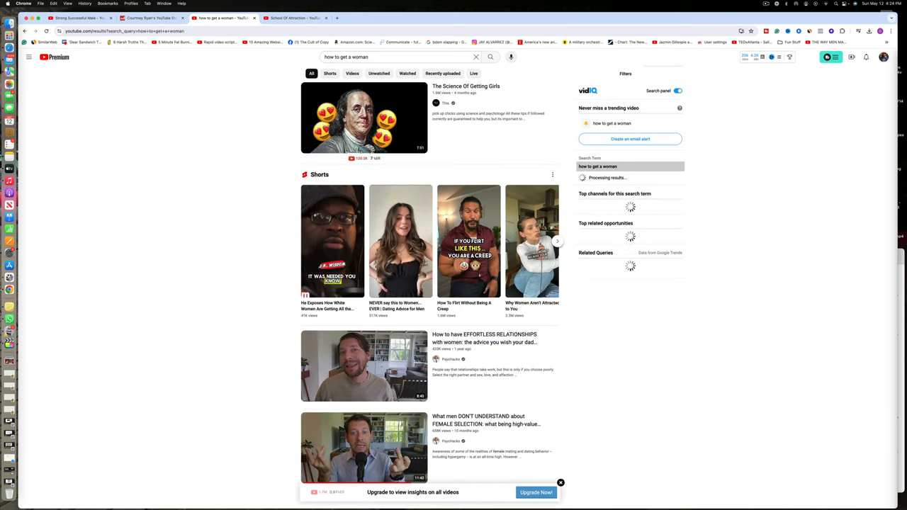
pyautogui.click(29, 57)
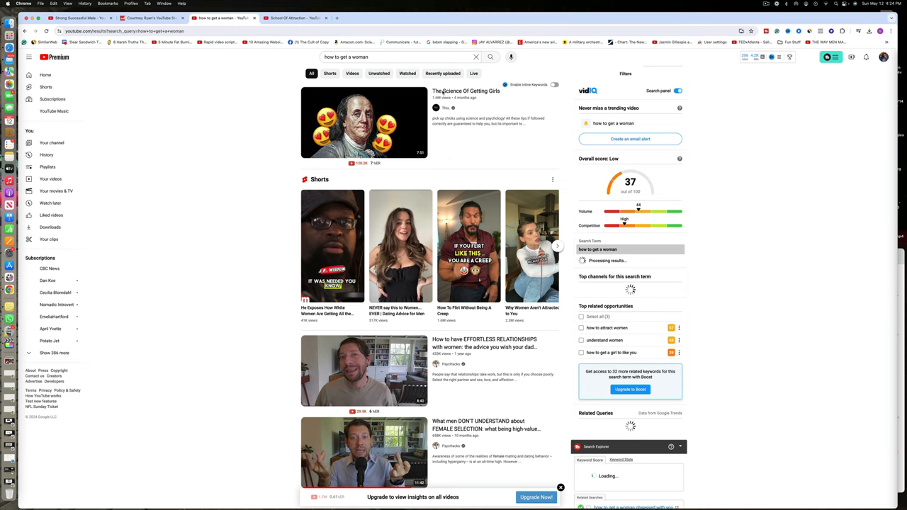
pyautogui.click(362, 122)
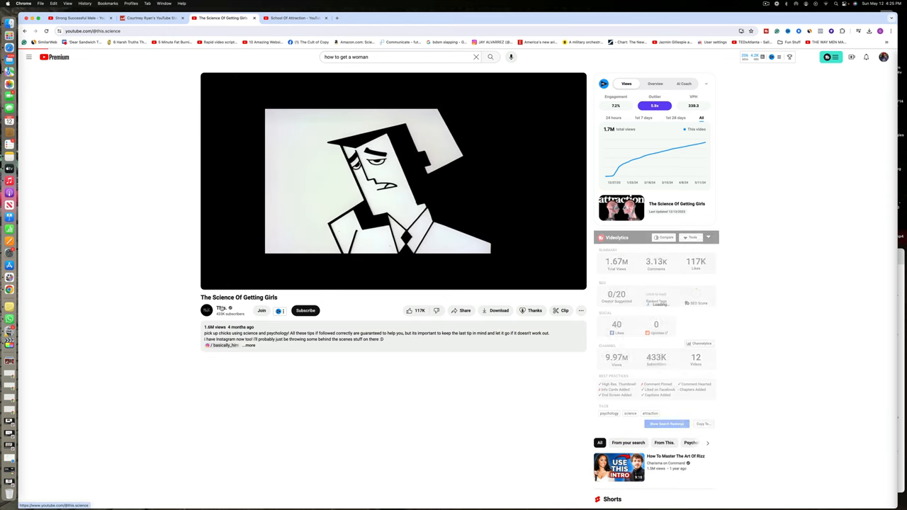
# Browse the This. channel's home and Videos pages, then return to the search results.
pyautogui.click(207, 310)
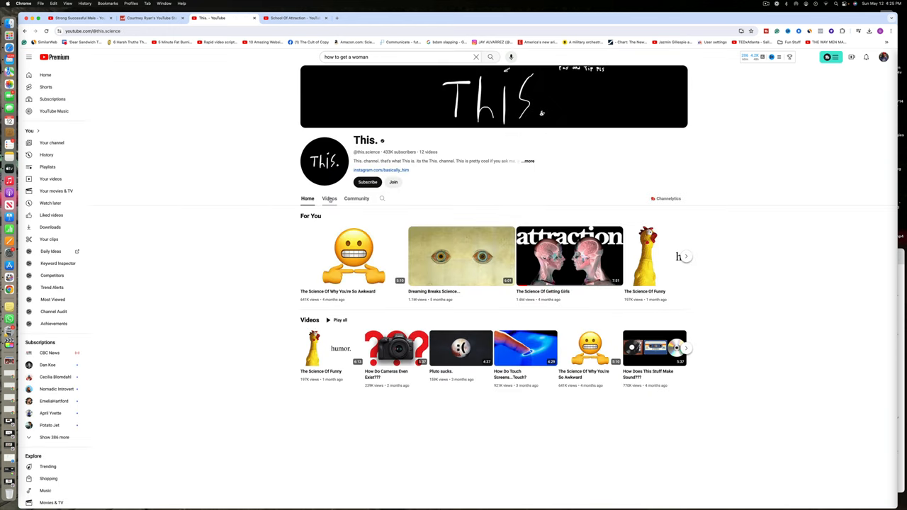
pyautogui.click(329, 199)
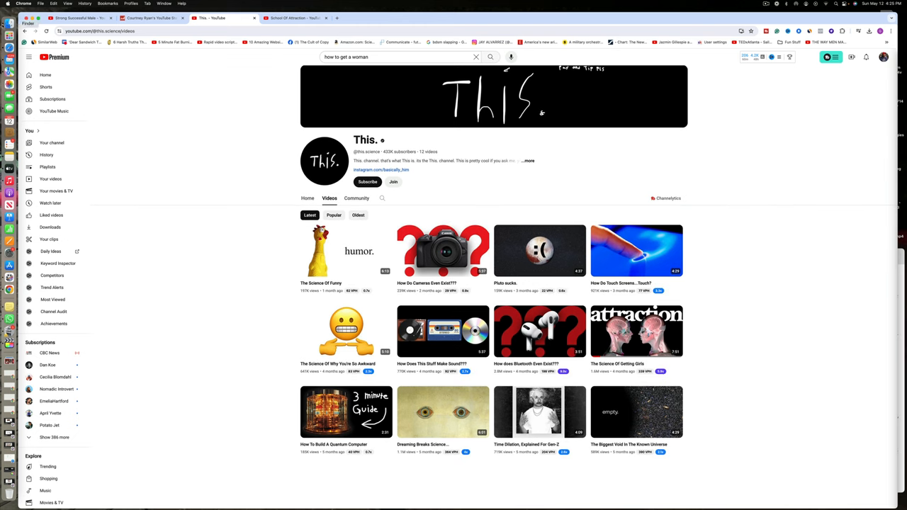
pyautogui.click(306, 198)
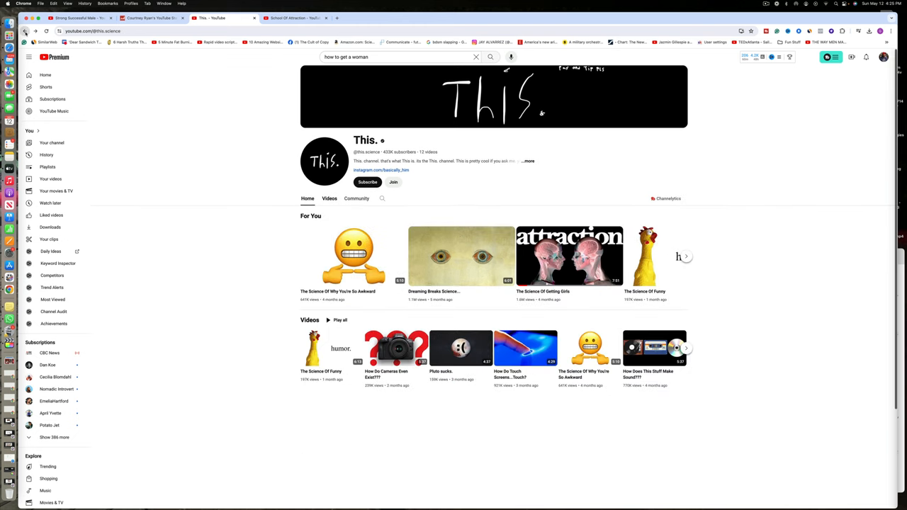
pyautogui.click(490, 57)
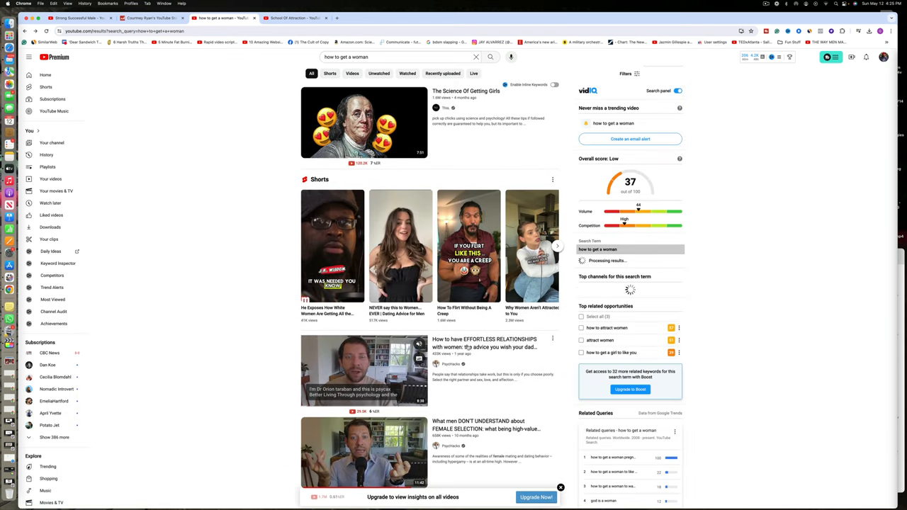
pyautogui.scroll(-3)
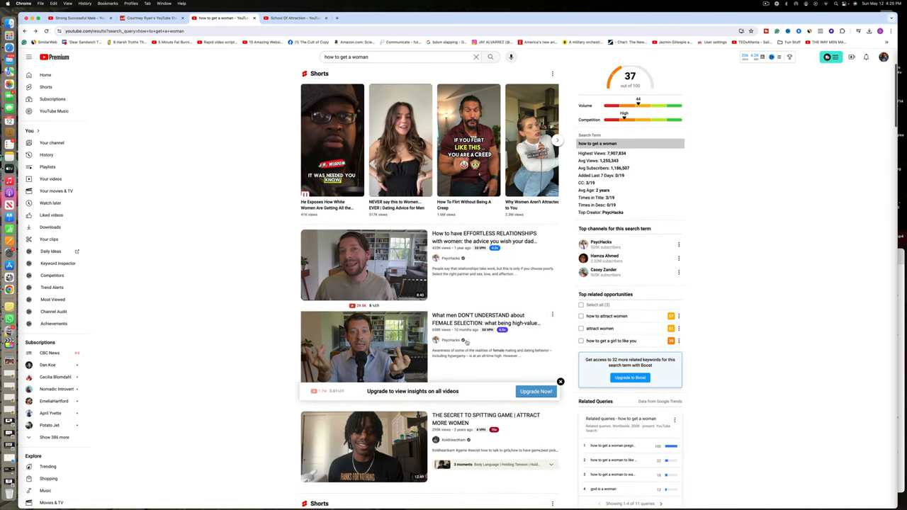
pyautogui.moveTo(363, 265)
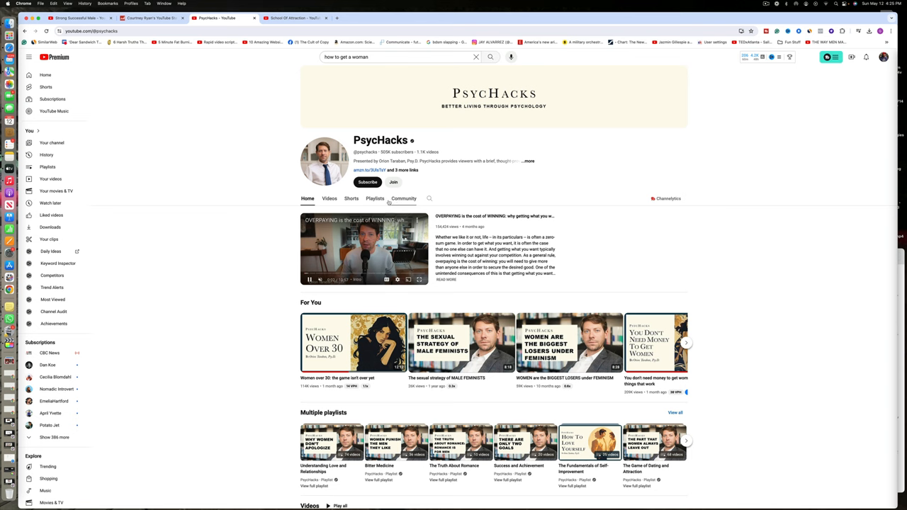
pyautogui.click(329, 199)
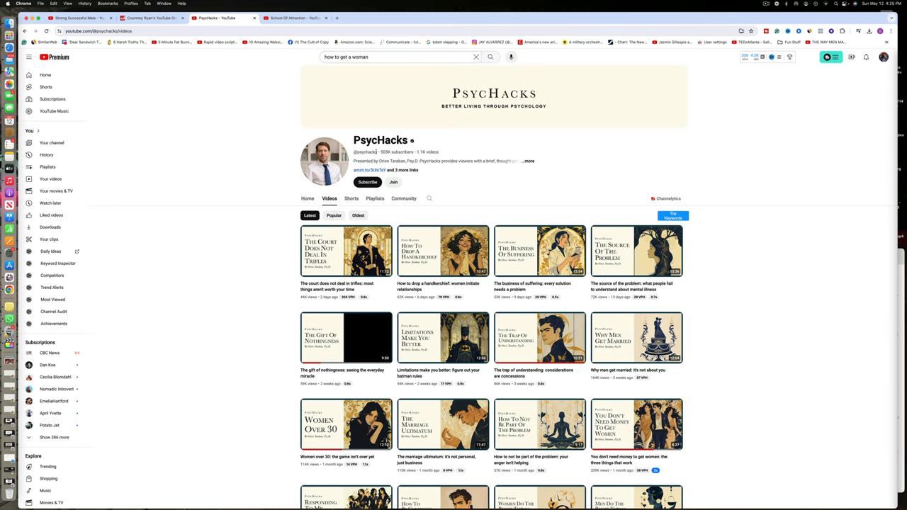
pyautogui.doubleClick(365, 151)
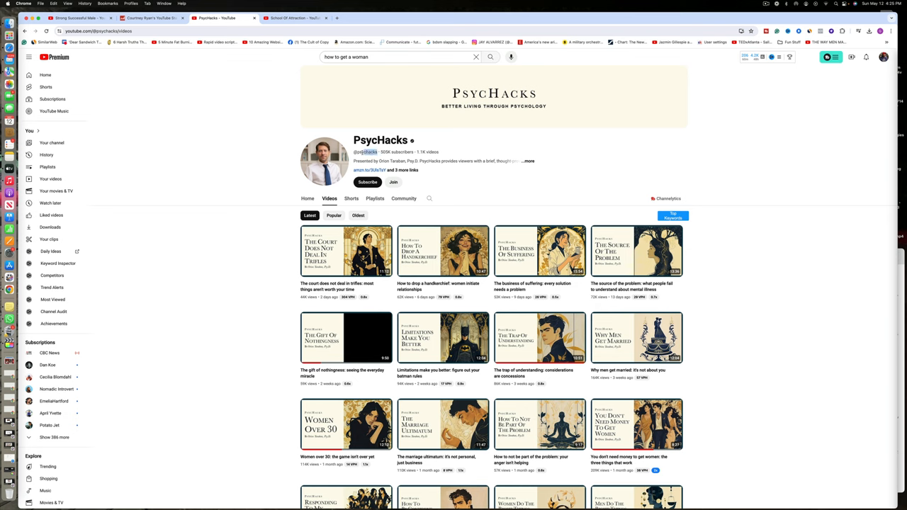
pyautogui.rightClick(365, 151)
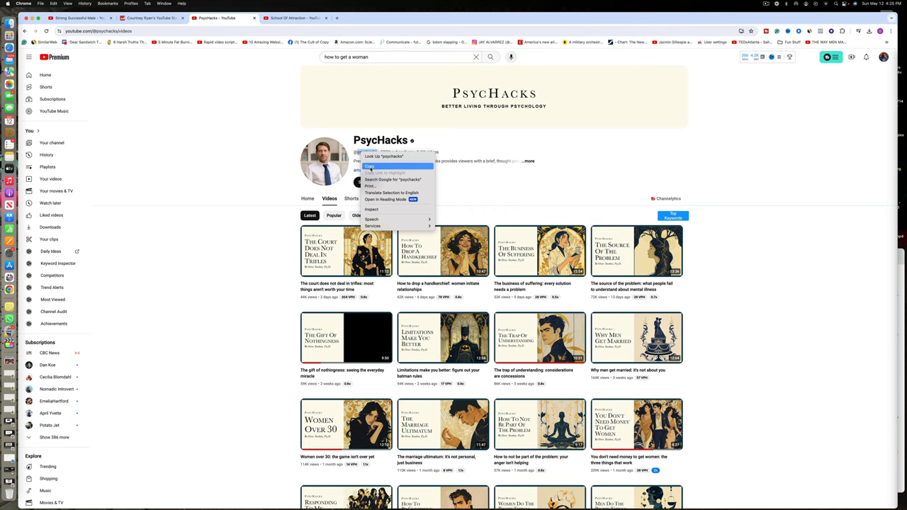
# Copy the handle, search 'psychacks' on Social Blade, then switch back to PsychHacks' videos.
pyautogui.click(149, 17)
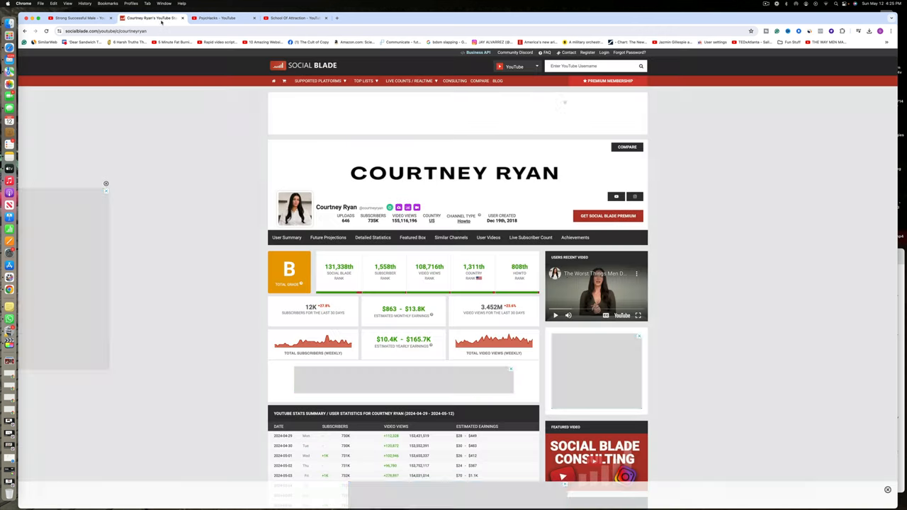
pyautogui.click(595, 66)
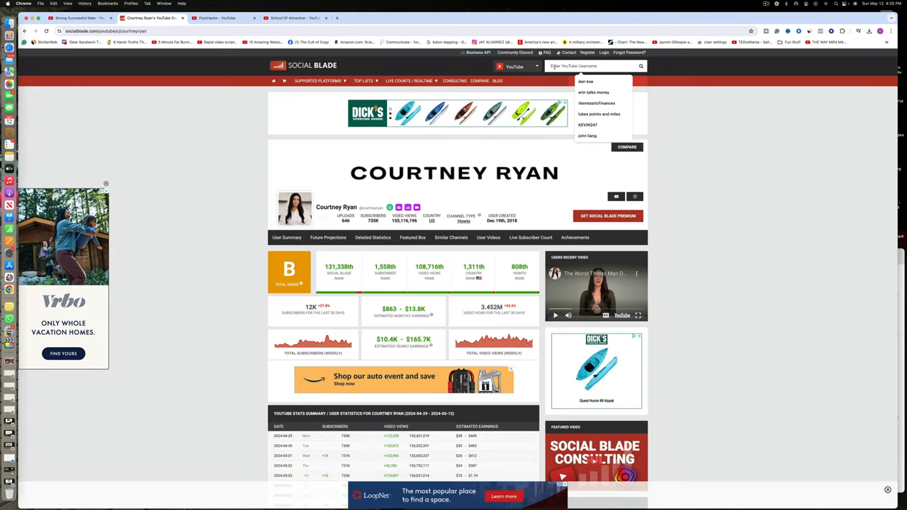
pyautogui.write('psychacks')
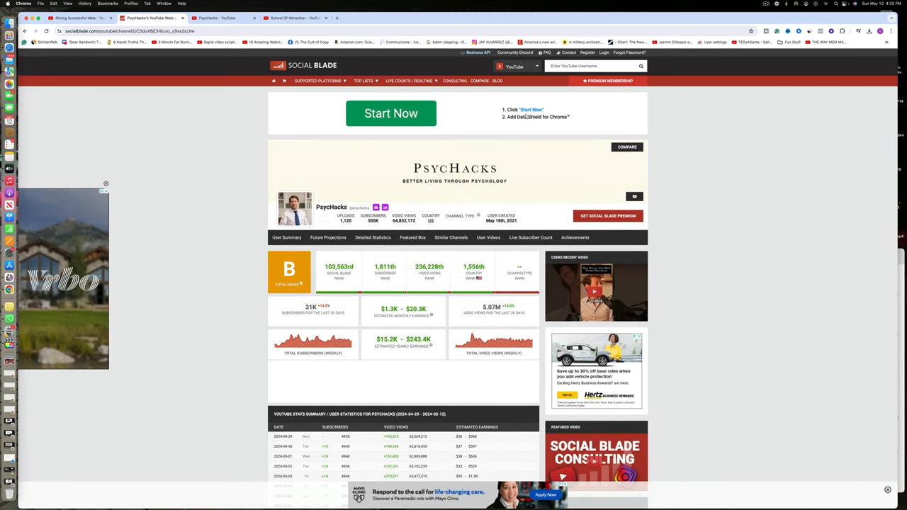
pyautogui.click(293, 17)
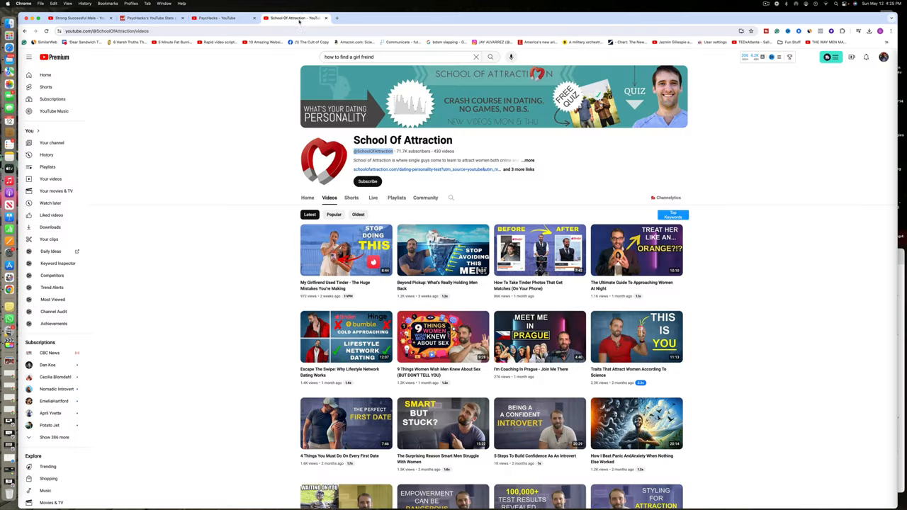
pyautogui.click(224, 17)
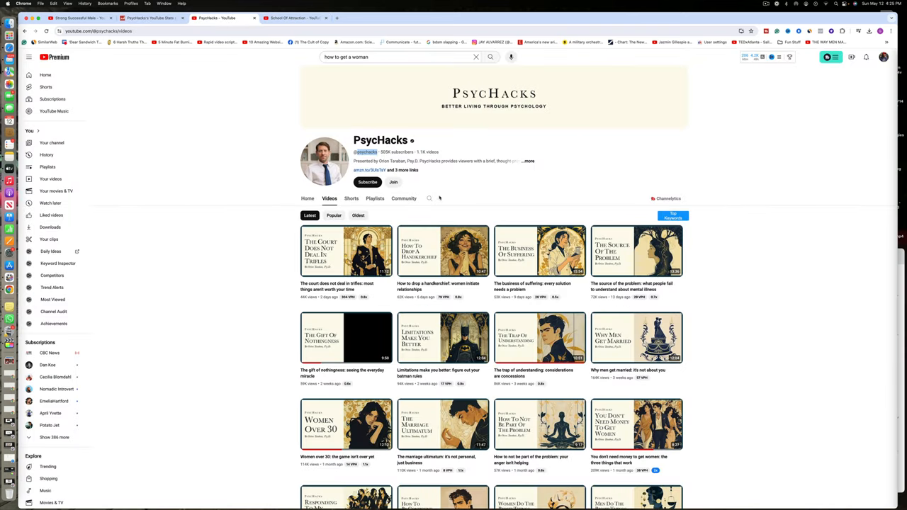
# Play the PsychHacks short 'How Dating Apps Made Women Delusional' with comments, flipping to other tabs.
pyautogui.click(351, 199)
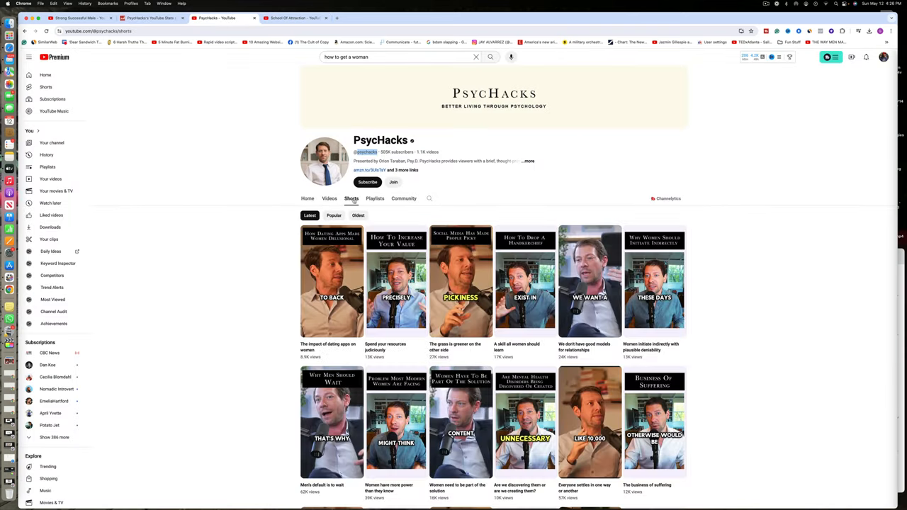
pyautogui.click(331, 281)
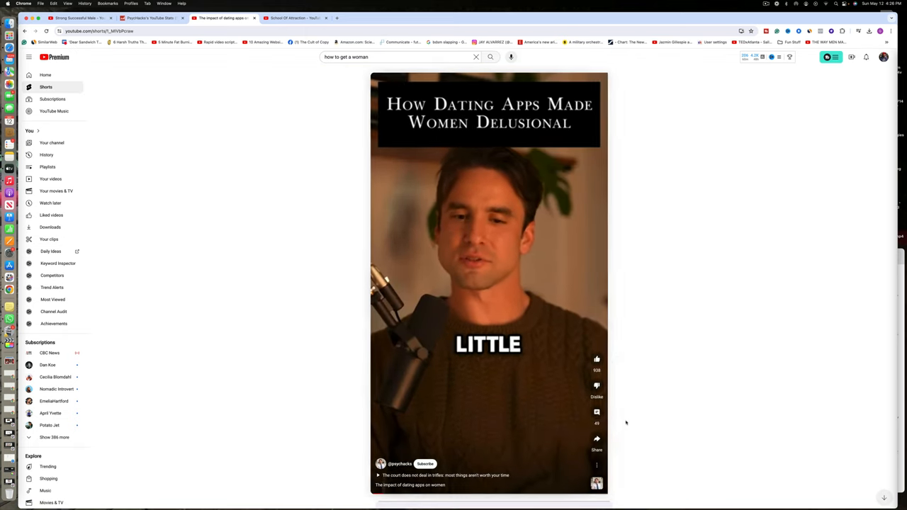
pyautogui.click(596, 410)
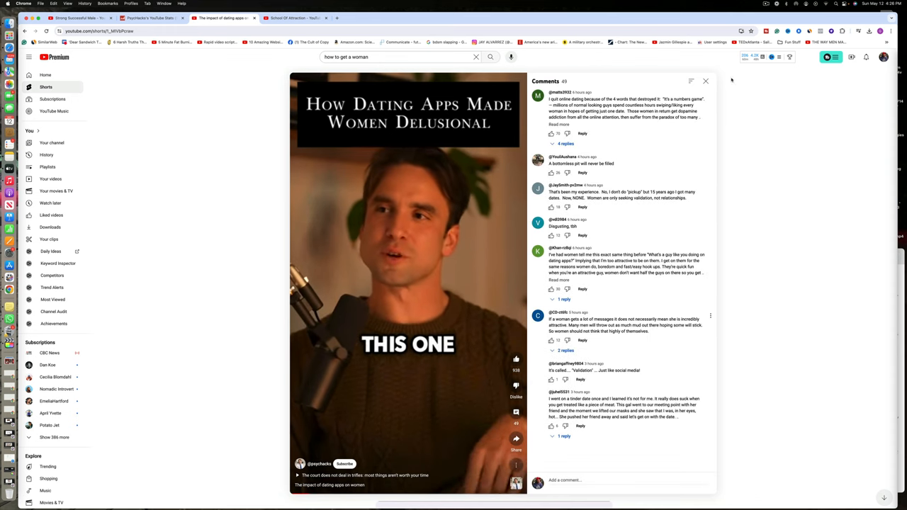
pyautogui.click(705, 81)
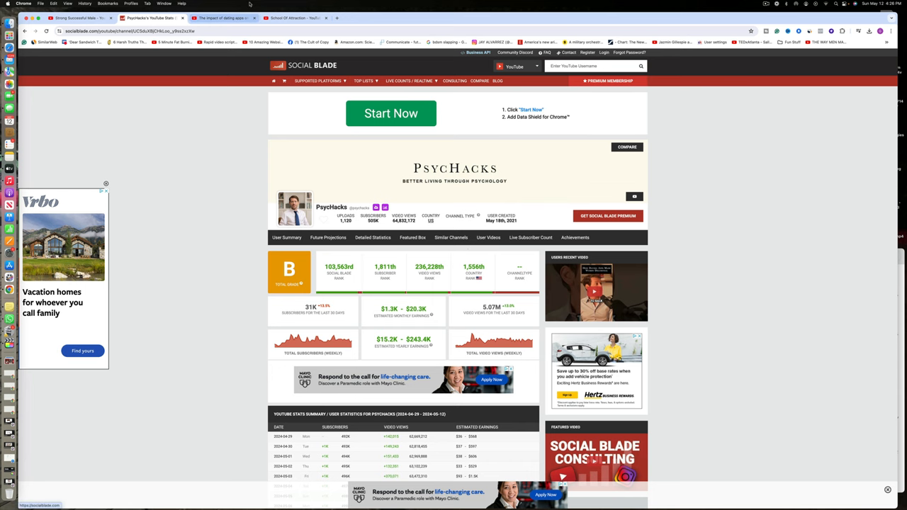
pyautogui.click(291, 17)
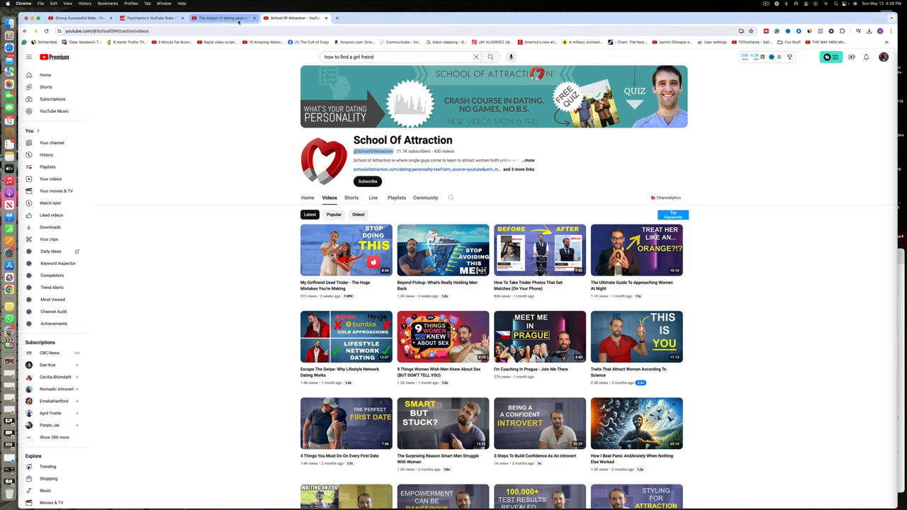
pyautogui.click(220, 17)
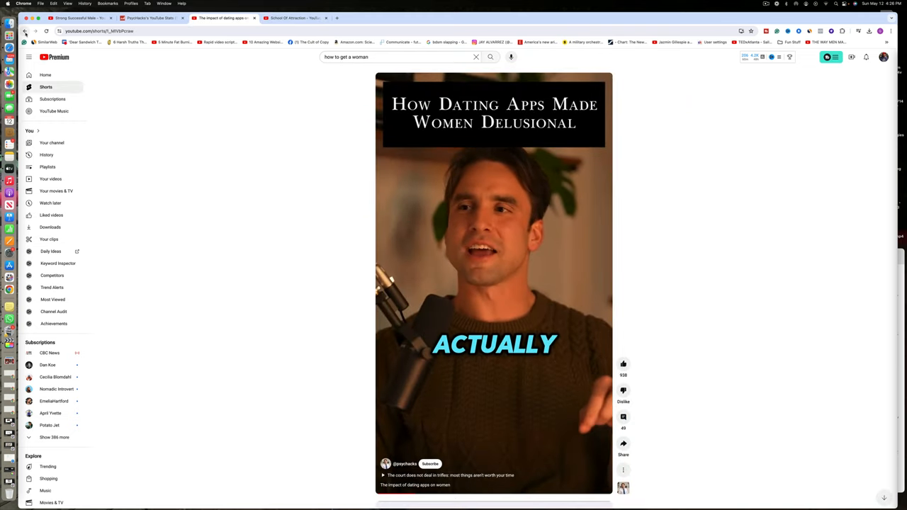
# Replay the dating-apps short, scroll through more shorts, and end on PsychHacks' Shorts list.
pyautogui.click(405, 463)
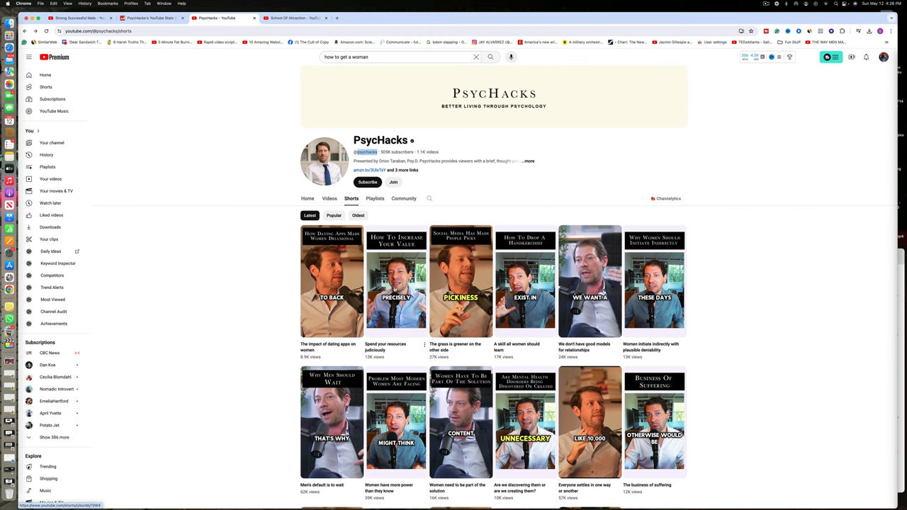
pyautogui.click(397, 281)
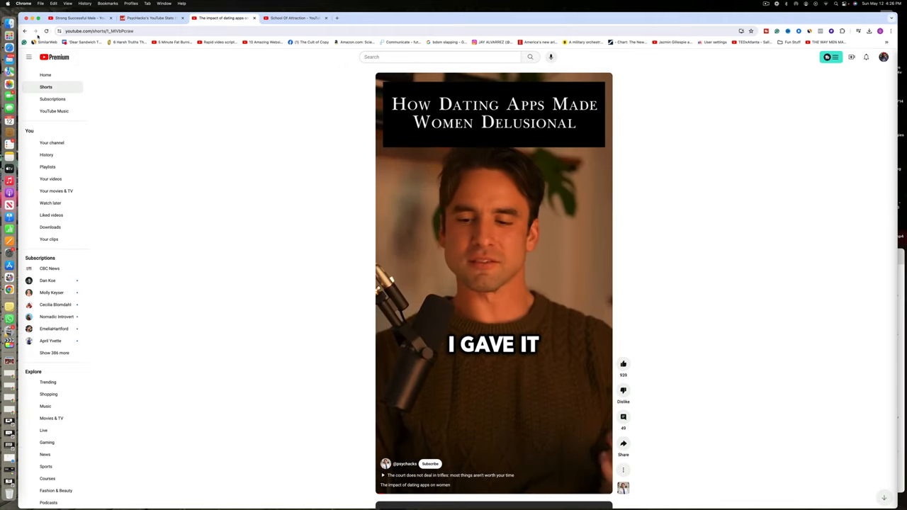
pyautogui.click(405, 464)
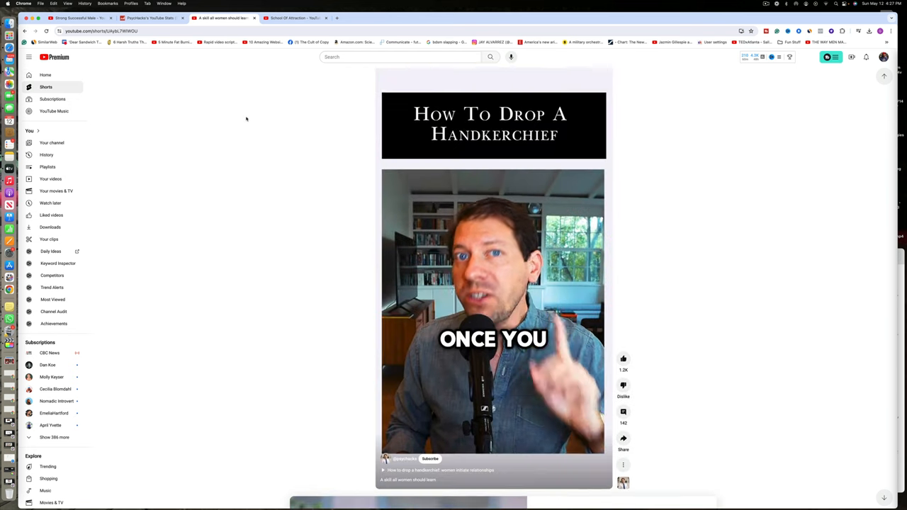
pyautogui.scroll(-3)
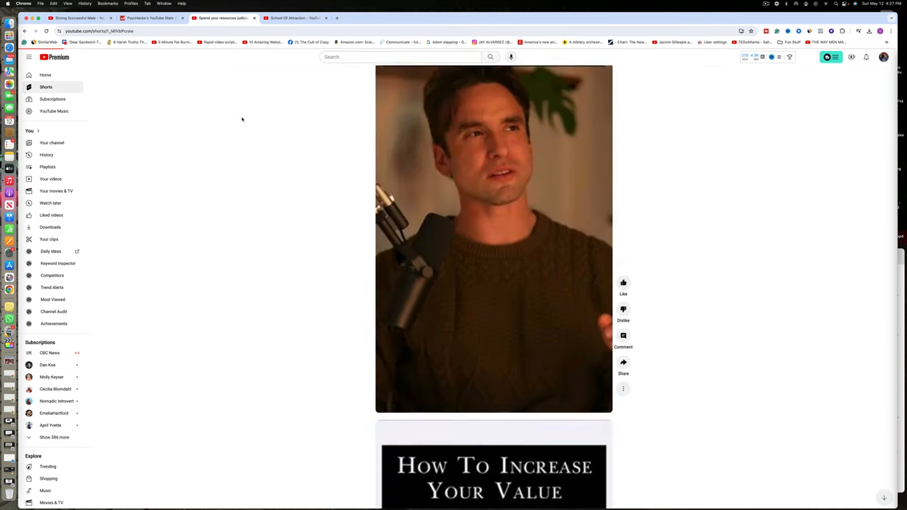
pyautogui.scroll(-3)
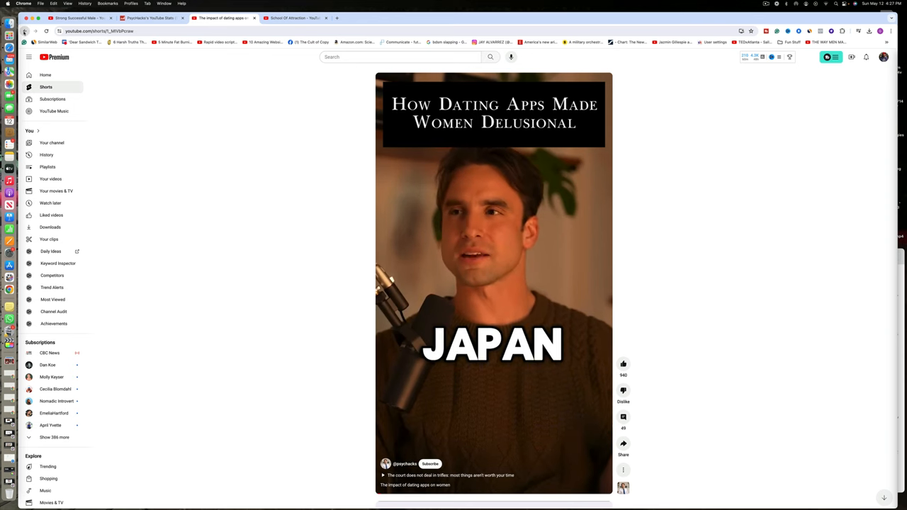
pyautogui.click(406, 465)
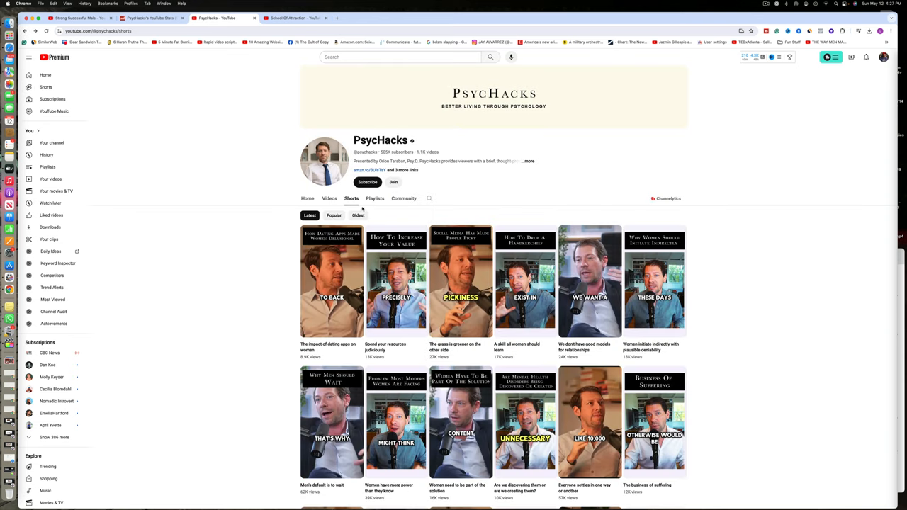
pyautogui.click(329, 199)
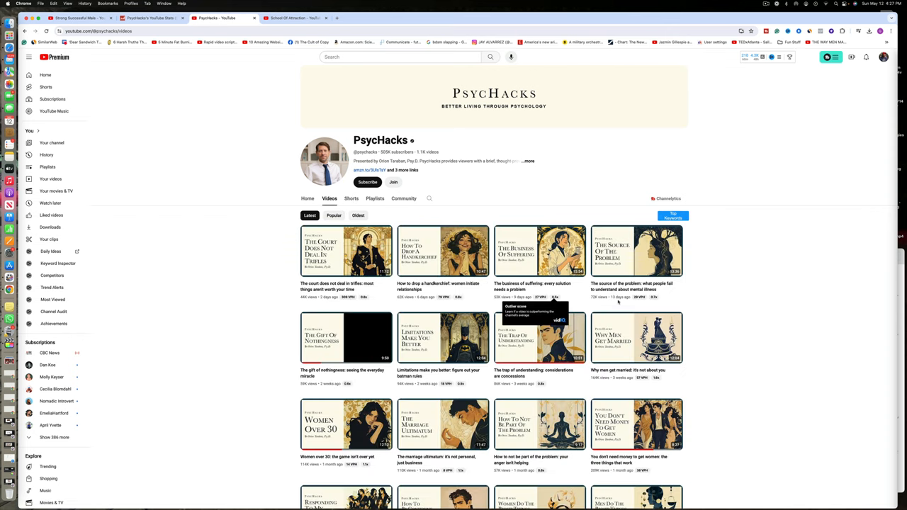
pyautogui.scroll(-3)
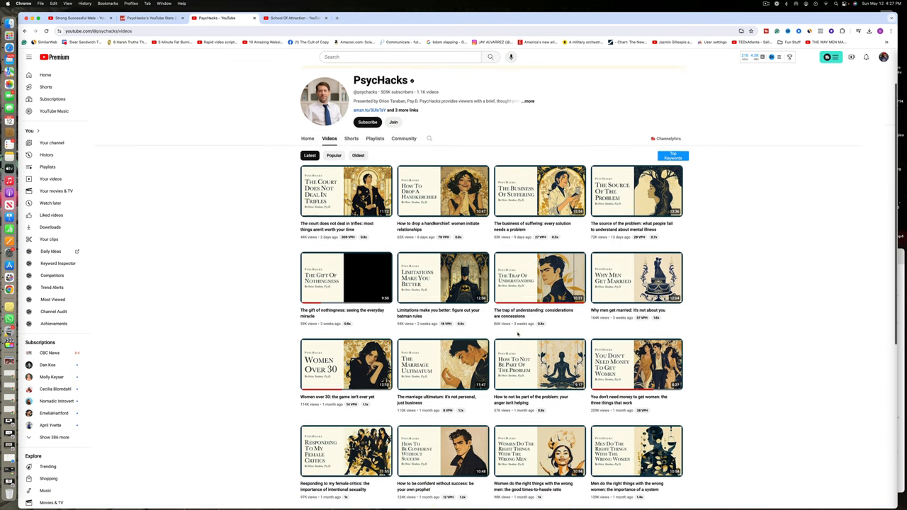
pyautogui.scroll(-3)
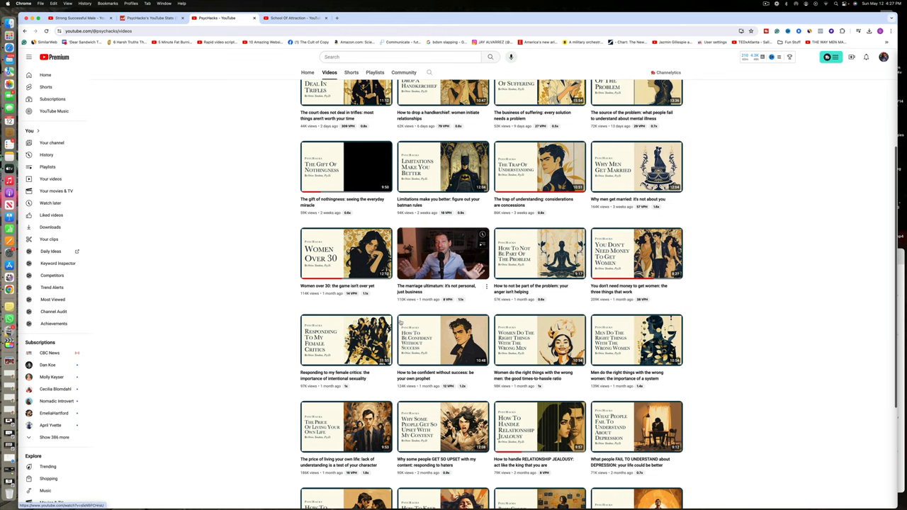
pyautogui.scroll(-3)
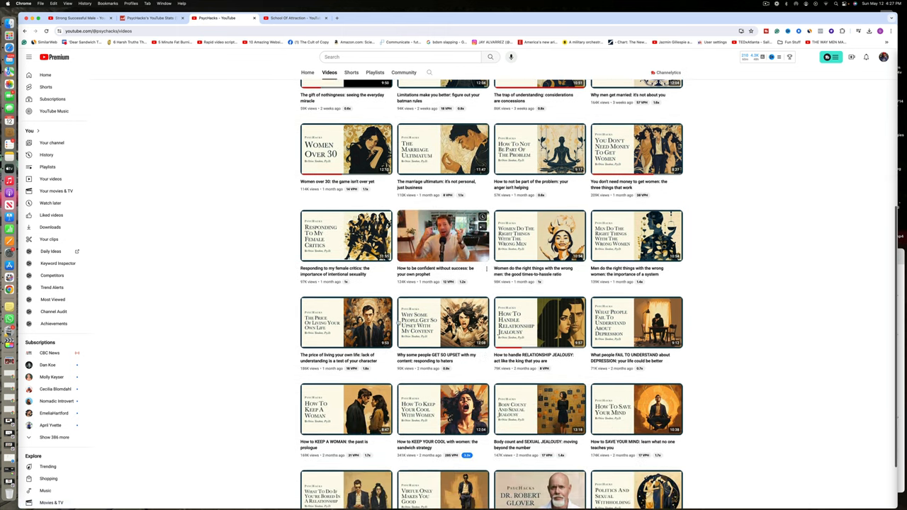
pyautogui.scroll(-3)
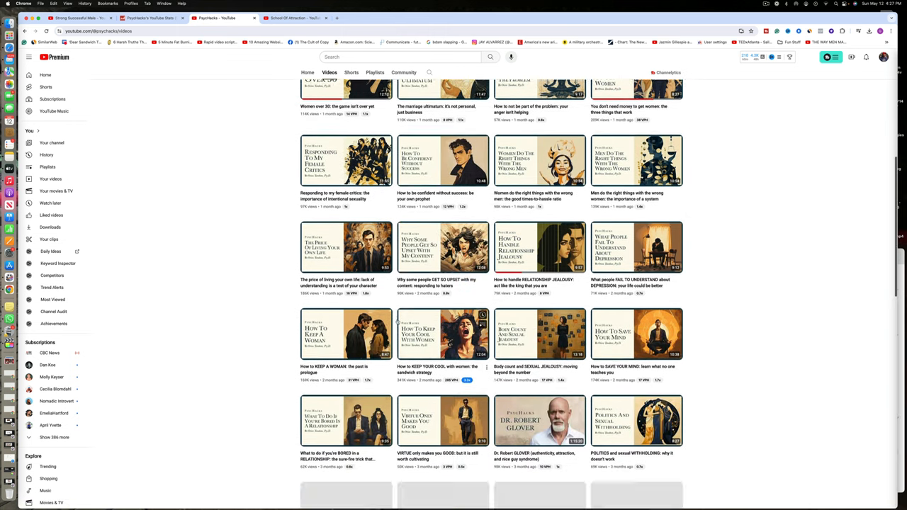
pyautogui.scroll(-3)
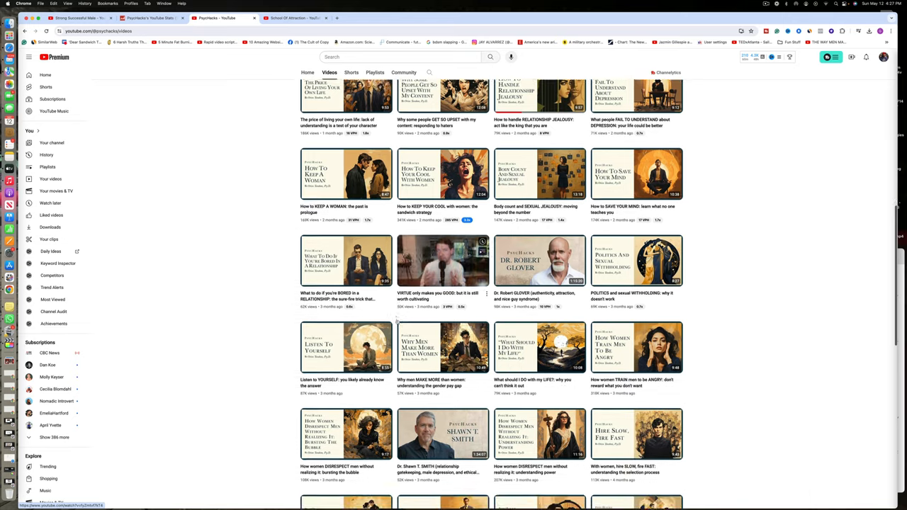
pyautogui.scroll(-3)
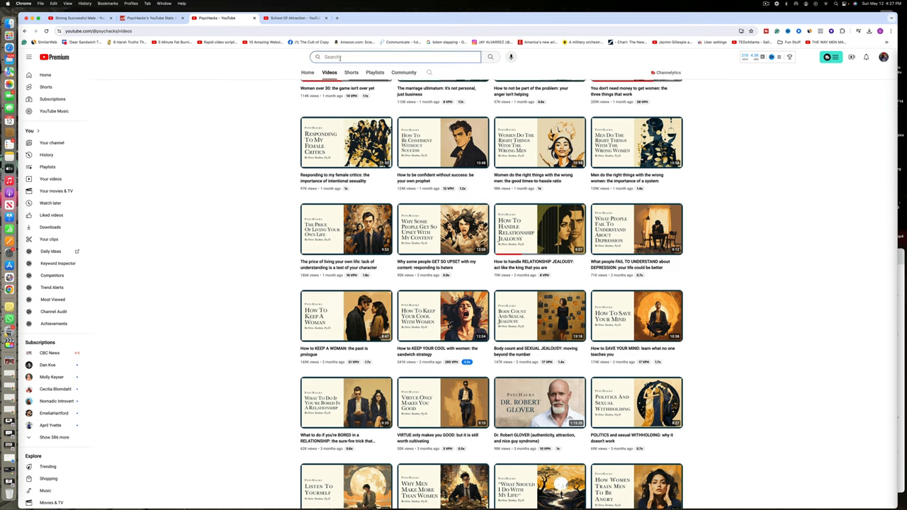
pyautogui.scroll(3)
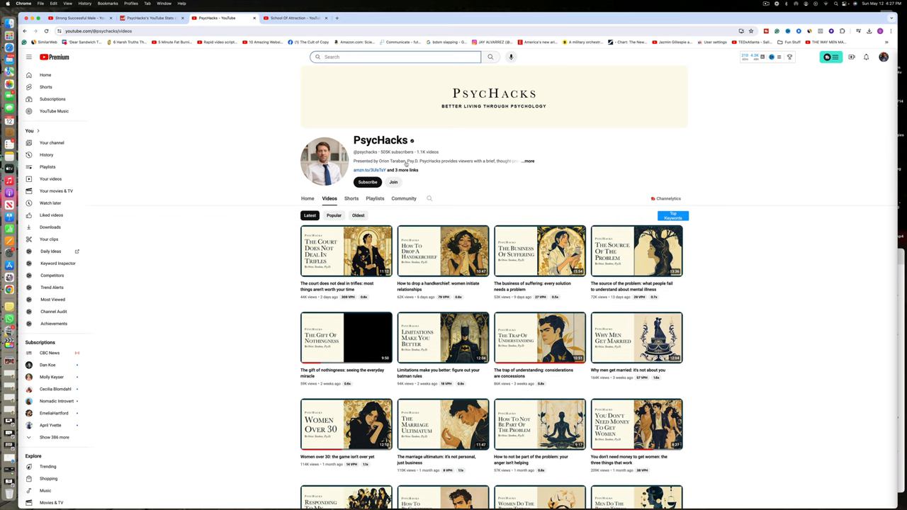
pyautogui.moveTo(405, 165)
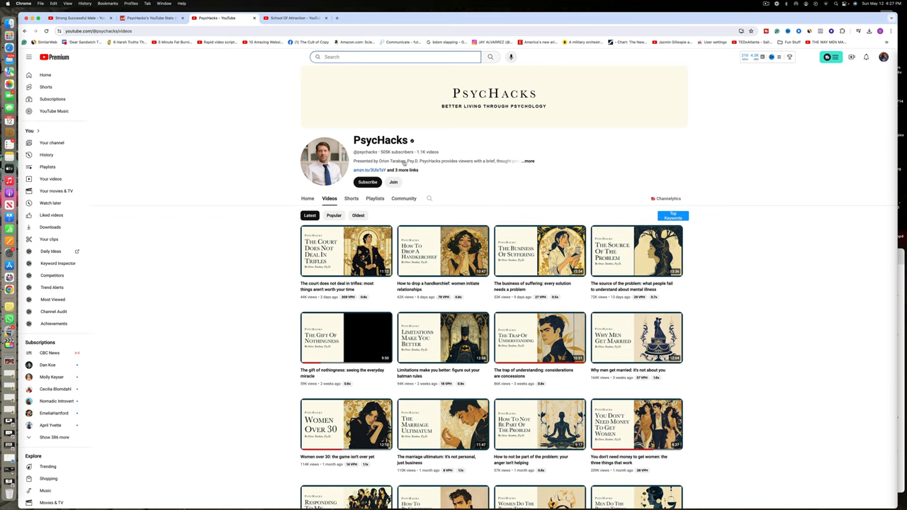
pyautogui.click(390, 161)
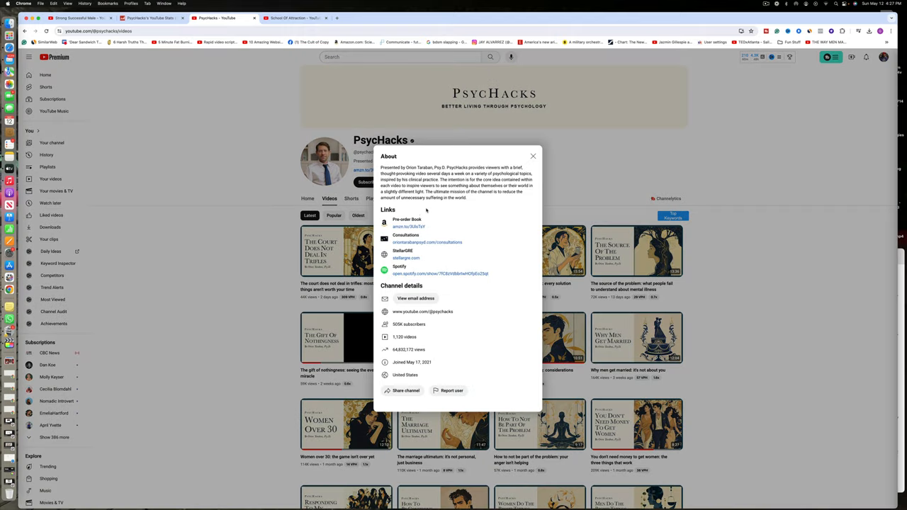
pyautogui.doubleClick(420, 167)
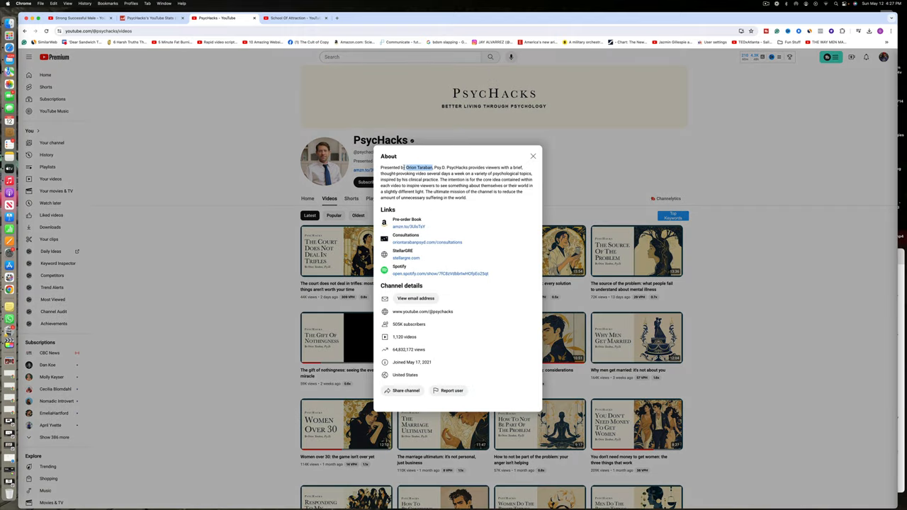
pyautogui.rightClick(419, 167)
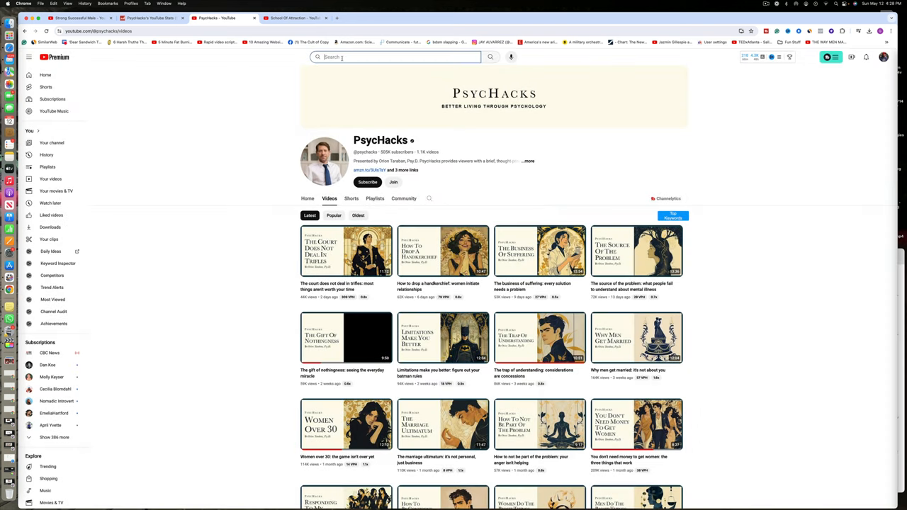
# Search YouTube for 'Orion Taraban' and scroll through his appearances toward the Leveling Up channel.
pyautogui.write('Orion Taraban')
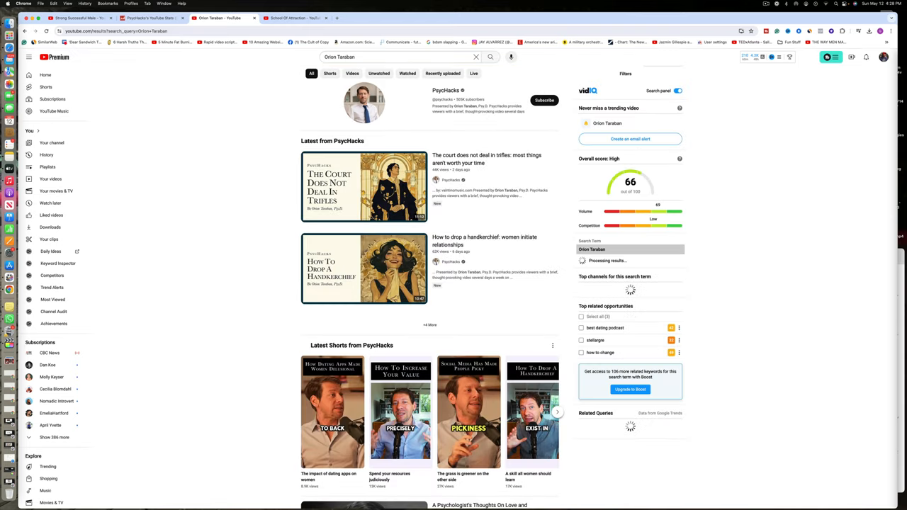
pyautogui.scroll(-3)
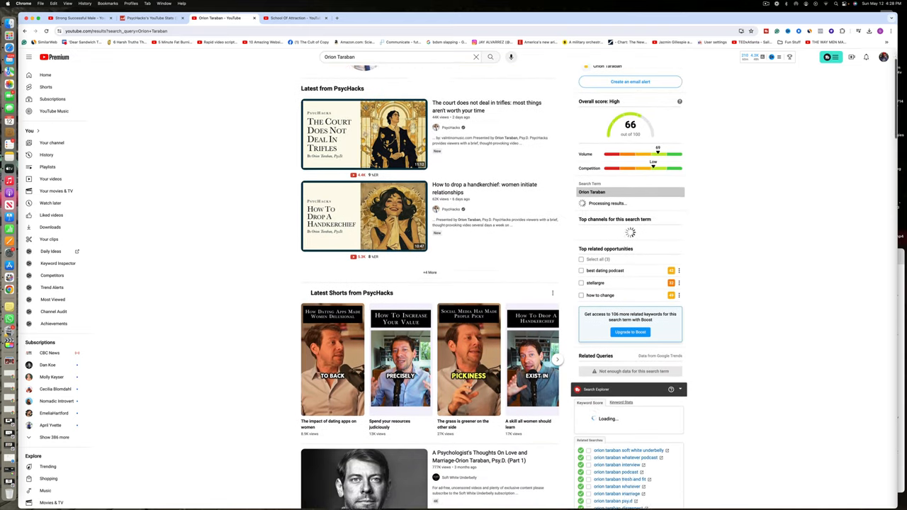
pyautogui.scroll(-3)
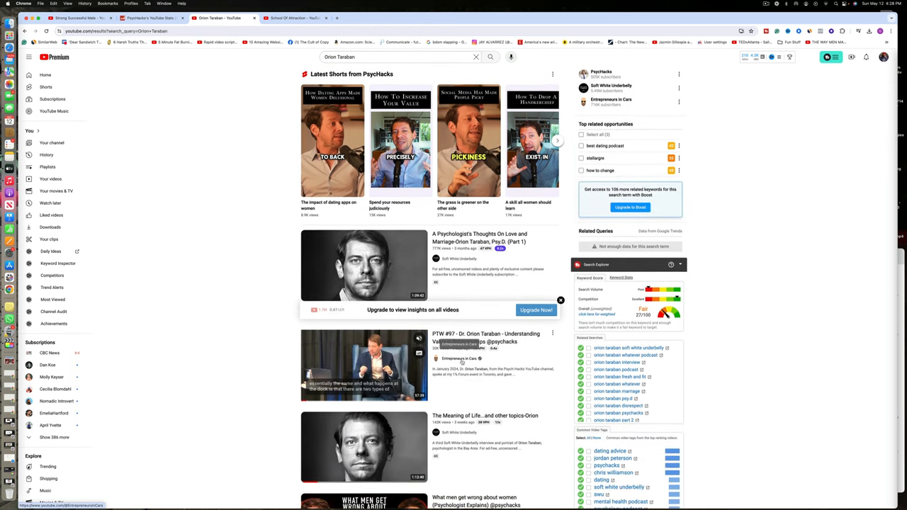
pyautogui.scroll(-3)
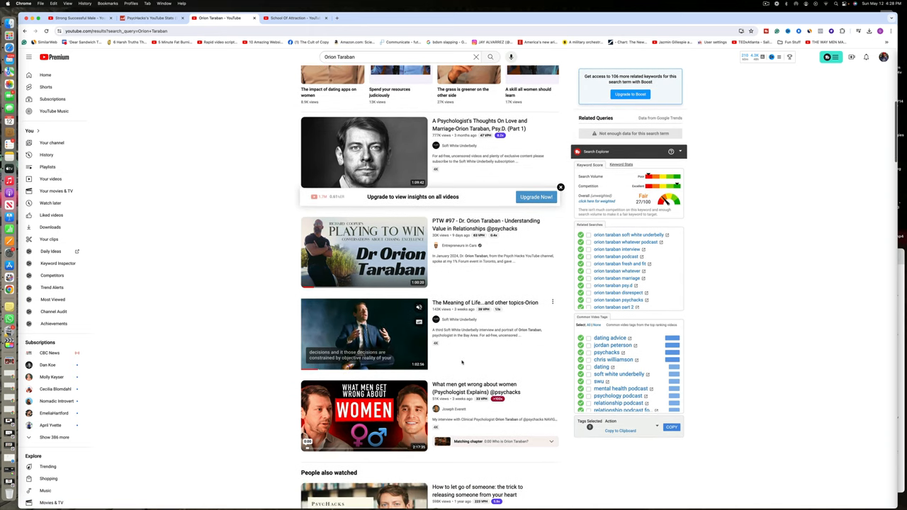
pyautogui.scroll(-3)
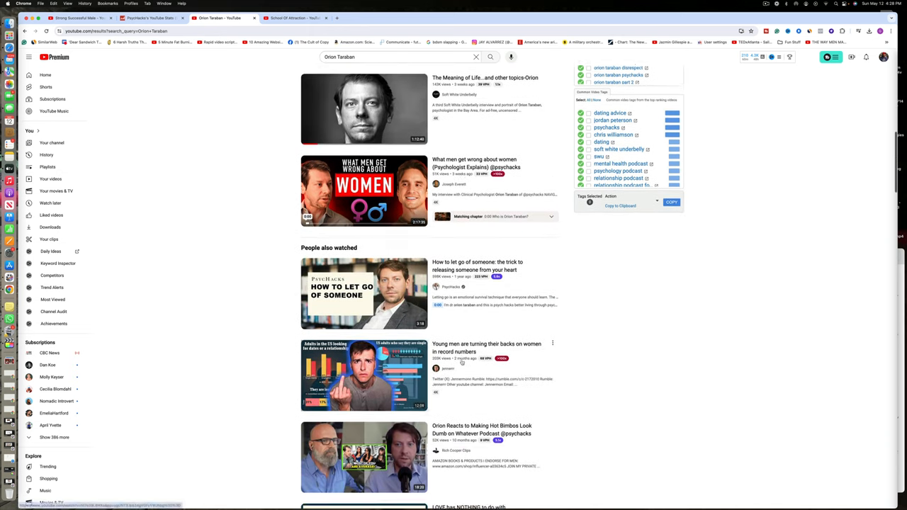
pyautogui.scroll(-3)
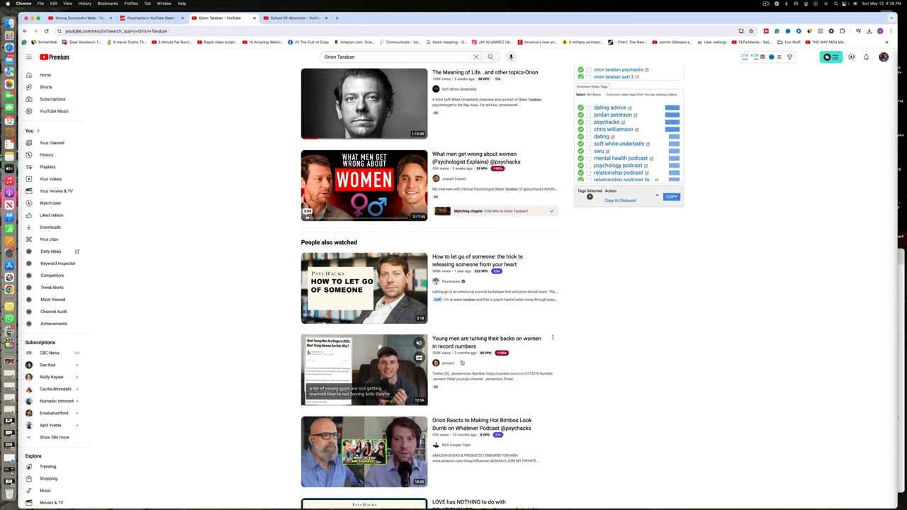
pyautogui.scroll(-3)
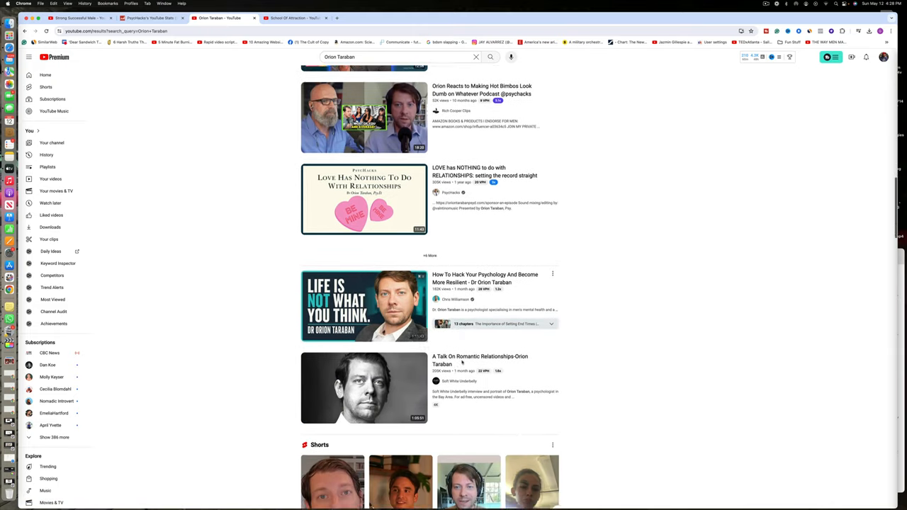
pyautogui.scroll(-3)
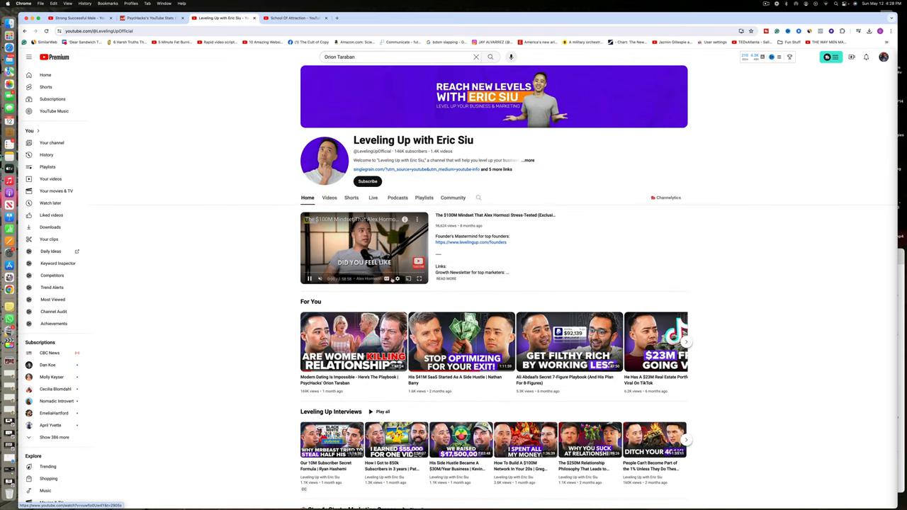
# Scroll through Leveling Up with Eric Siu's Latest videos grid, then return to its top.
pyautogui.click(329, 198)
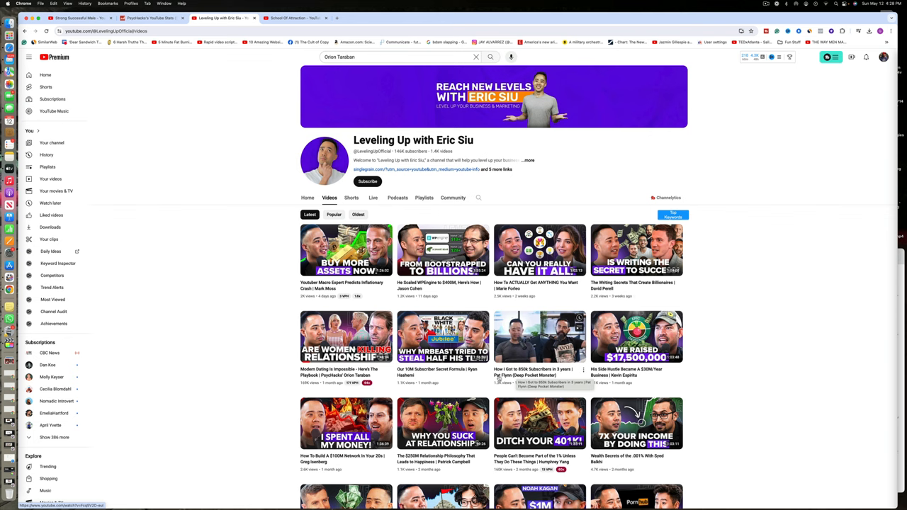
pyautogui.scroll(-3)
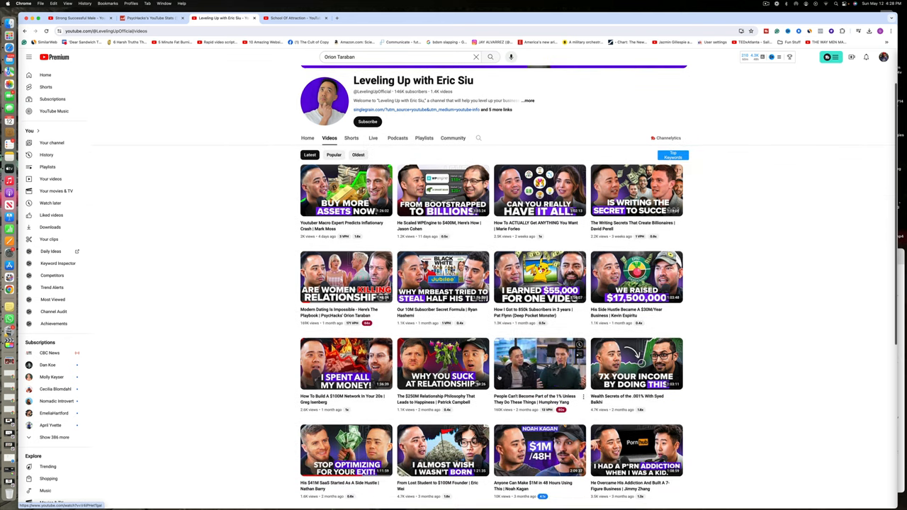
pyautogui.scroll(-3)
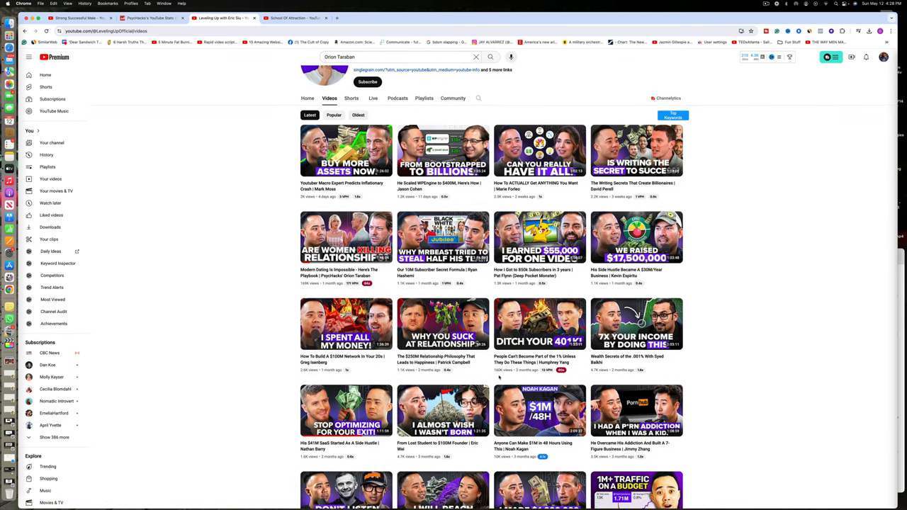
pyautogui.scroll(-3)
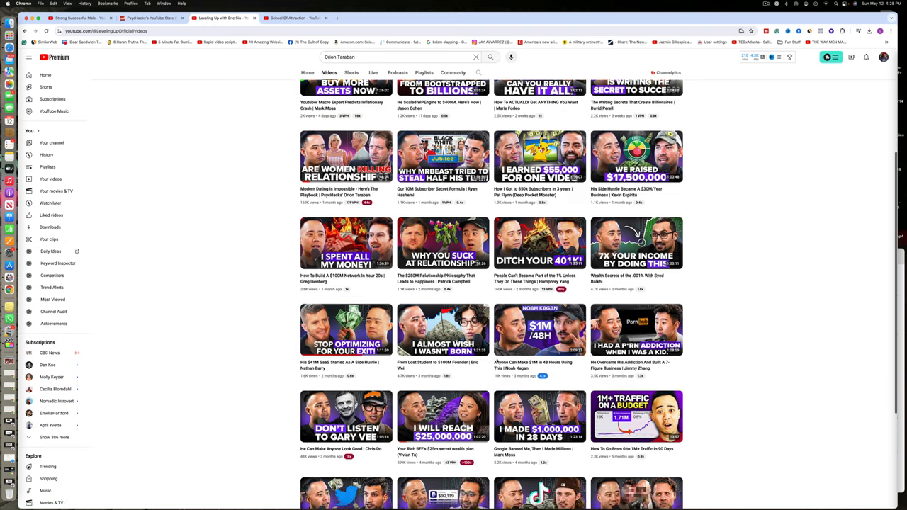
pyautogui.scroll(-3)
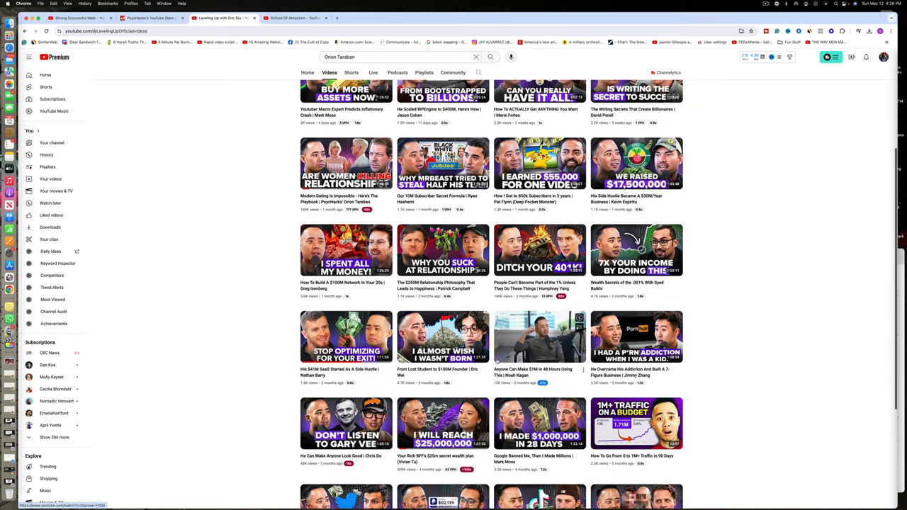
pyautogui.scroll(-3)
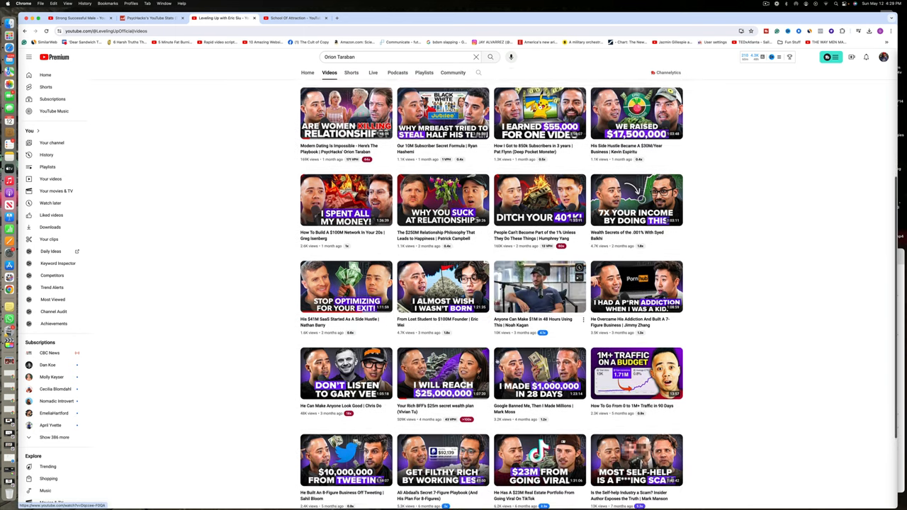
pyautogui.scroll(-3)
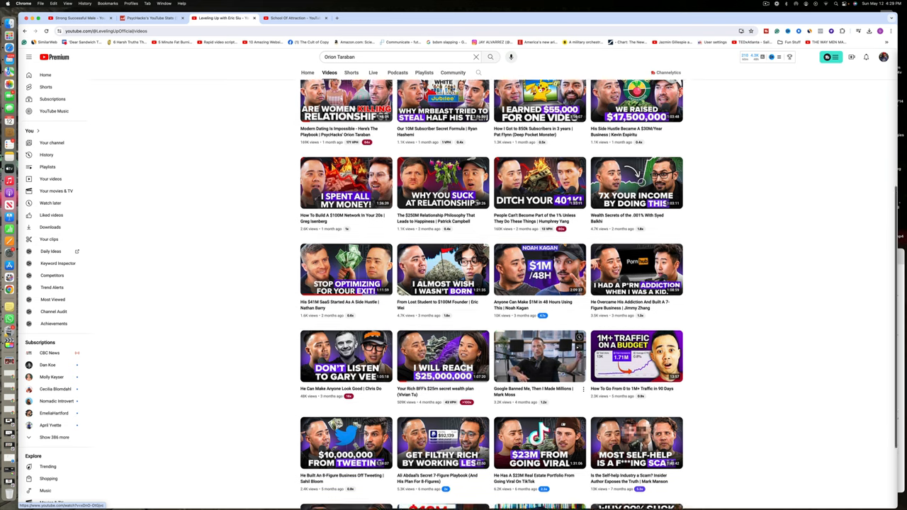
pyautogui.scroll(-3)
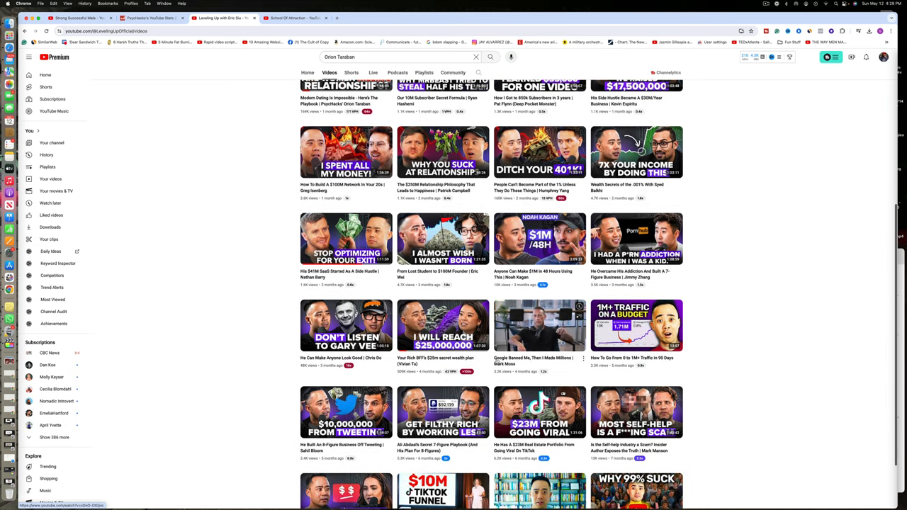
pyautogui.scroll(-3)
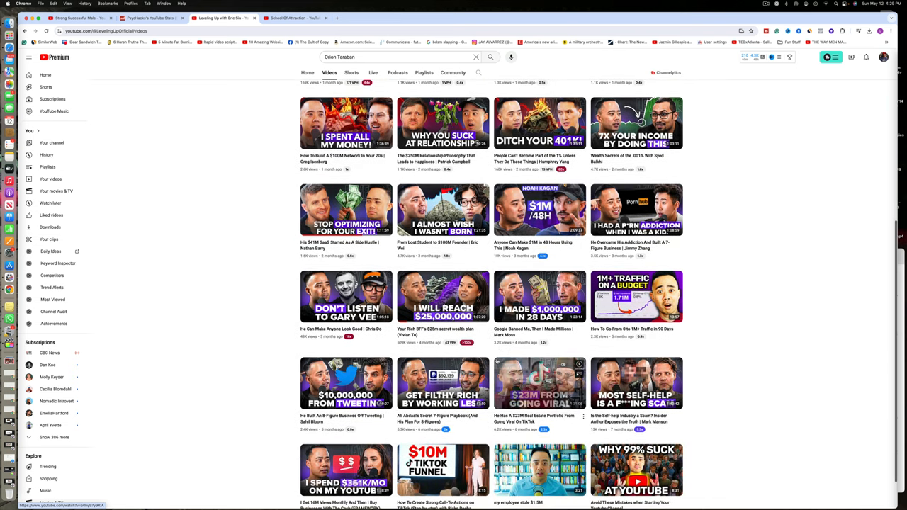
pyautogui.scroll(-3)
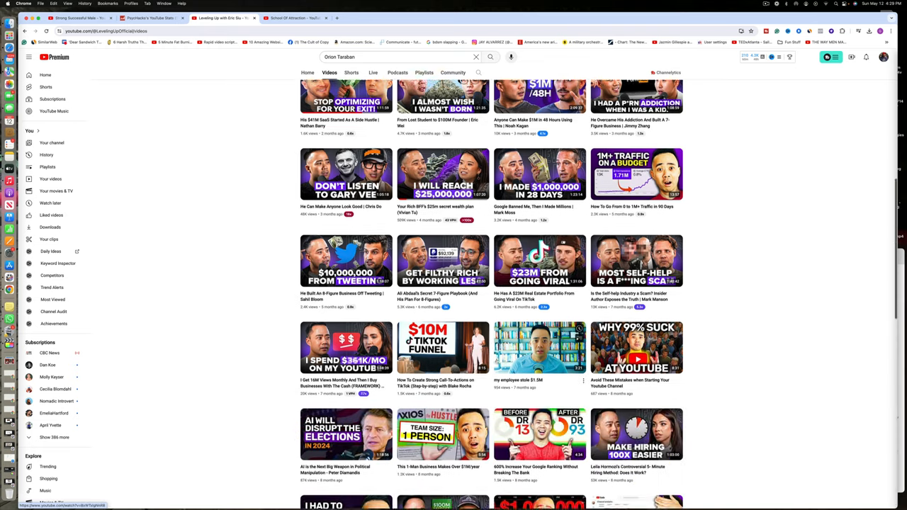
pyautogui.scroll(-3)
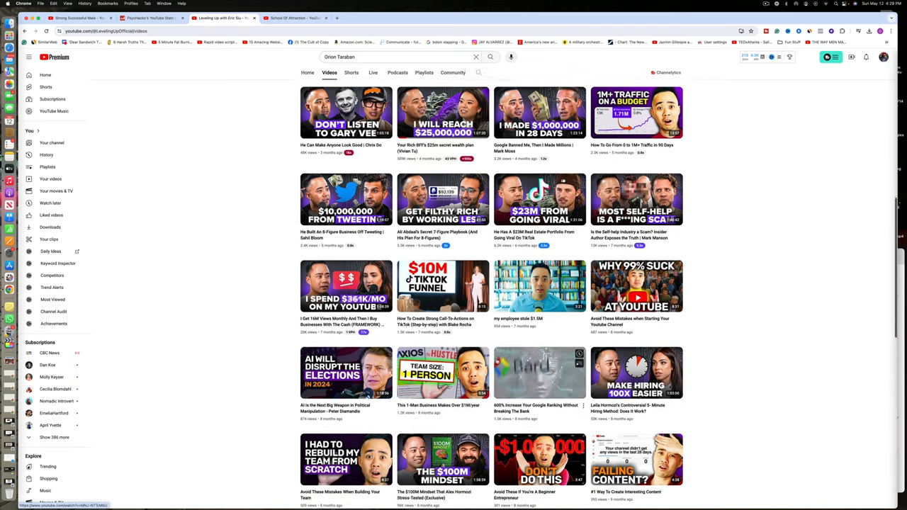
pyautogui.click(309, 88)
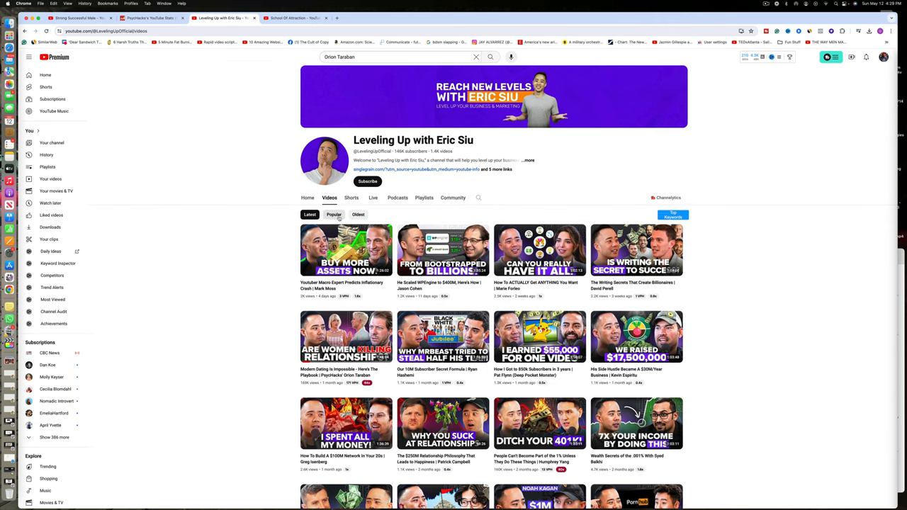
# Sort Orion Taraban's videos by Popular and play Modern Dating Is Impossible.
pyautogui.click(334, 215)
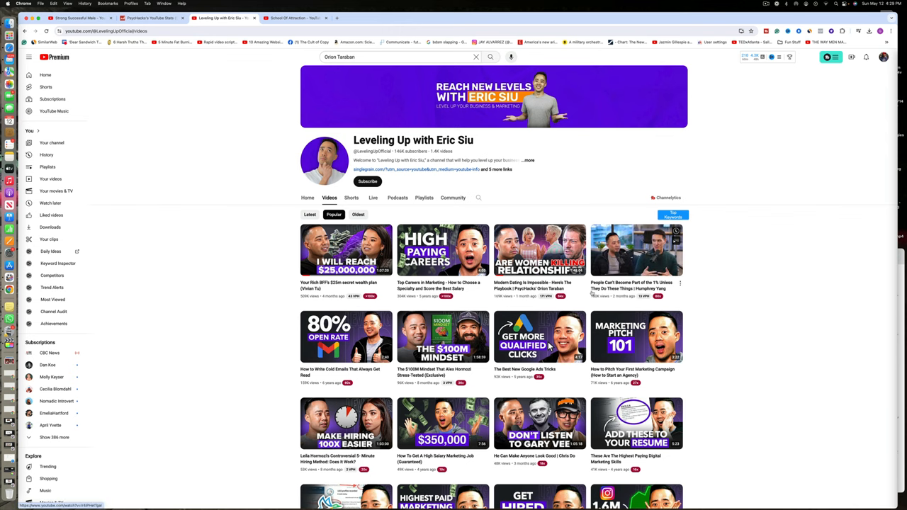
pyautogui.scroll(-3)
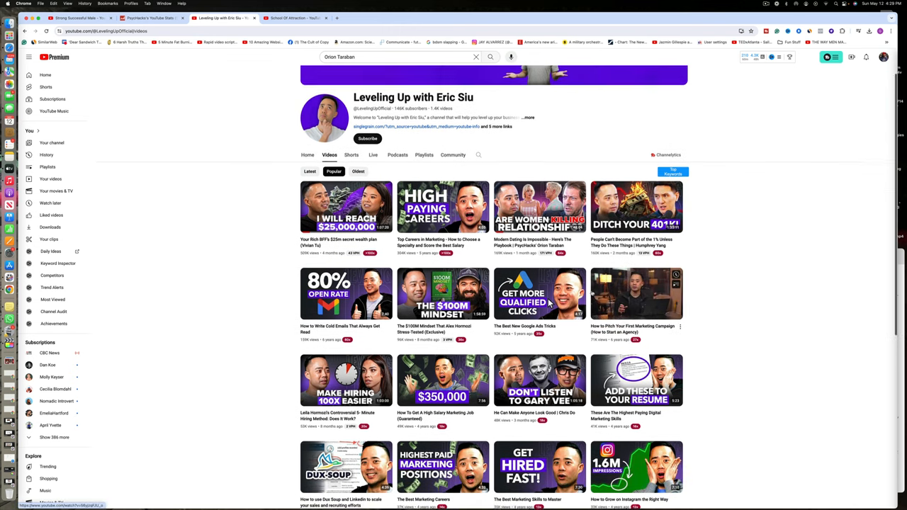
pyautogui.scroll(-3)
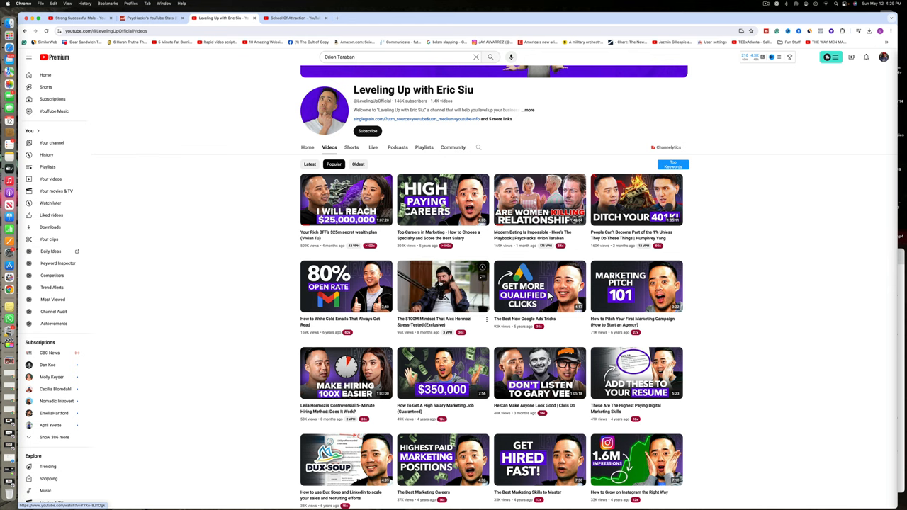
pyautogui.scroll(-3)
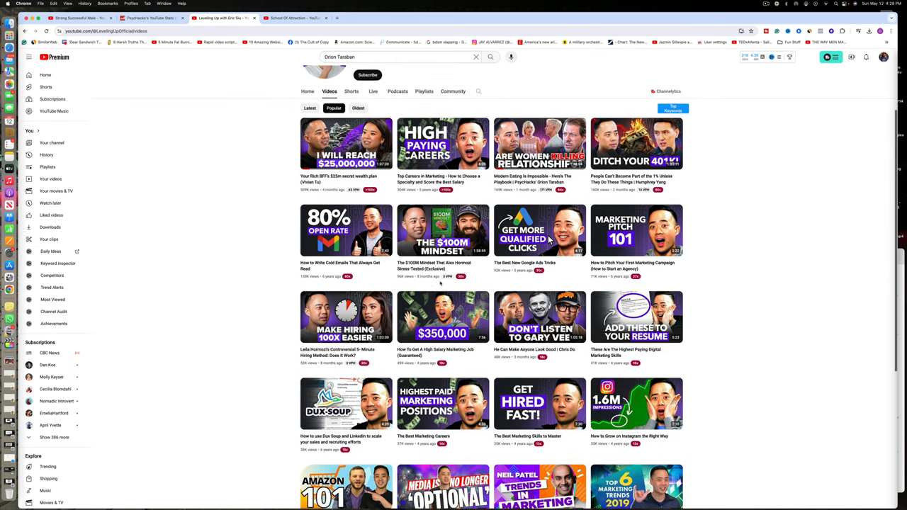
pyautogui.scroll(-3)
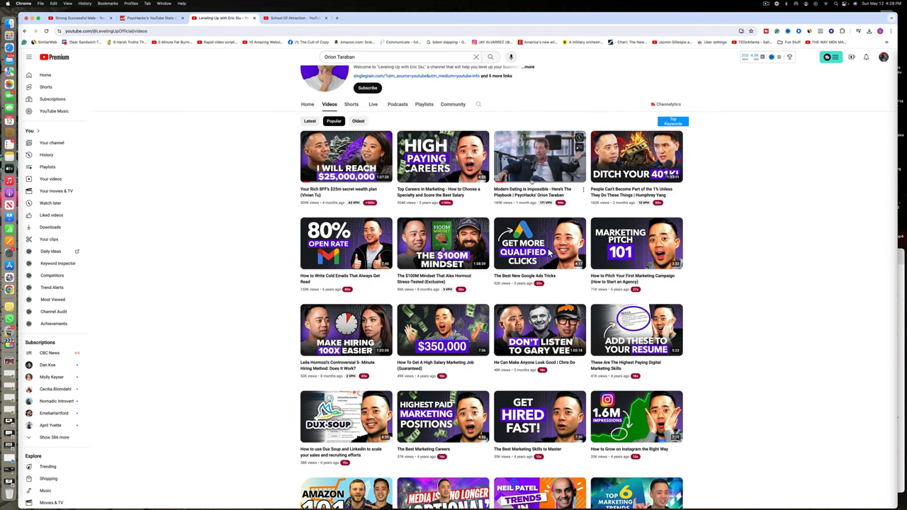
pyautogui.moveTo(539, 156)
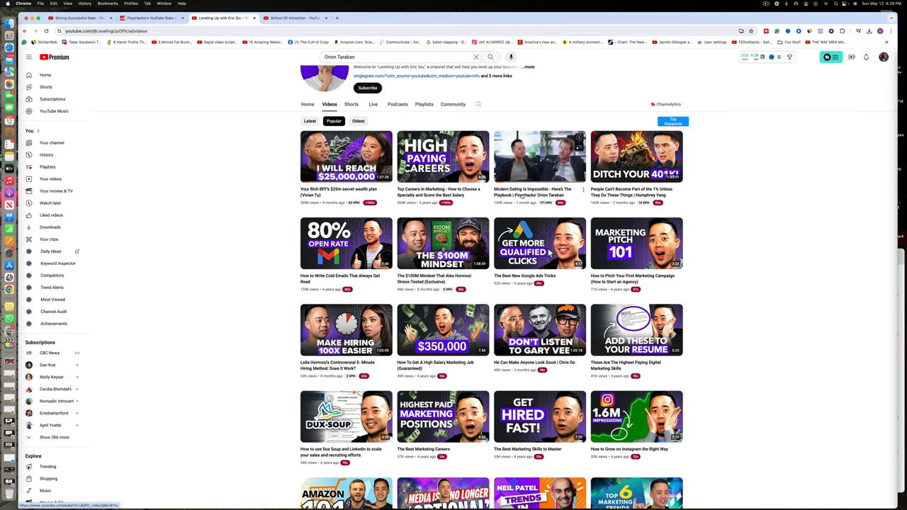
pyautogui.moveTo(538, 155)
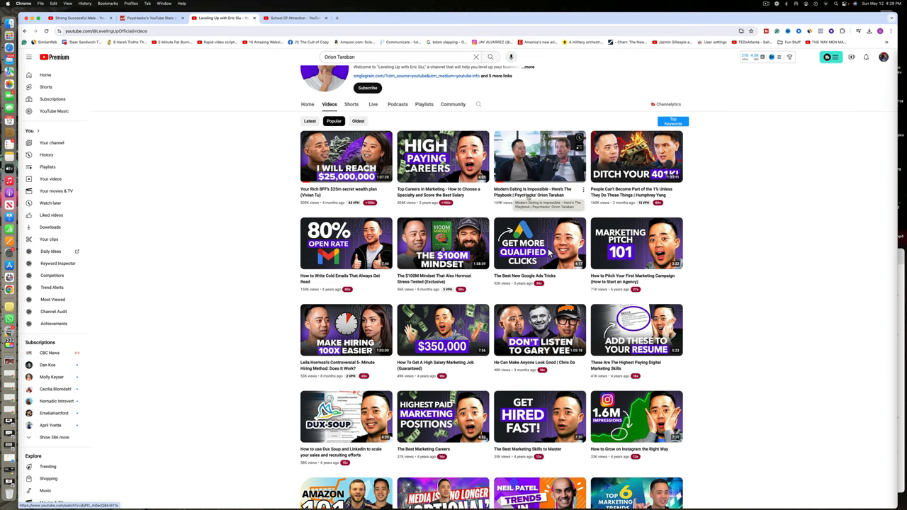
pyautogui.click(538, 156)
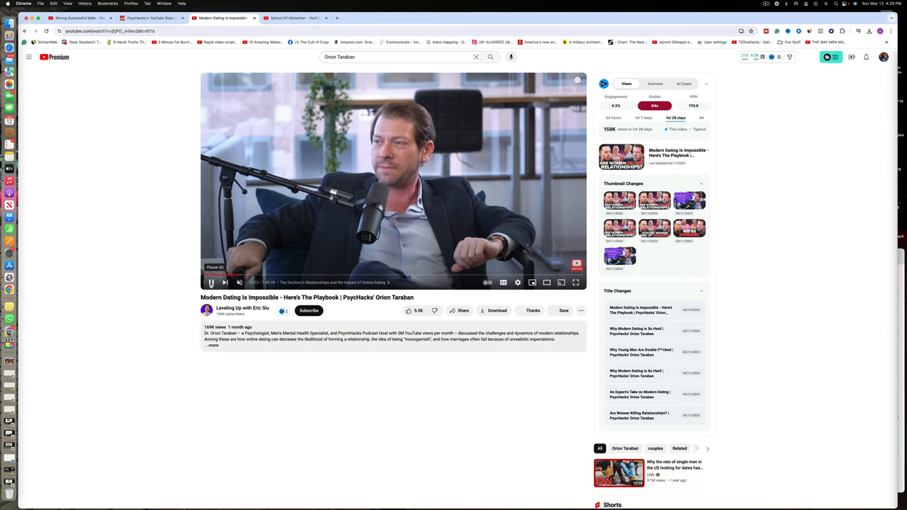
# Scroll down through the viewer comments and vidIQ panel on the video page.
pyautogui.scroll(-3)
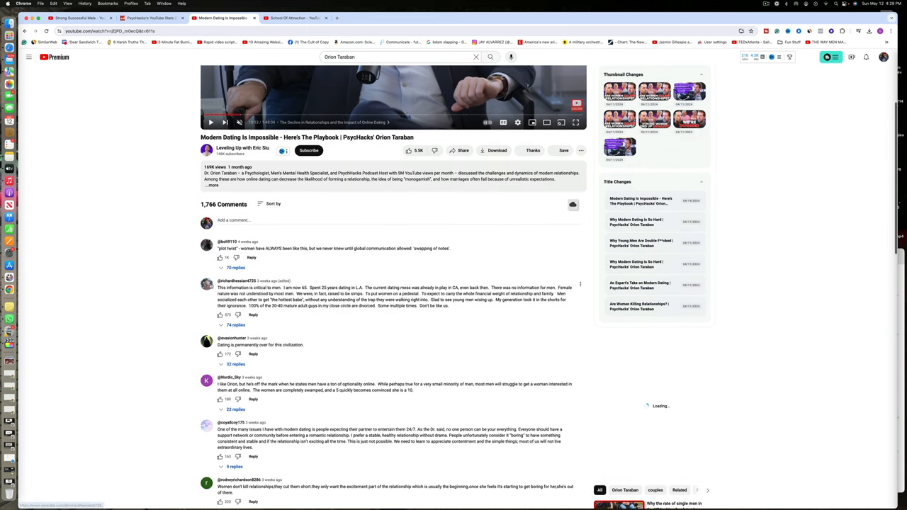
pyautogui.scroll(-3)
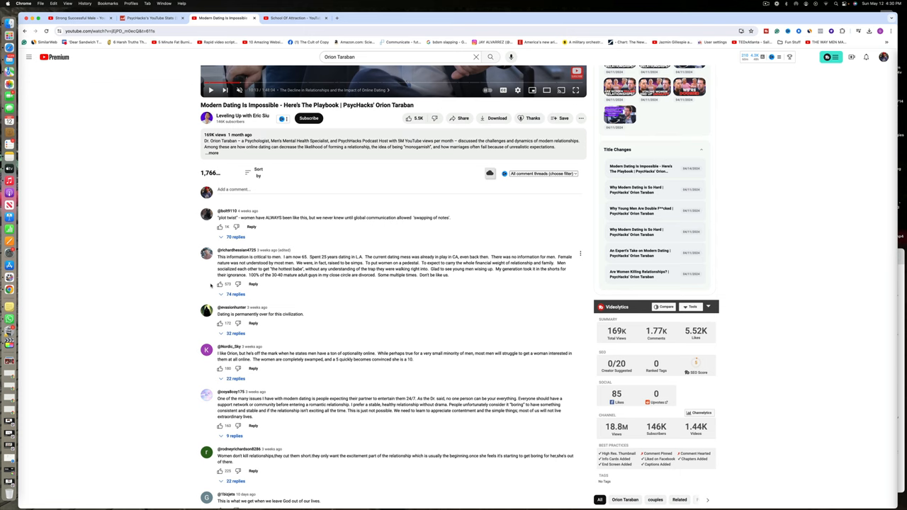
pyautogui.scroll(-3)
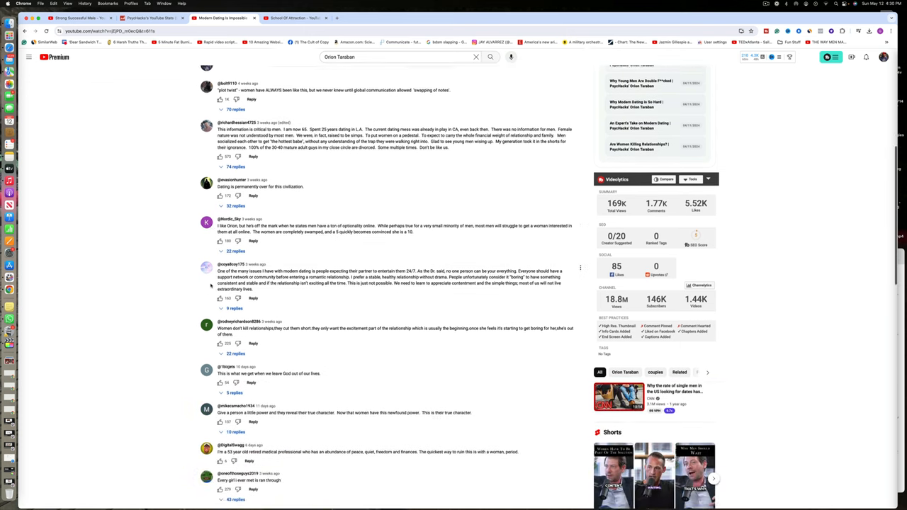
pyautogui.scroll(-3)
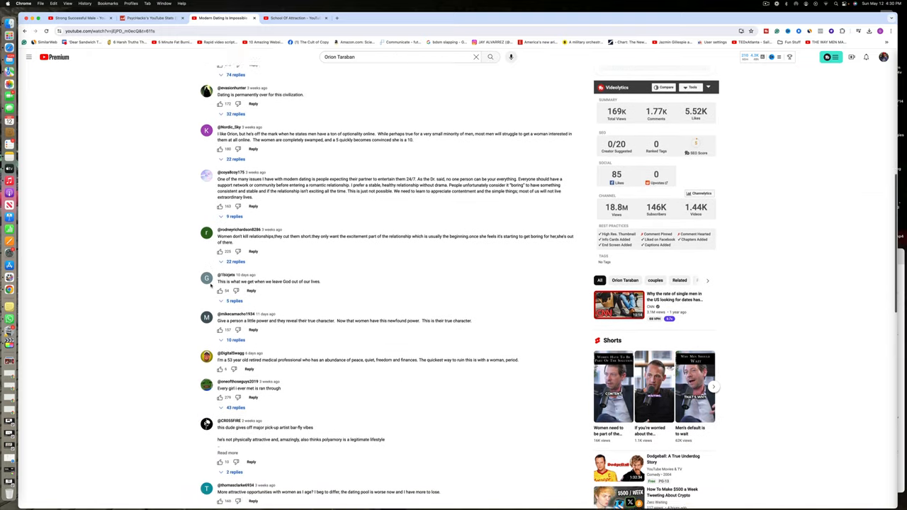
pyautogui.scroll(-3)
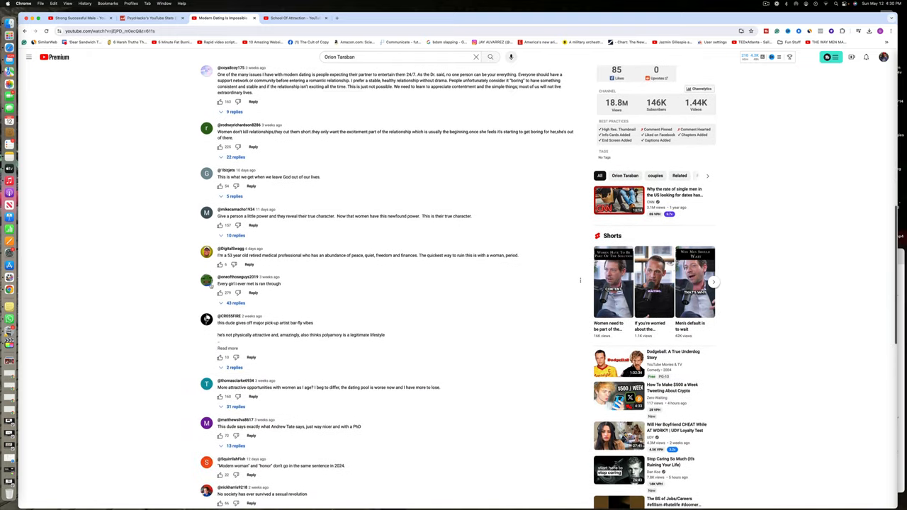
pyautogui.scroll(-3)
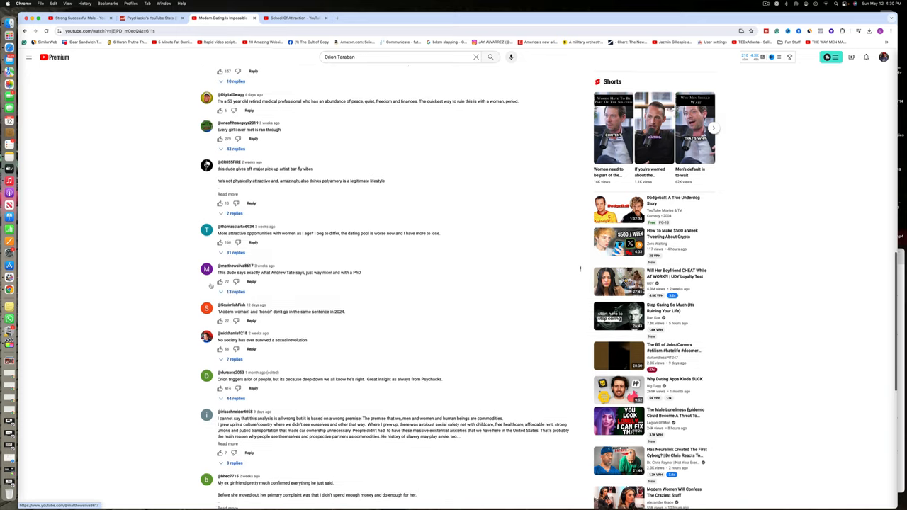
pyautogui.scroll(-3)
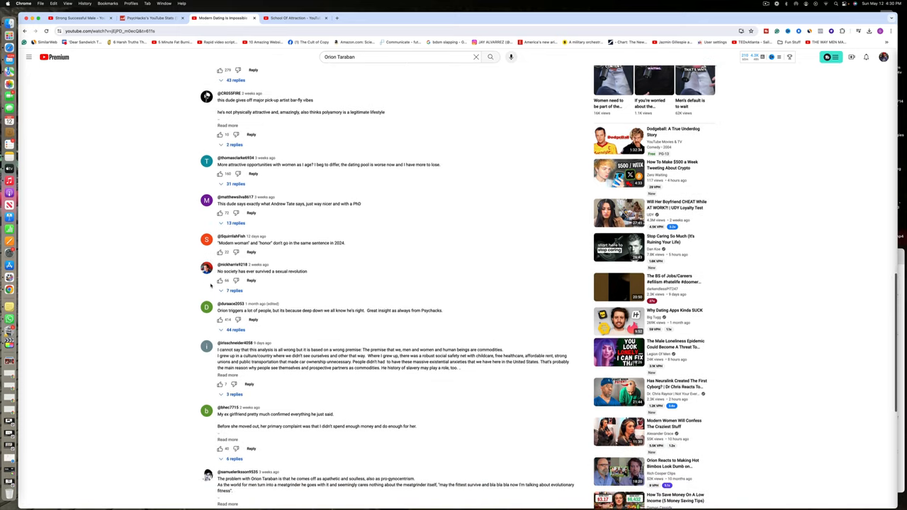
pyautogui.scroll(-3)
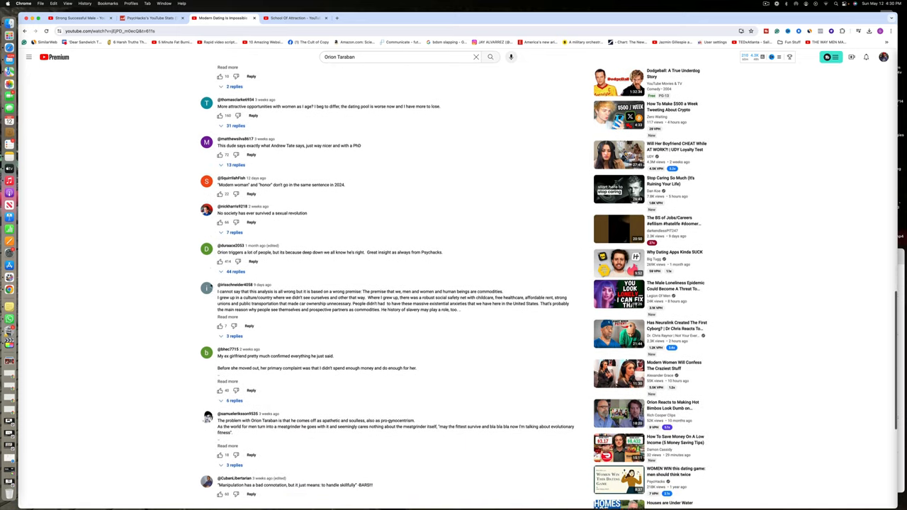
pyautogui.scroll(-3)
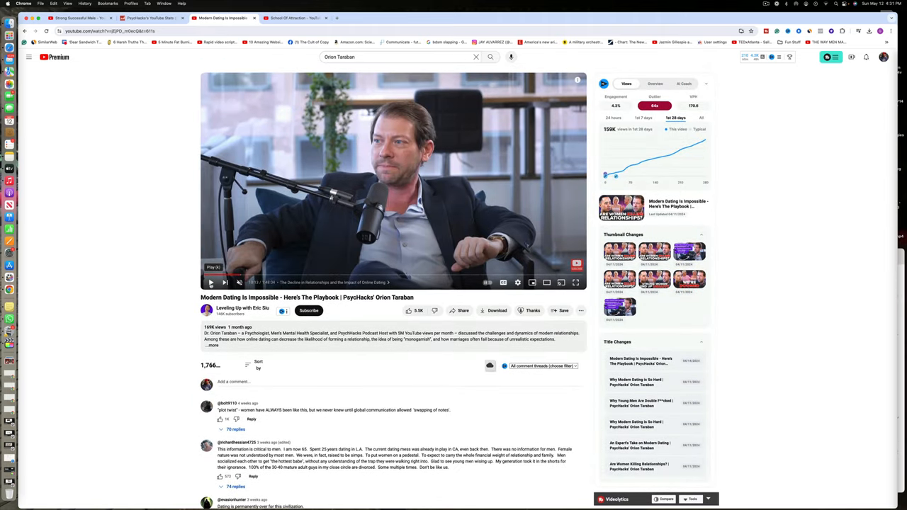
# Browse the Strong Successful Male channel's latest videos, then switch to the Amazon list page.
pyautogui.click(78, 17)
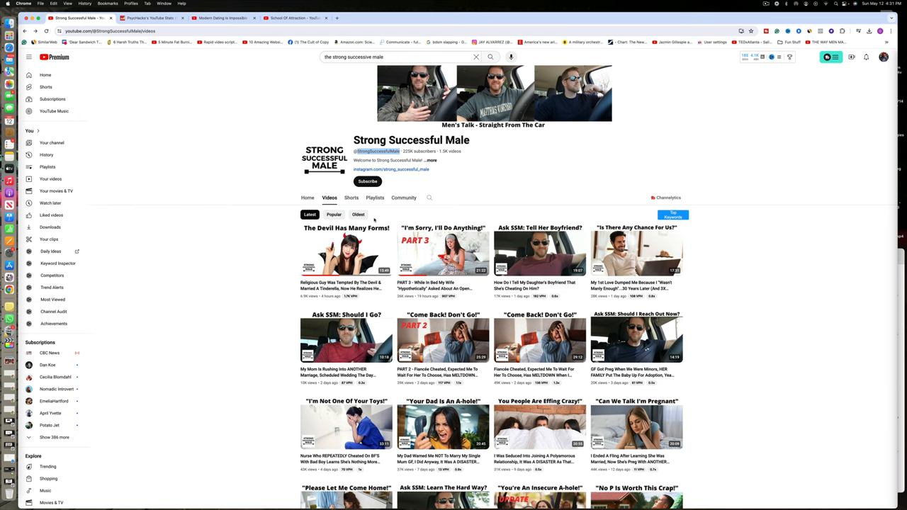
pyautogui.scroll(-3)
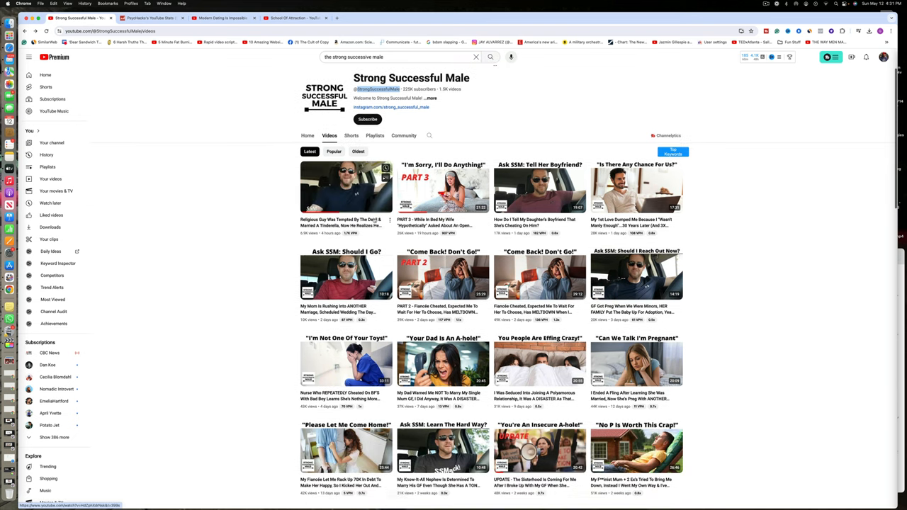
pyautogui.scroll(-3)
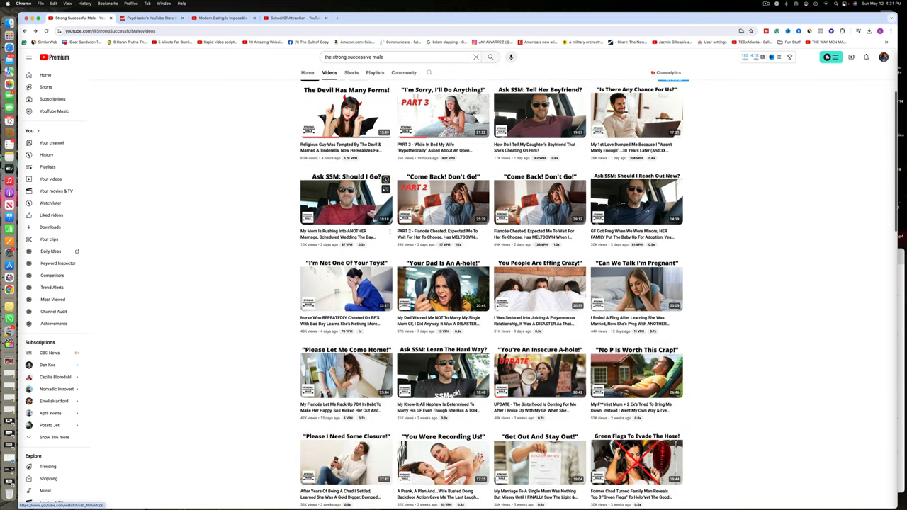
pyautogui.scroll(-3)
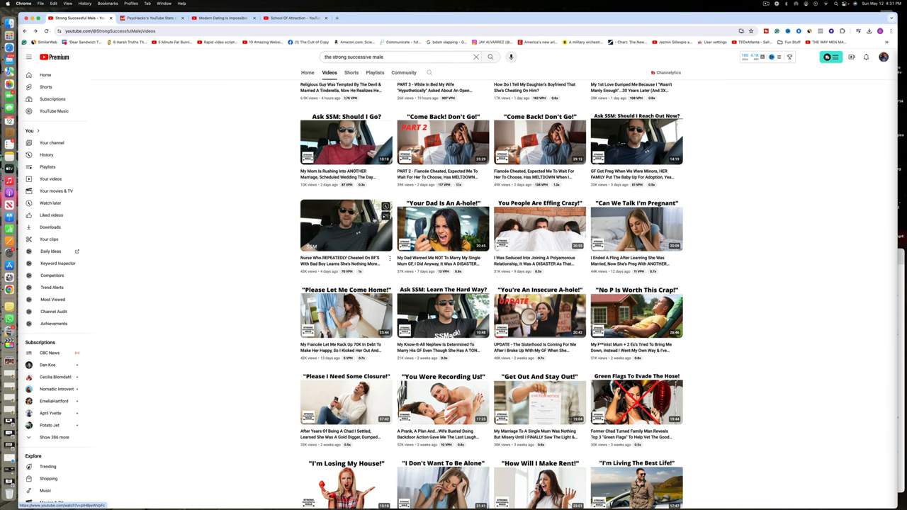
pyautogui.scroll(3)
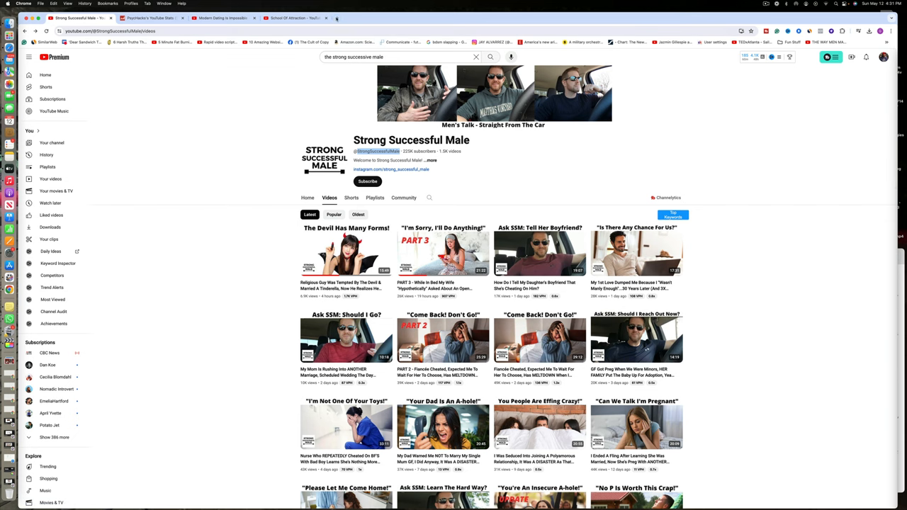
pyautogui.click(408, 17)
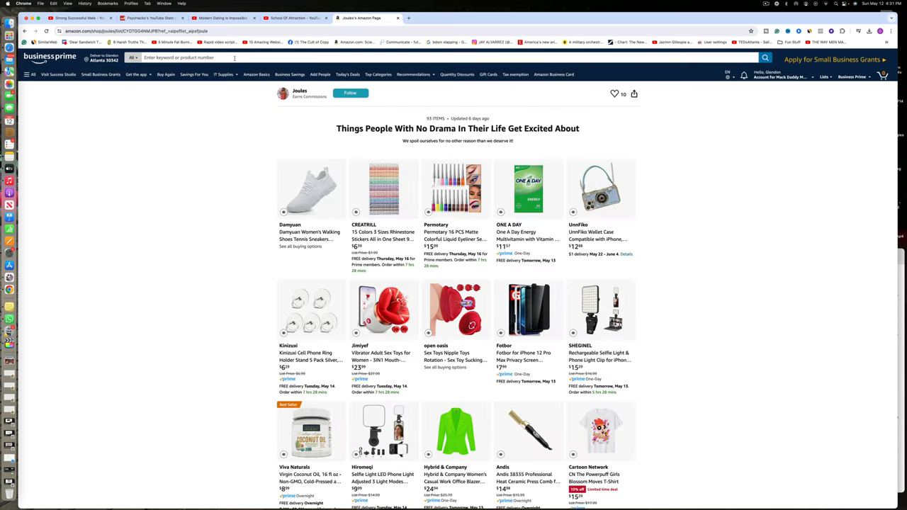
# Search Amazon for the Upside demographics audiobook, then return to the School of Attraction channel.
pyautogui.write('dem')
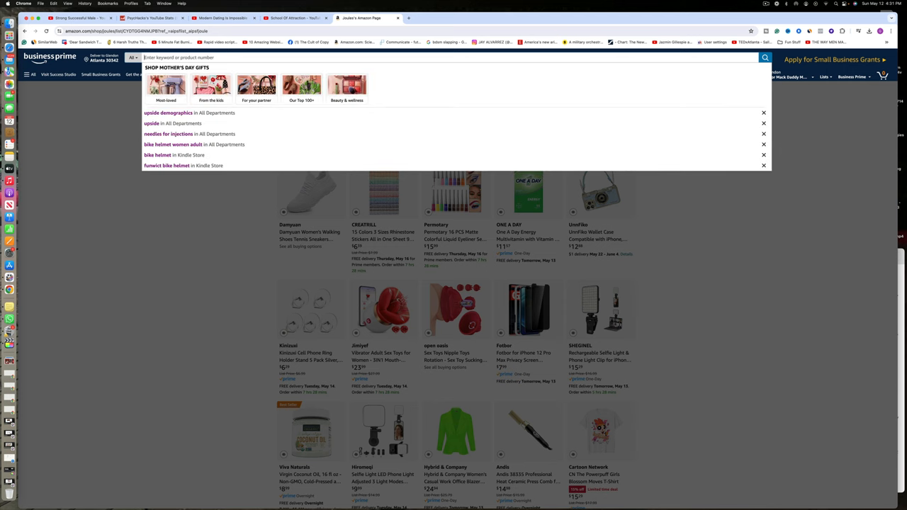
pyautogui.write('upside demographics')
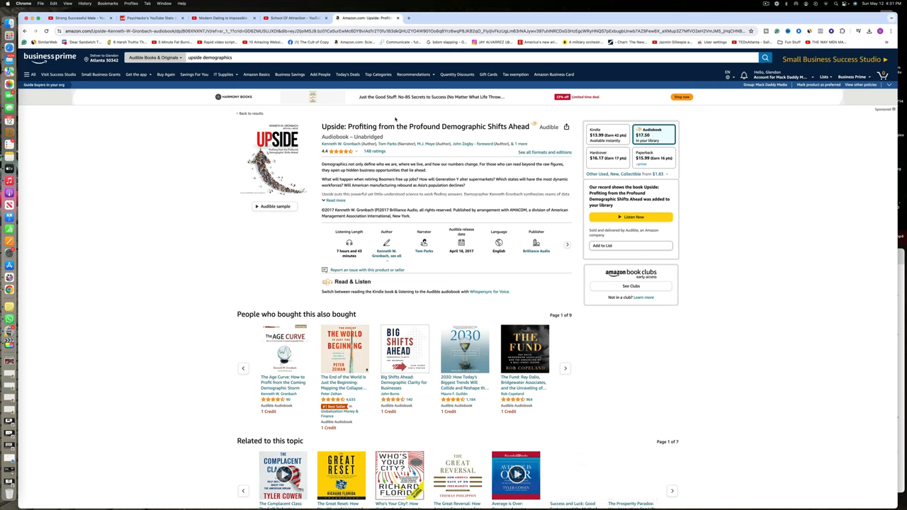
pyautogui.click(294, 17)
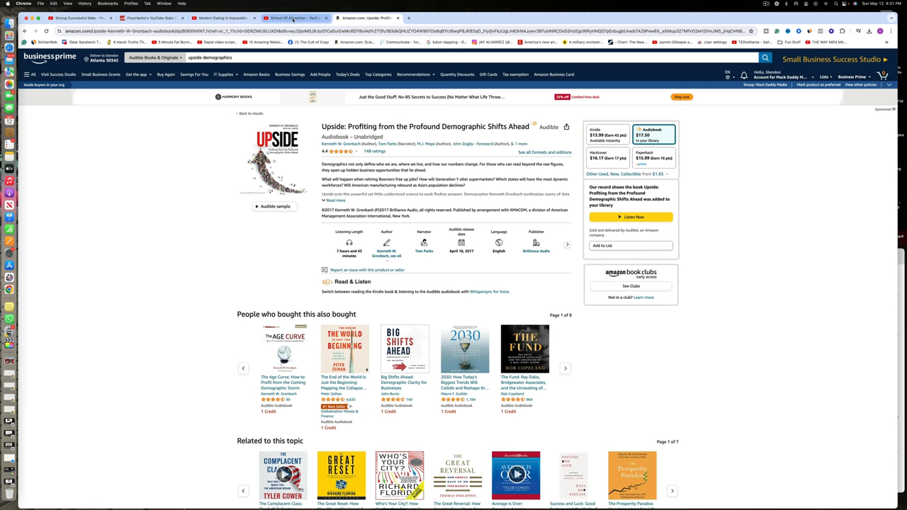
pyautogui.click(295, 17)
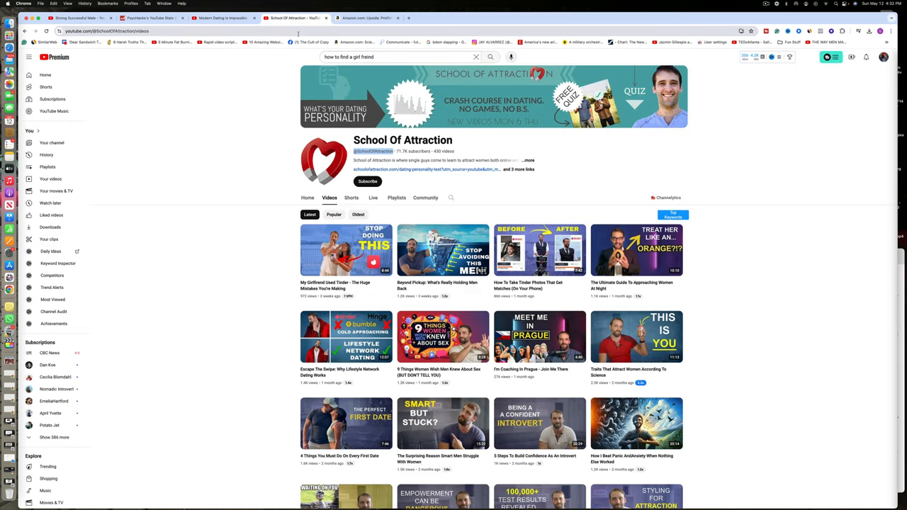
# Return to the Modern Dating Is Impossible video and scroll into its comments.
pyautogui.click(224, 17)
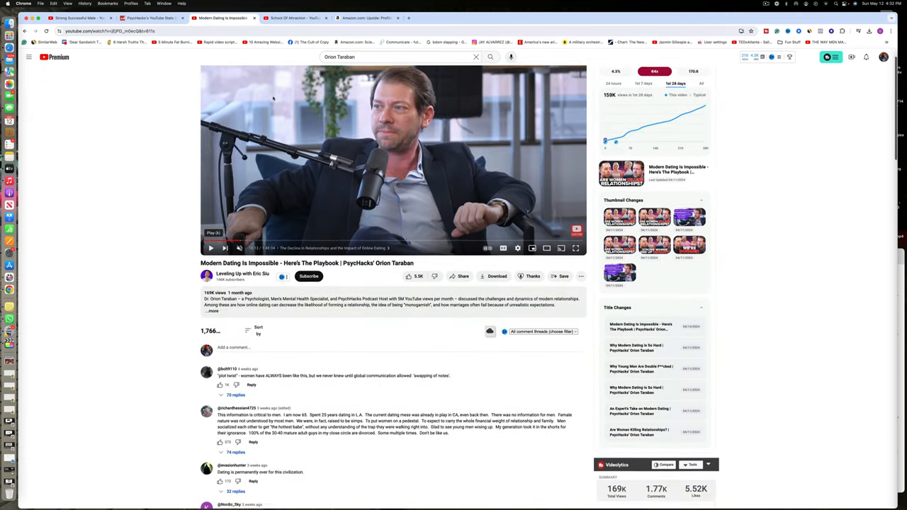
pyautogui.scroll(-3)
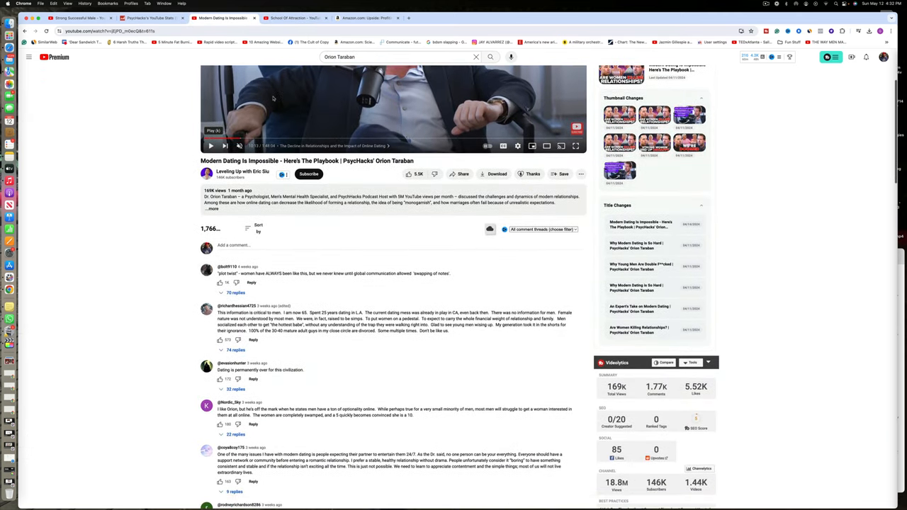
pyautogui.scroll(-3)
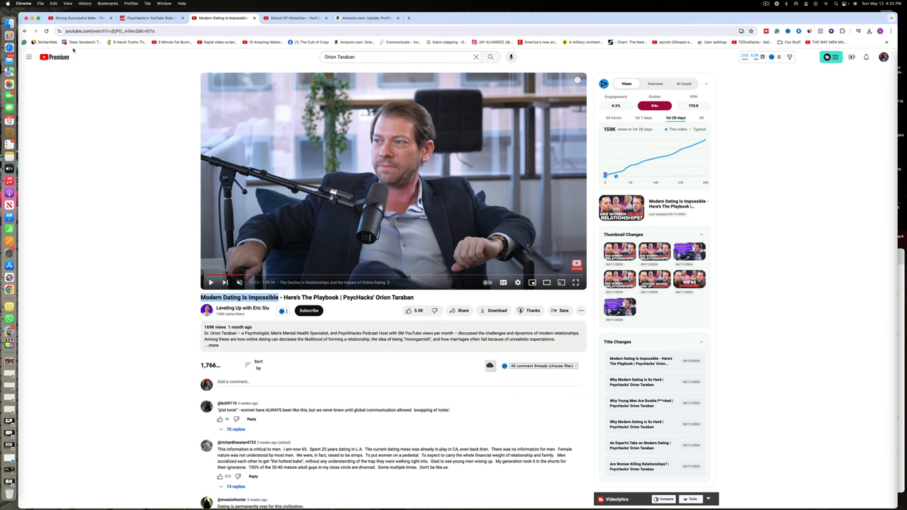
pyautogui.moveTo(102, 61)
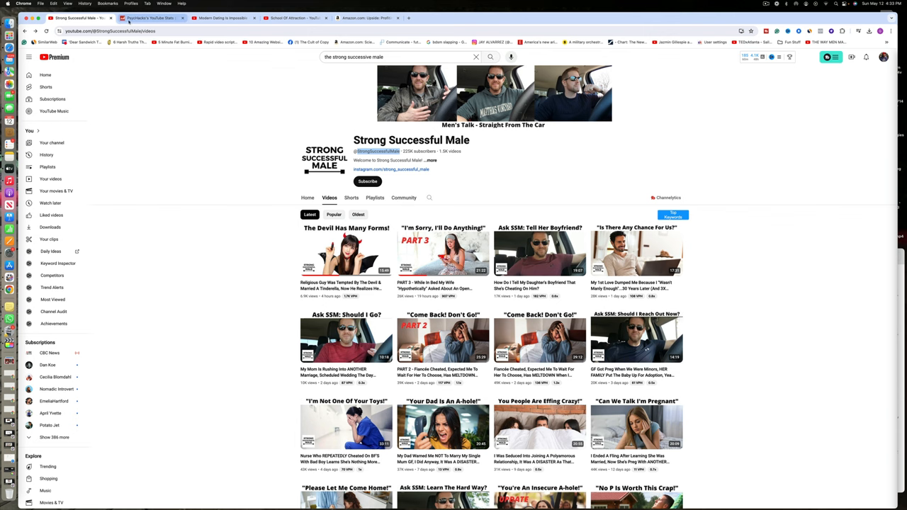
# Bring up Social Blade stats for PsychHacks, then for Courtney Ryan.
pyautogui.click(148, 17)
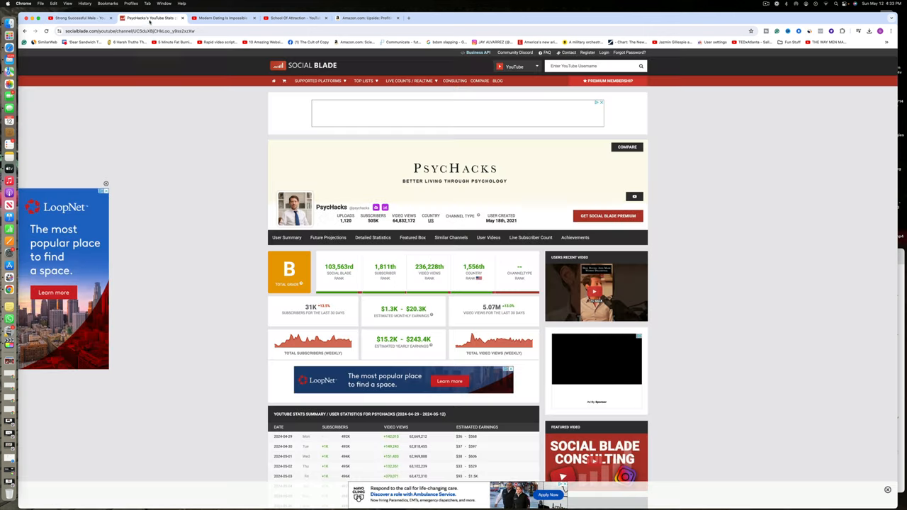
pyautogui.click(153, 17)
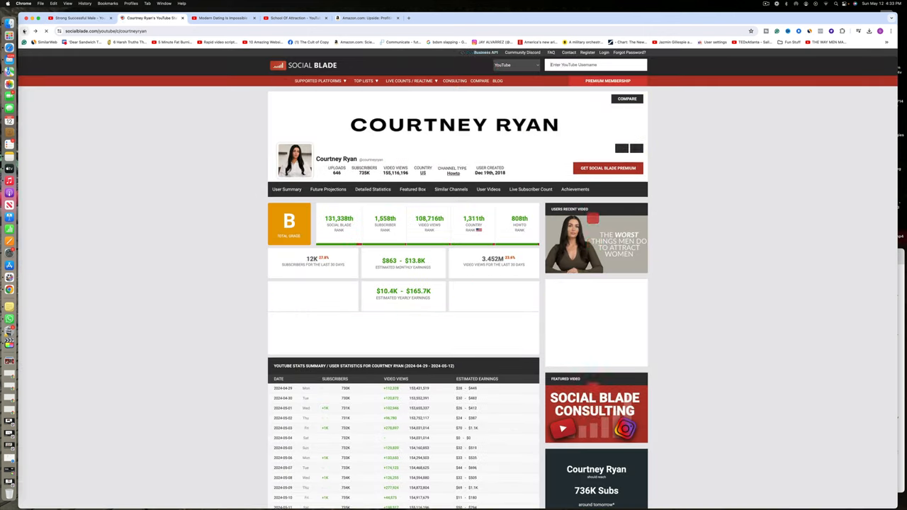